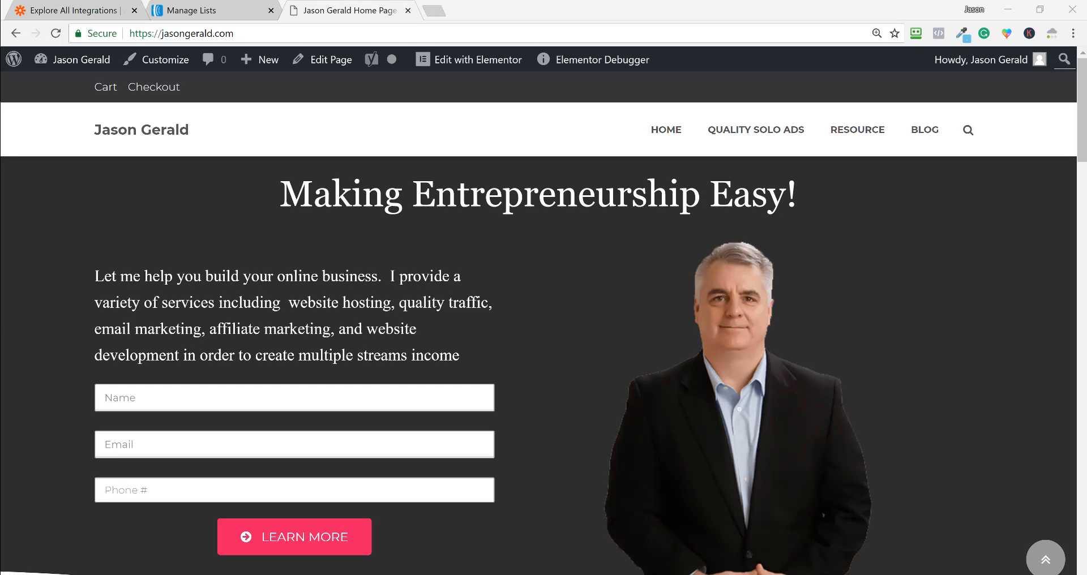
pyautogui.moveTo(561, 223)
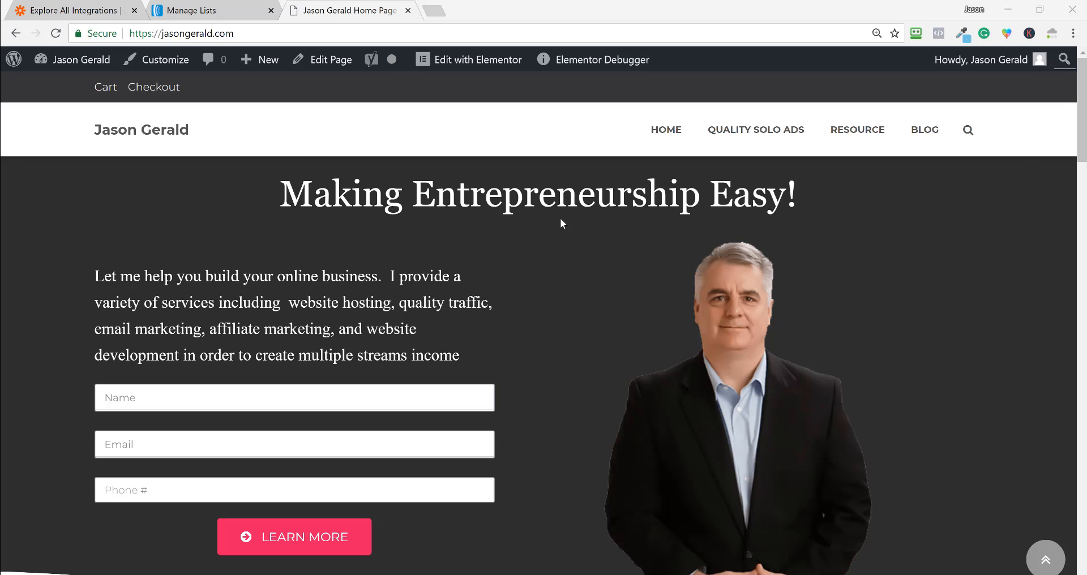
pyautogui.moveTo(69, 11)
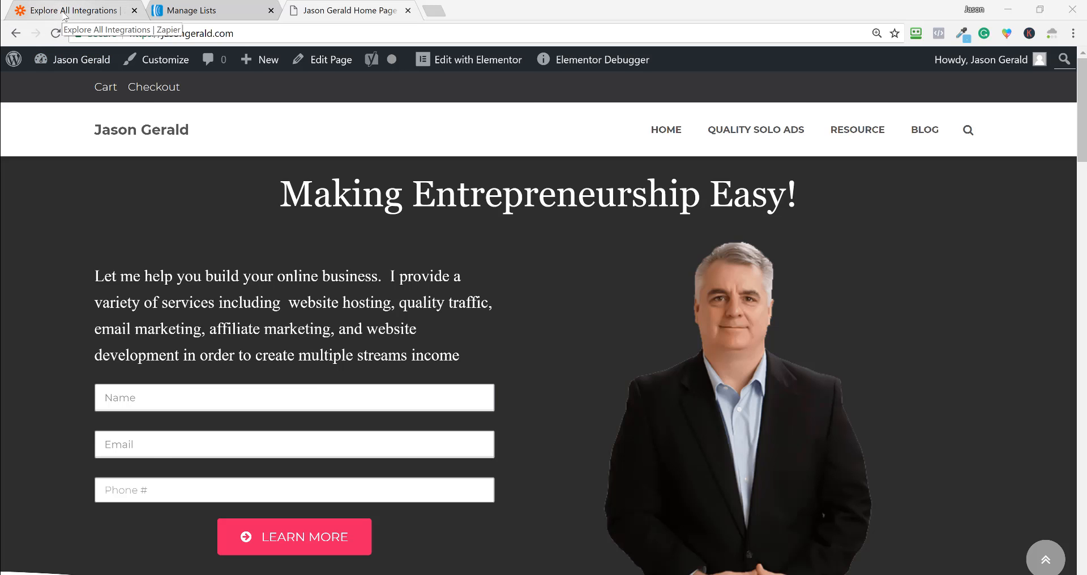
# Switch from the WordPress home page to the Zapier integrations explorer
pyautogui.click(69, 10)
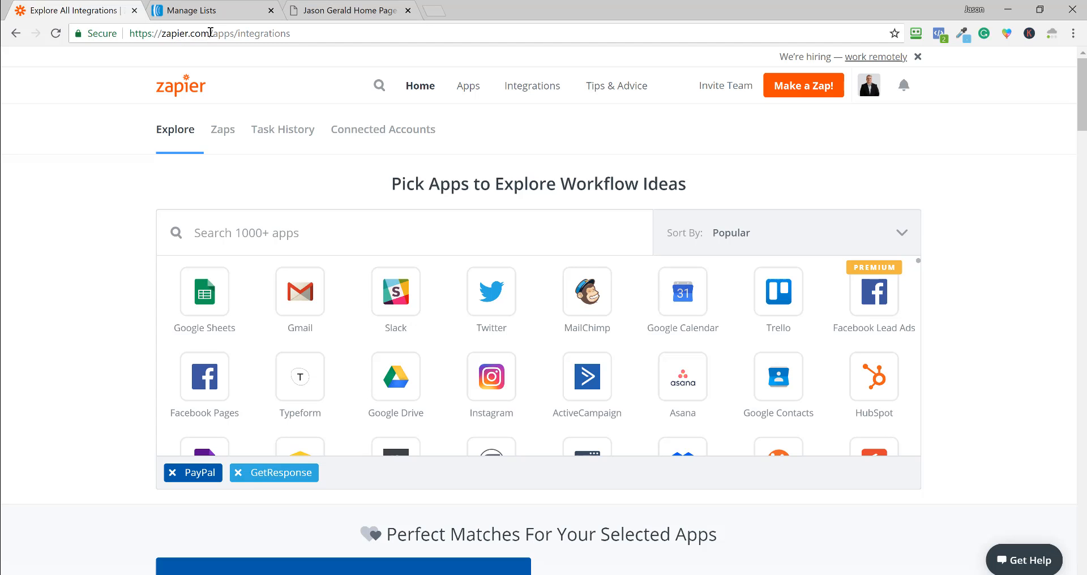
pyautogui.click(208, 33)
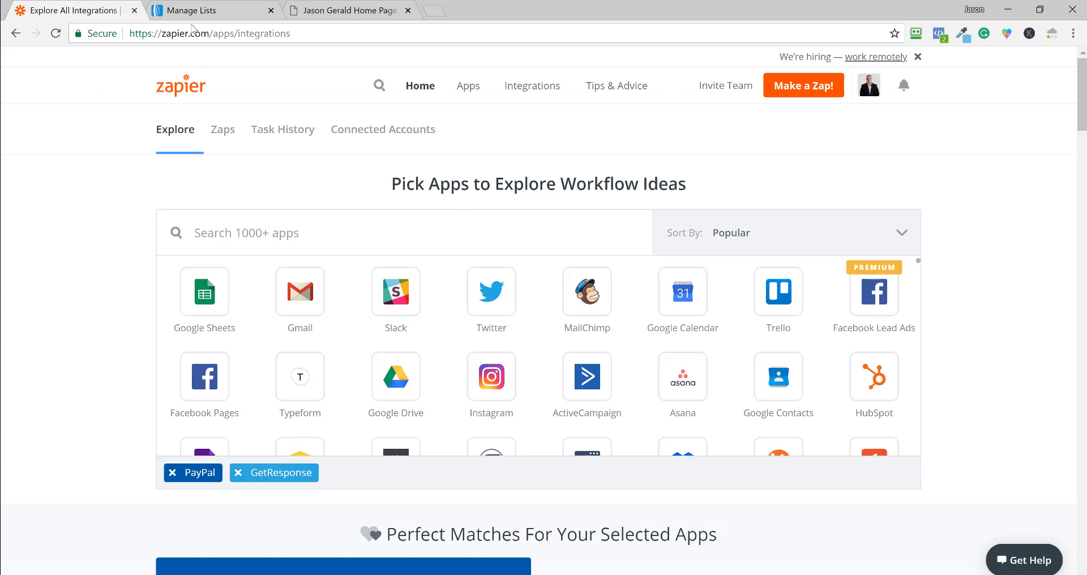
# Review AWeber's Manage Lists page for the Secrets About Buying Traffic list, then return to the home page
pyautogui.click(208, 10)
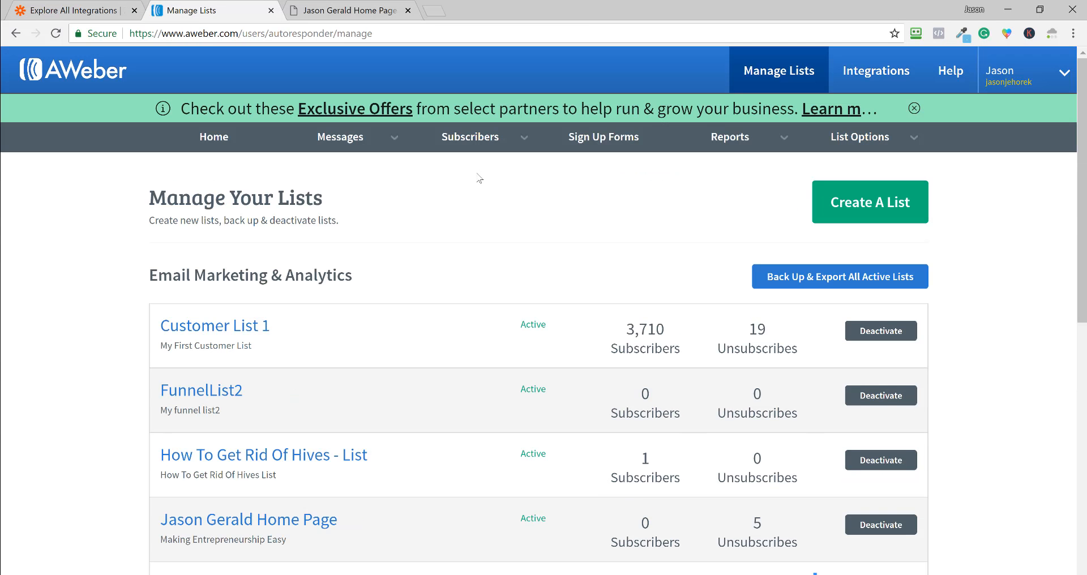
pyautogui.scroll(-3)
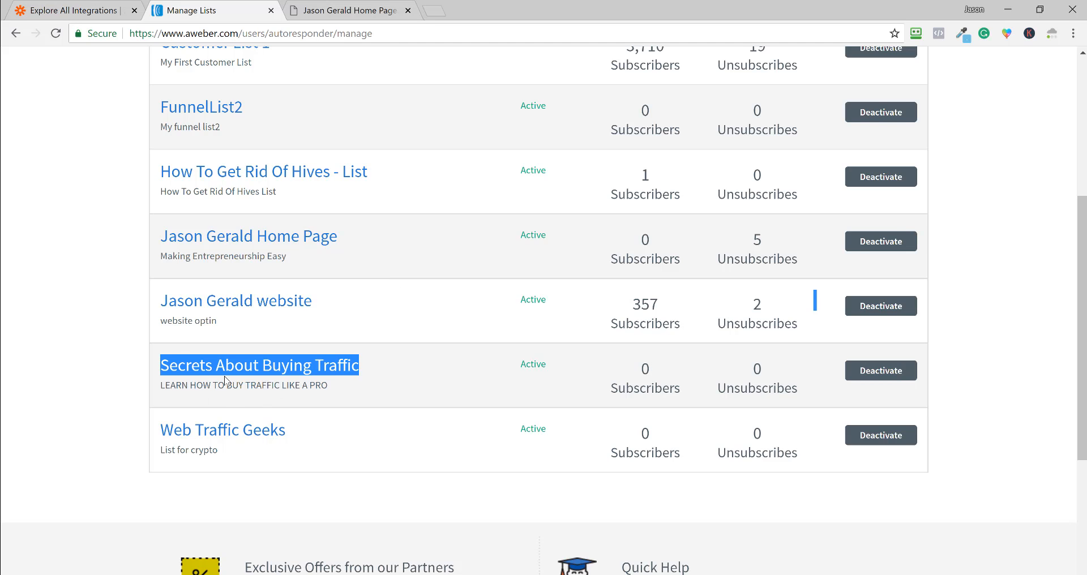
pyautogui.moveTo(345, 373)
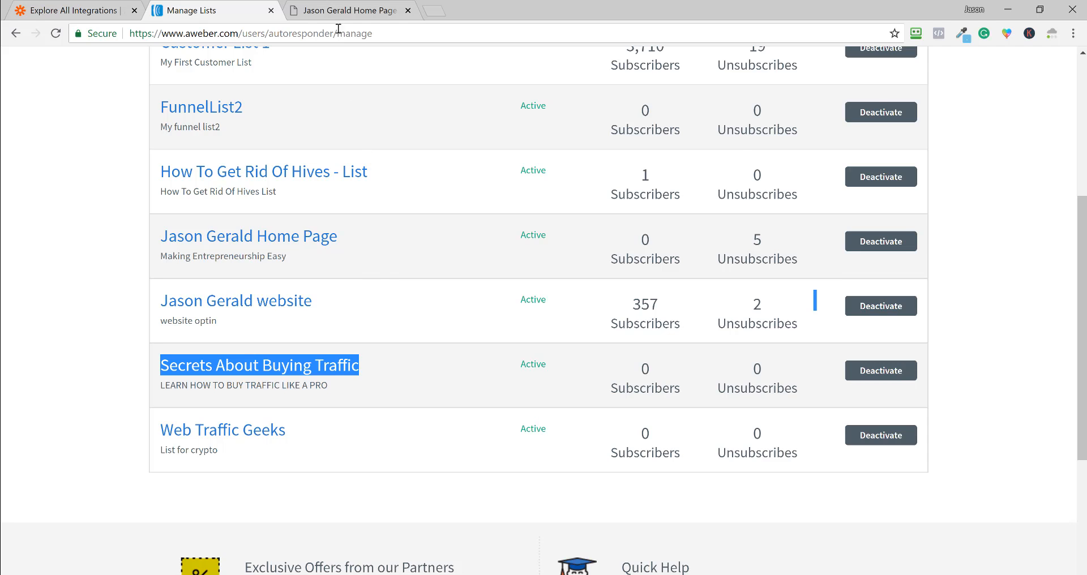
pyautogui.click(347, 10)
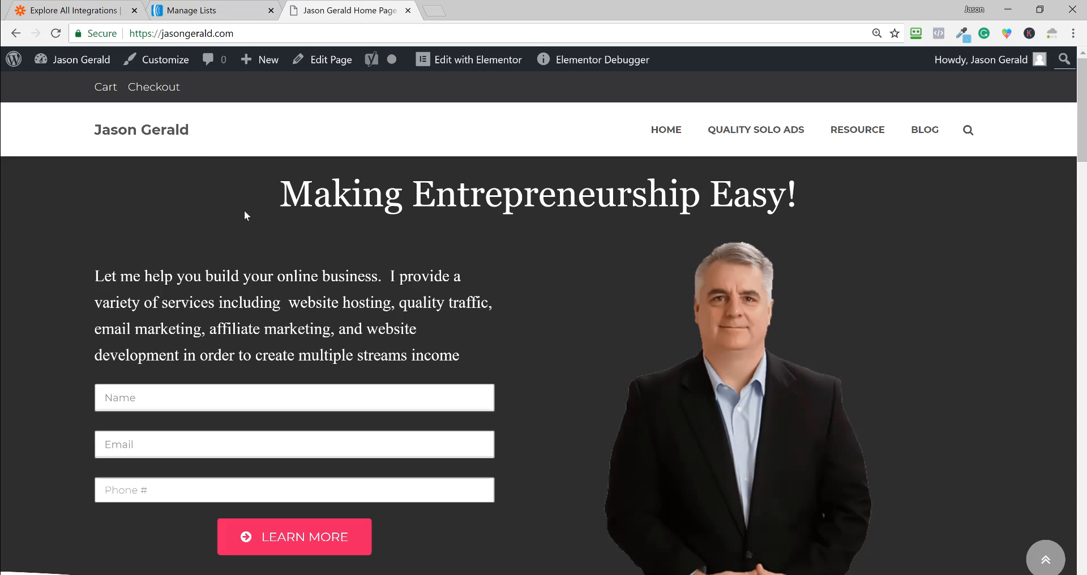
# Go to the Quality Solo Ads page from the site menu
pyautogui.click(756, 129)
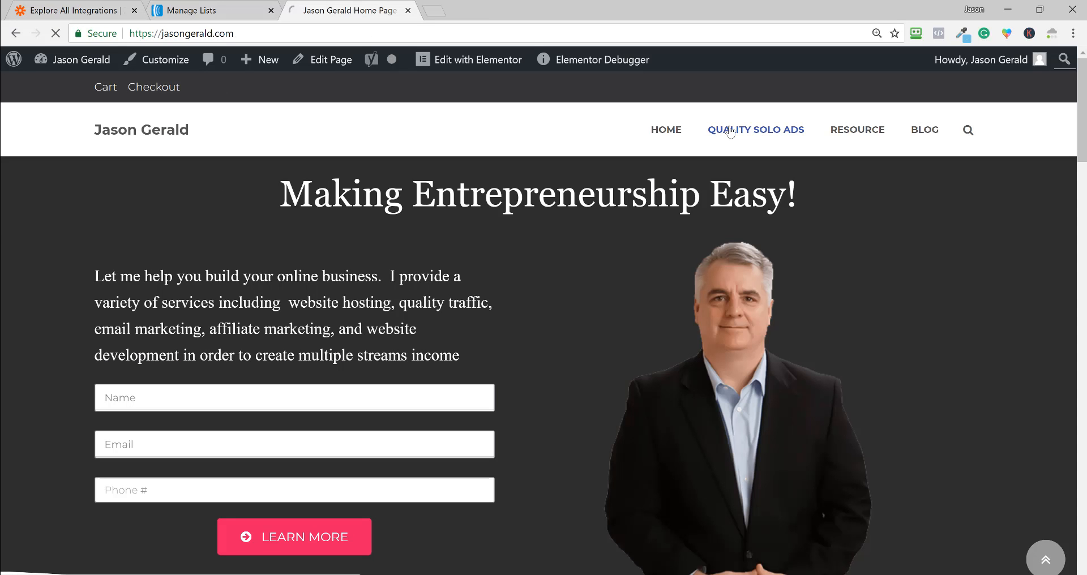
pyautogui.click(755, 129)
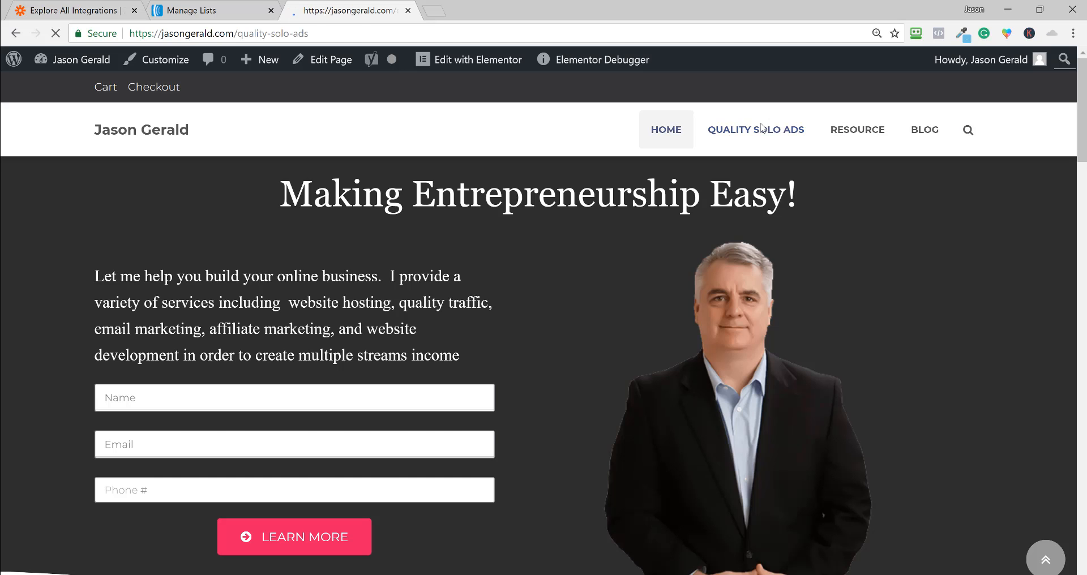
pyautogui.click(755, 129)
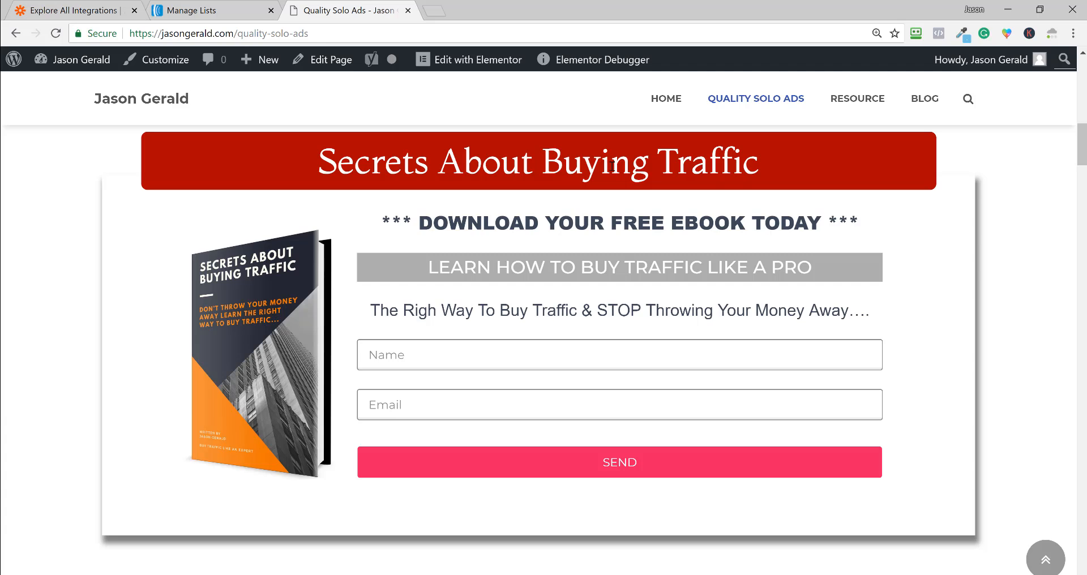
pyautogui.moveTo(410, 262)
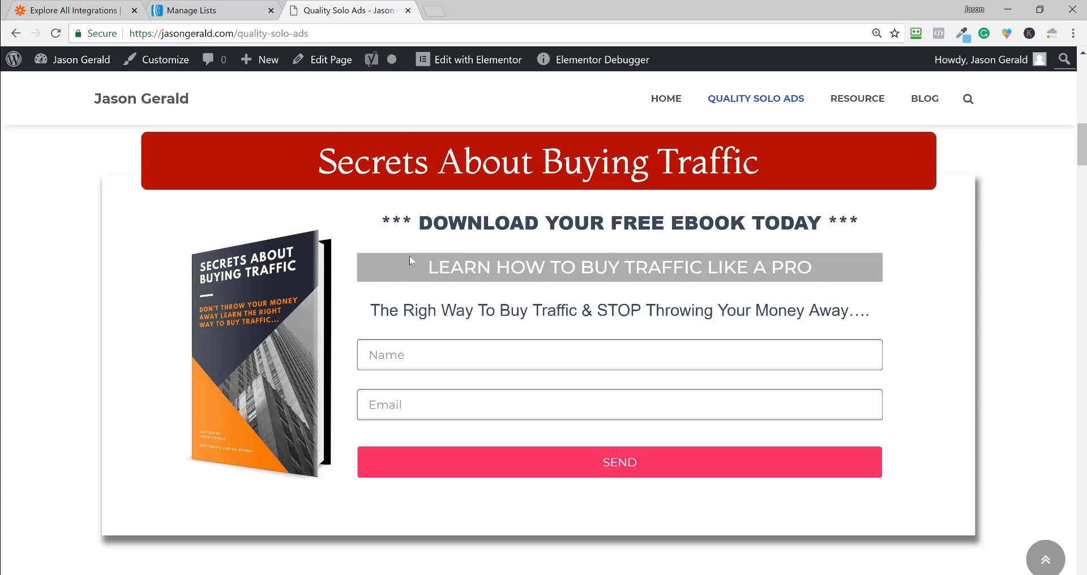
pyautogui.moveTo(450, 72)
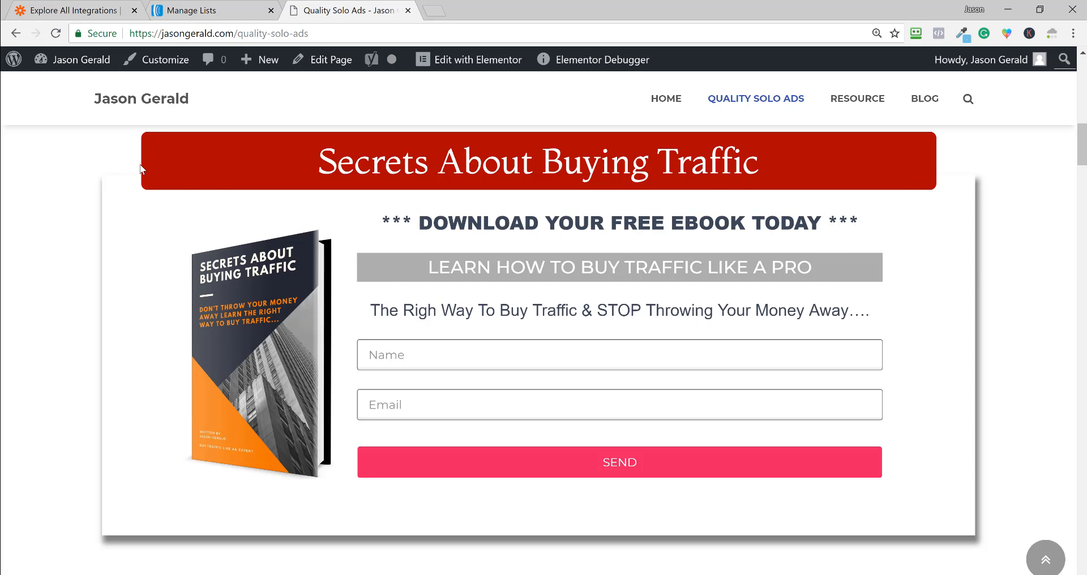
pyautogui.moveTo(997, 181)
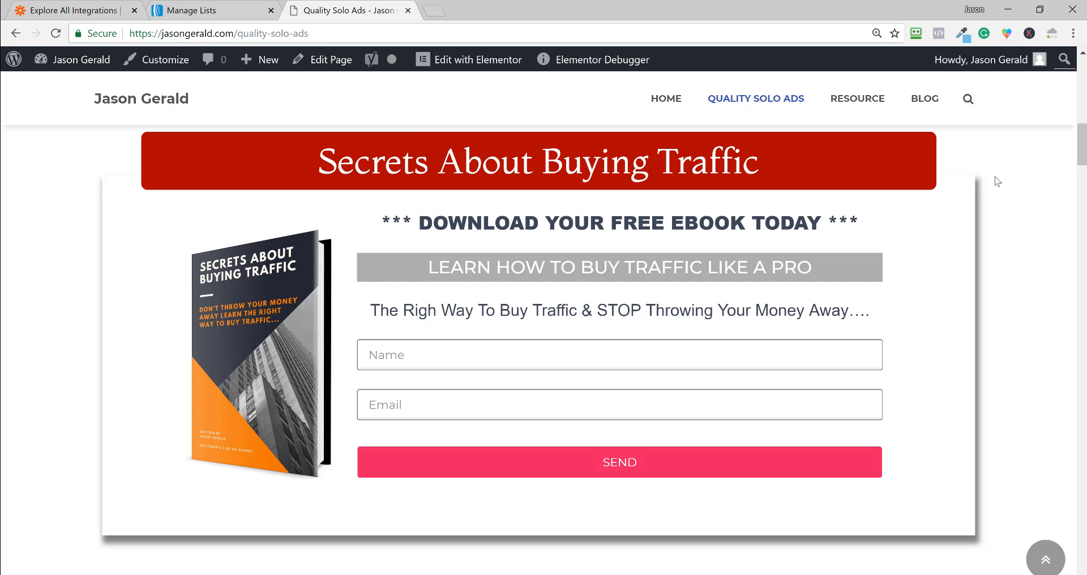
pyautogui.moveTo(102, 419)
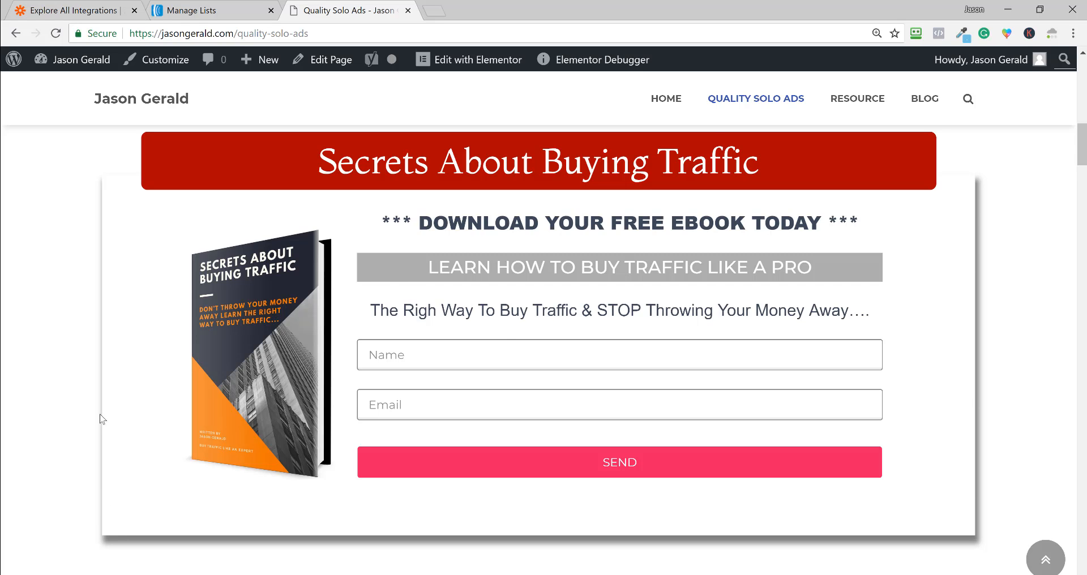
pyautogui.moveTo(359, 262)
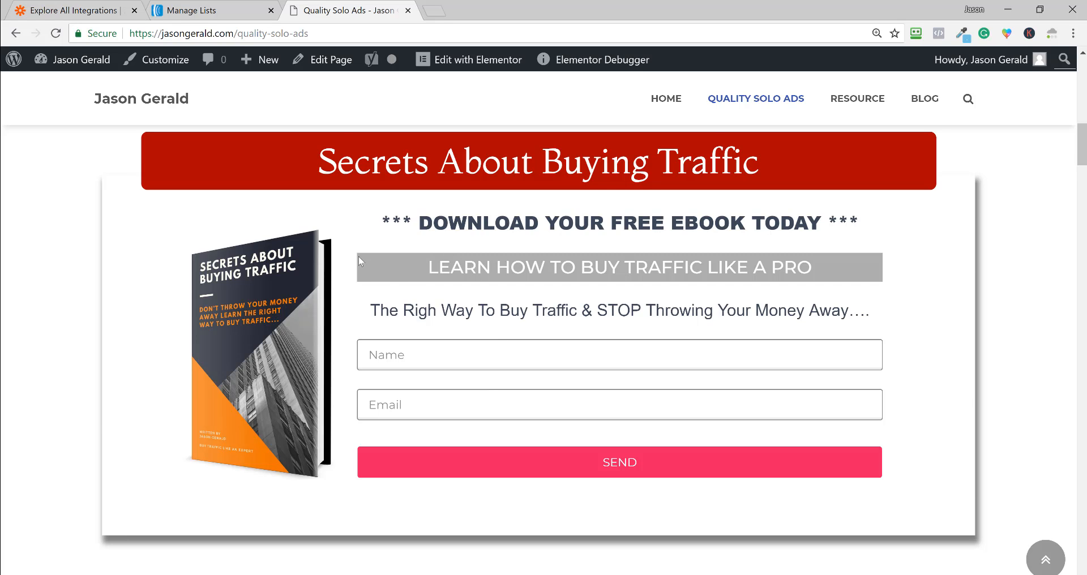
pyautogui.moveTo(469, 153)
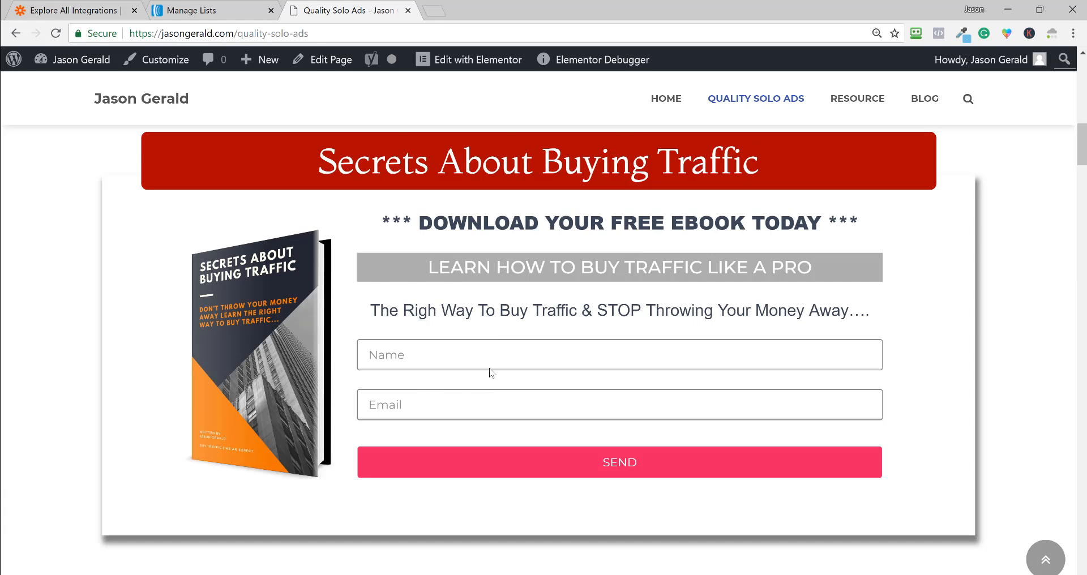
pyautogui.moveTo(427, 313)
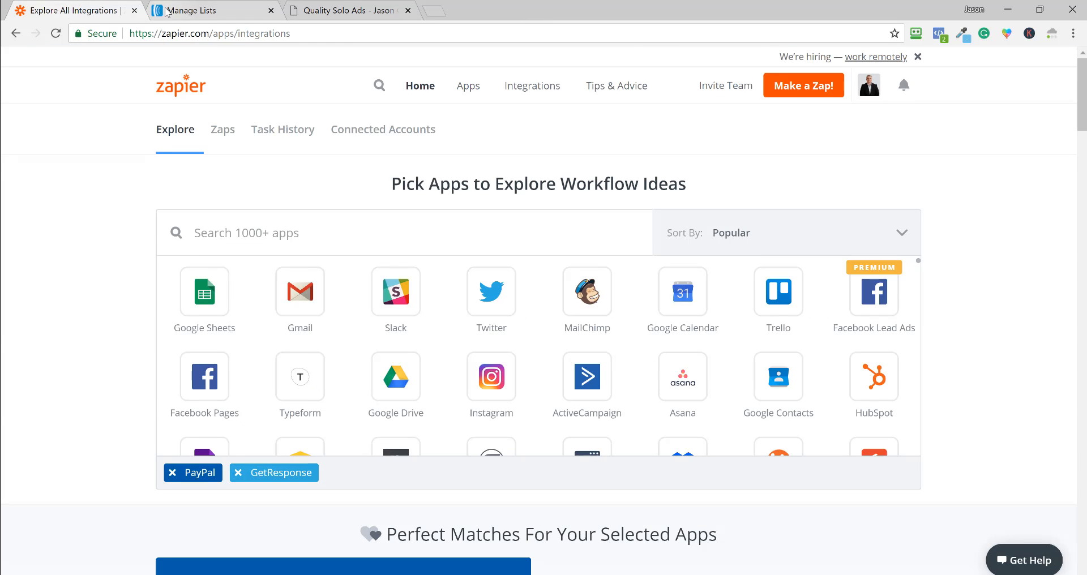
# Glance at the AWeber list manager, then return to the Quality Solo Ads opt-in form
pyautogui.click(193, 11)
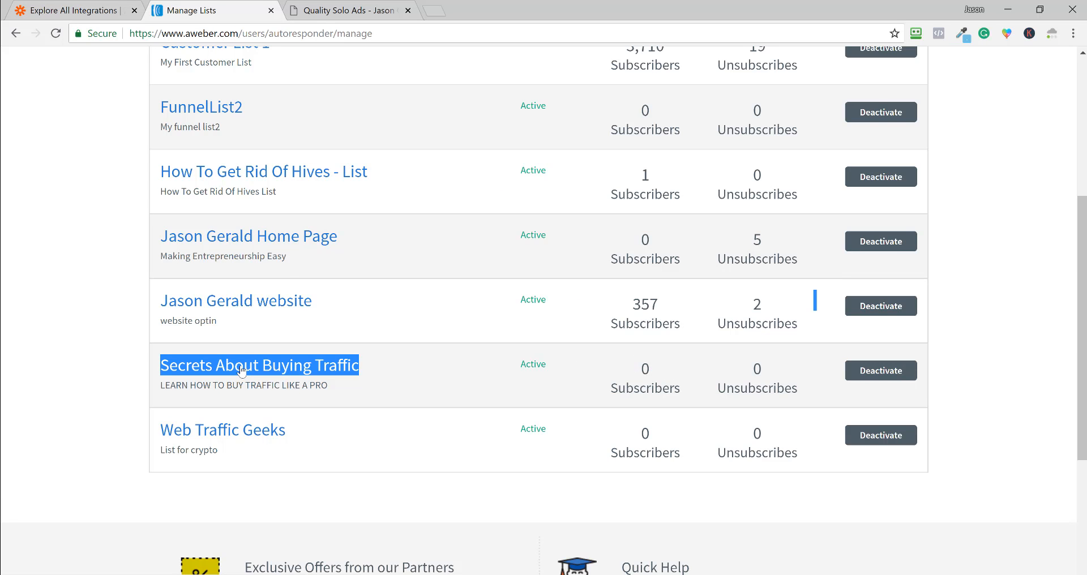
pyautogui.click(340, 10)
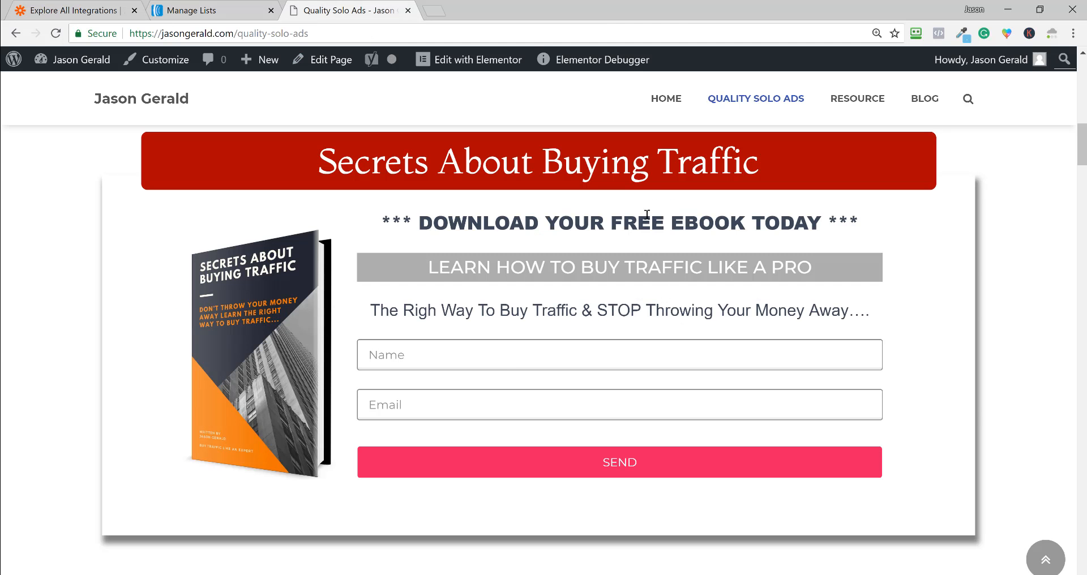
pyautogui.moveTo(520, 214)
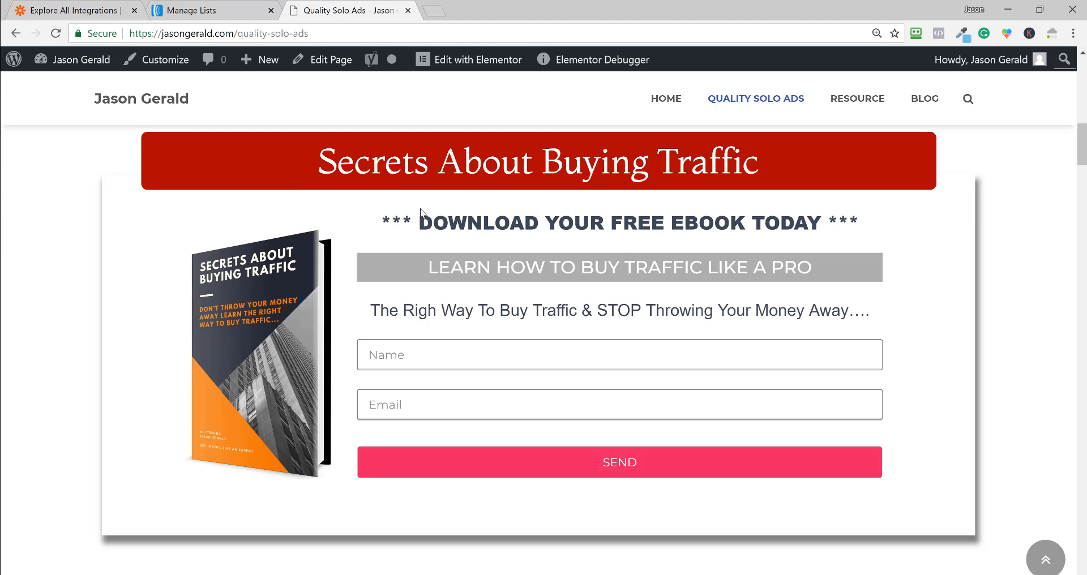
pyautogui.scroll(3)
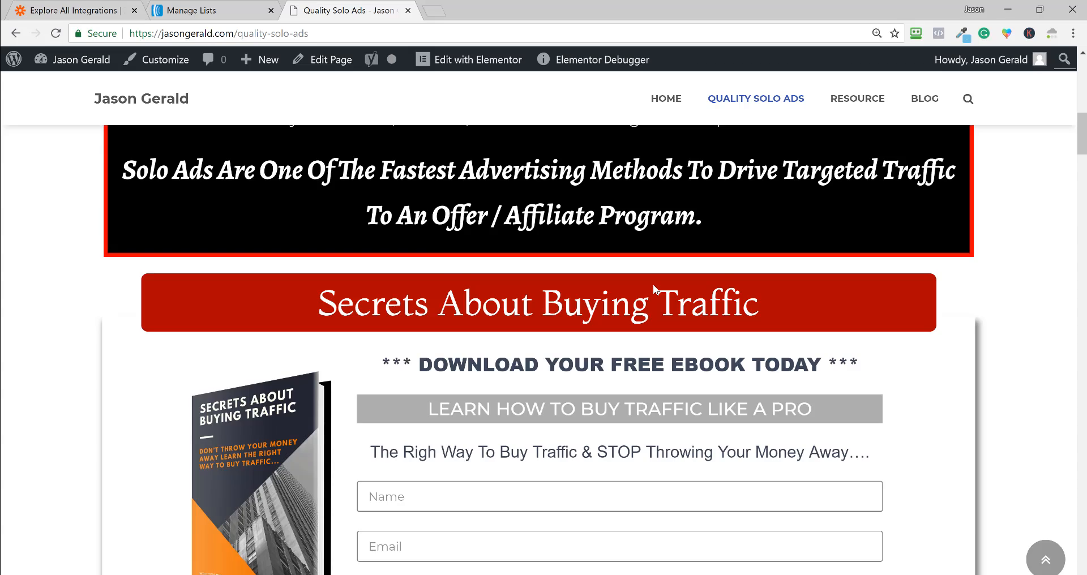
# Edit the Quality Solo Ads page in Elementor and select the sign-up form
pyautogui.click(477, 60)
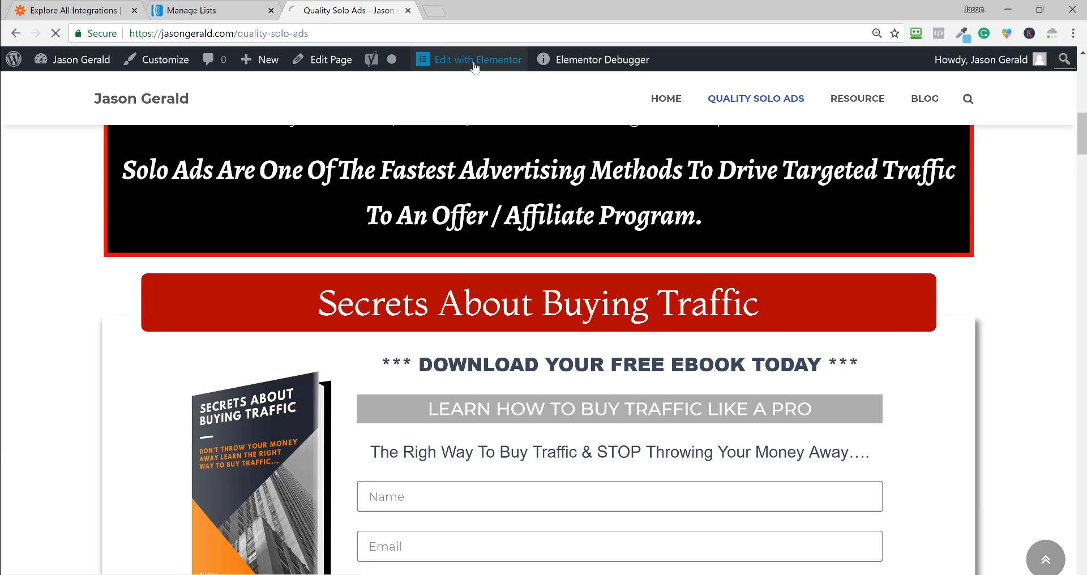
pyautogui.click(478, 59)
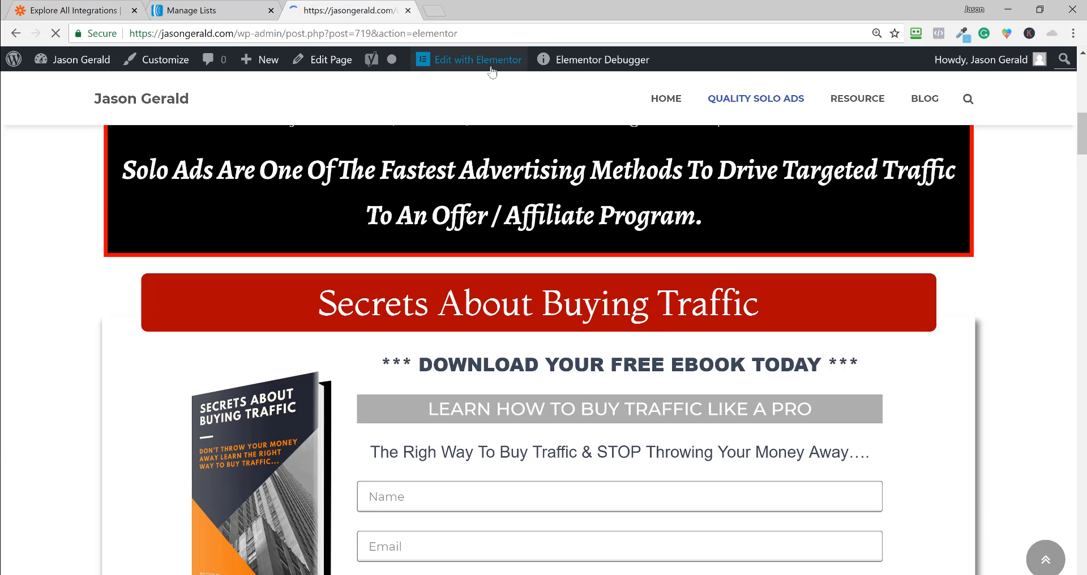
pyautogui.click(477, 59)
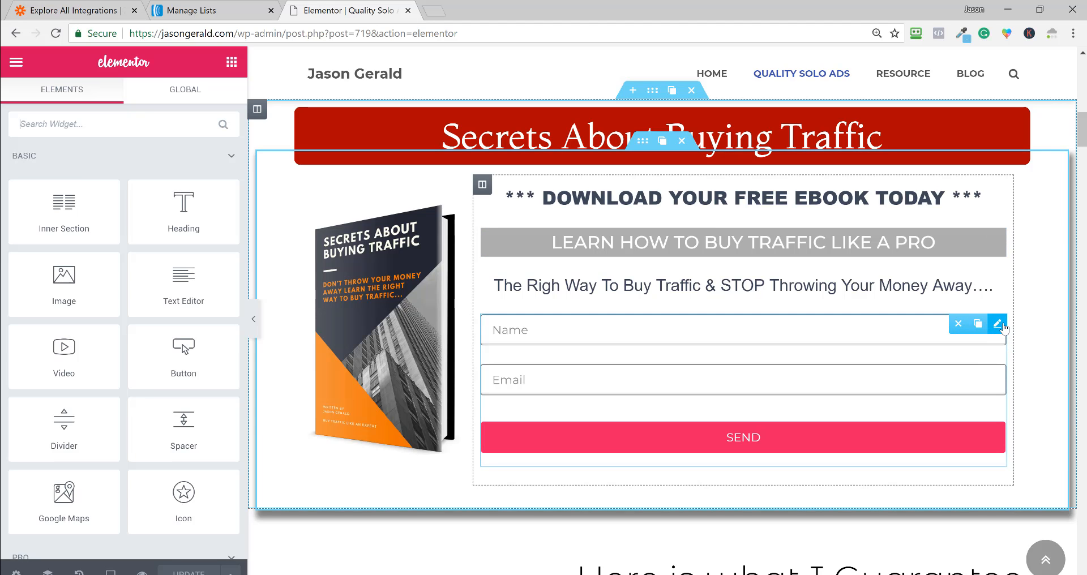
pyautogui.click(996, 324)
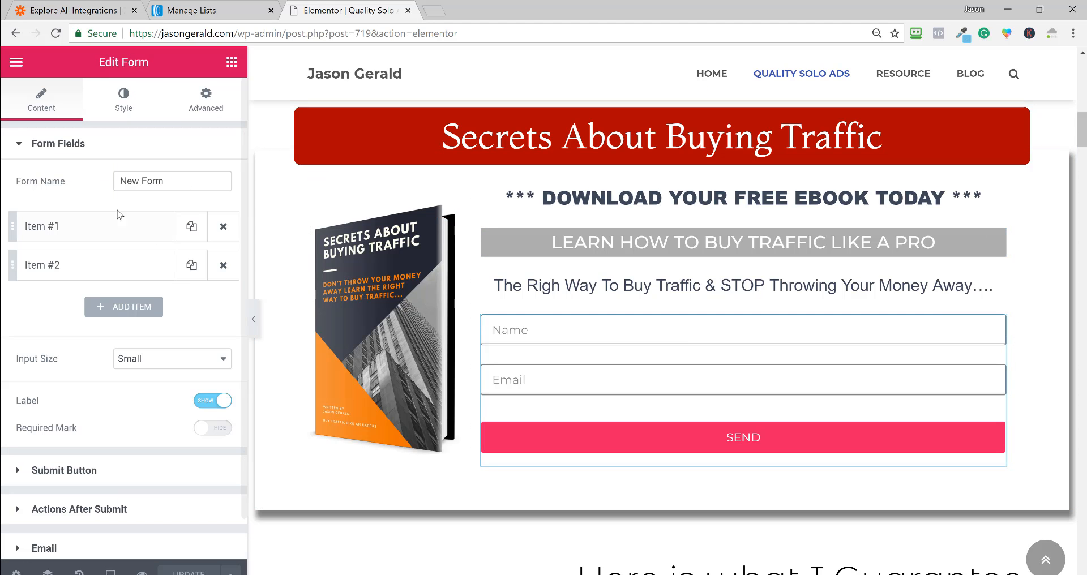
pyautogui.moveTo(76, 321)
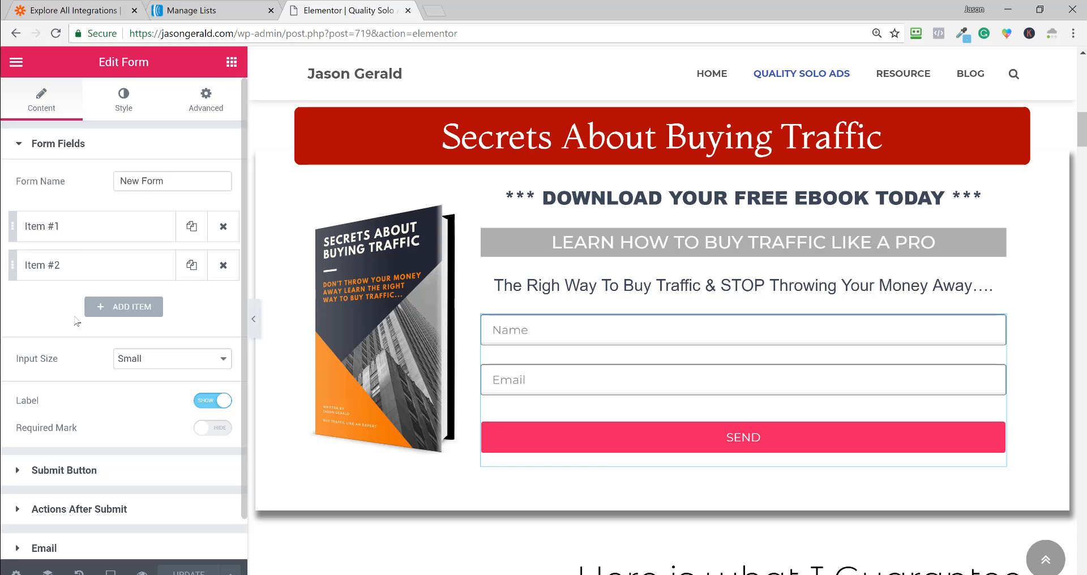
pyautogui.moveTo(103, 290)
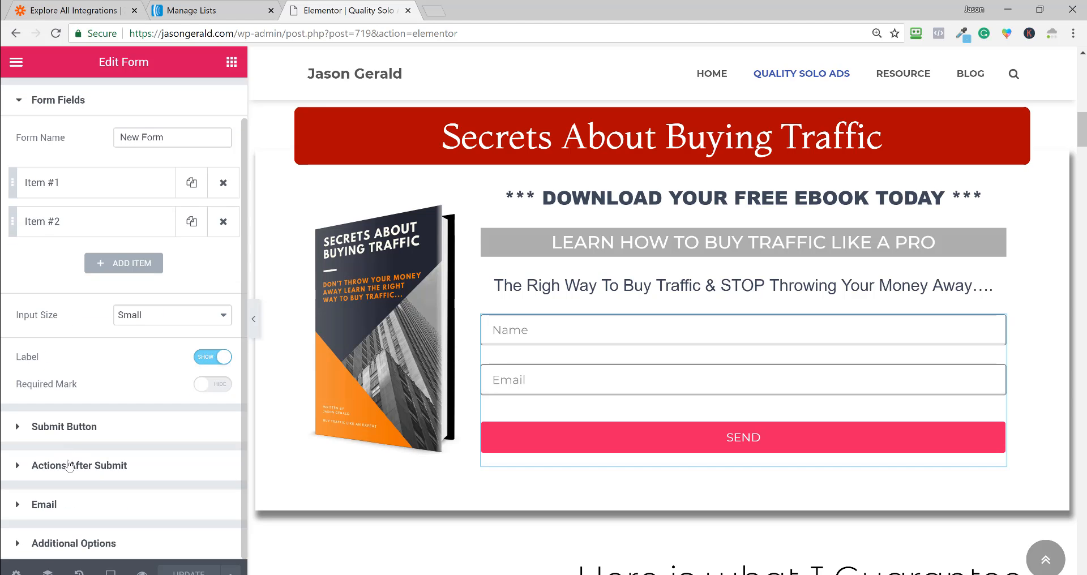
# Add a Webhook action to the form's Actions After Submit, alongside Email
pyautogui.click(79, 465)
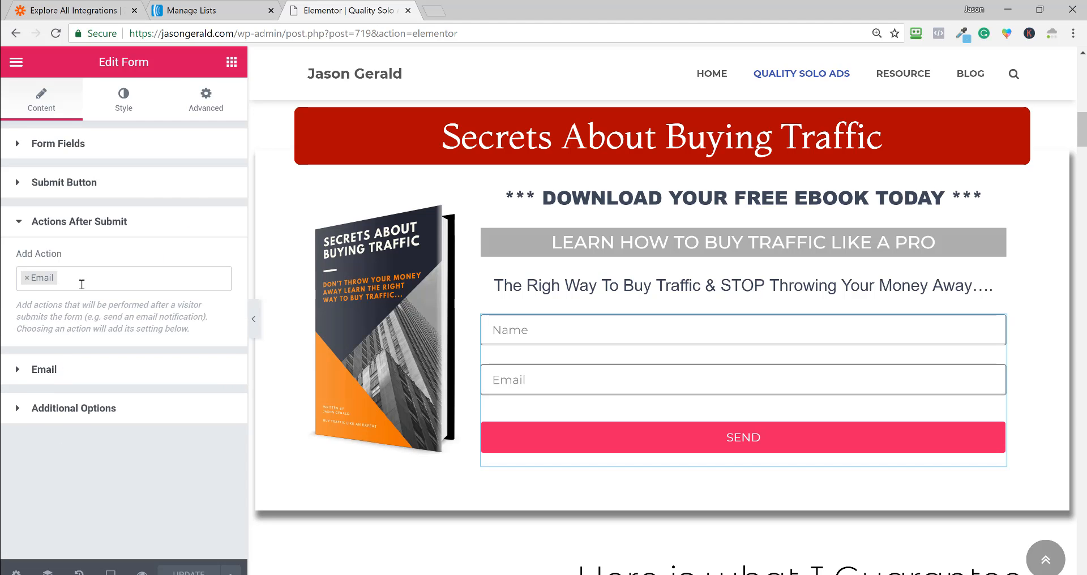
pyautogui.click(123, 278)
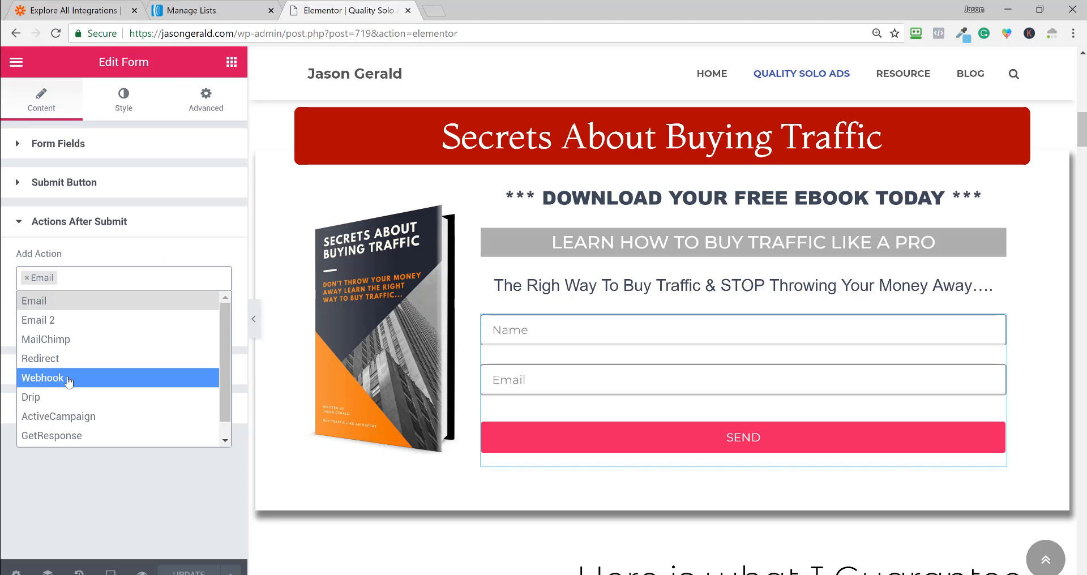
pyautogui.click(43, 379)
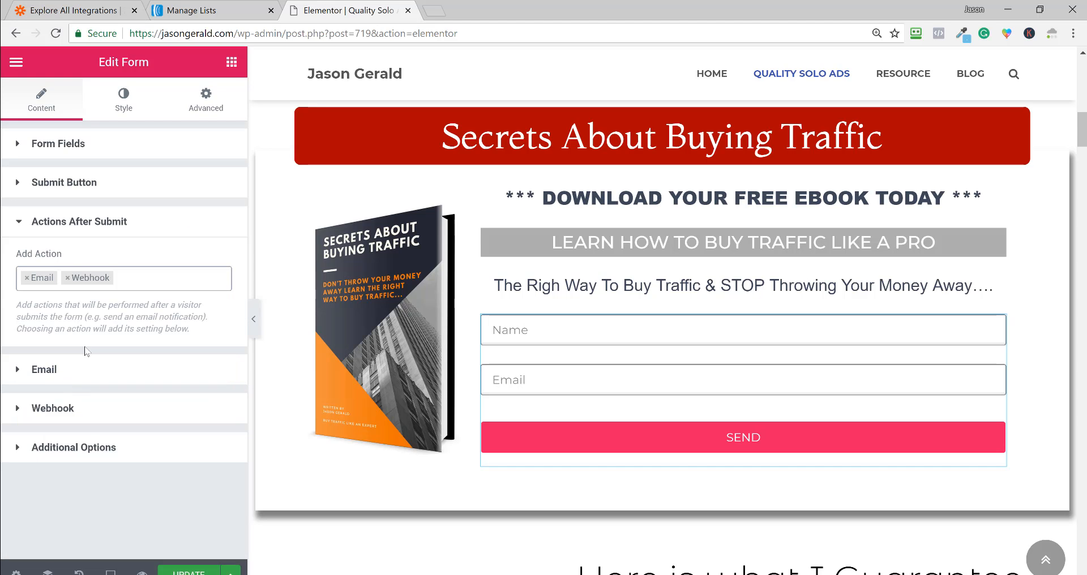
pyautogui.moveTo(130, 185)
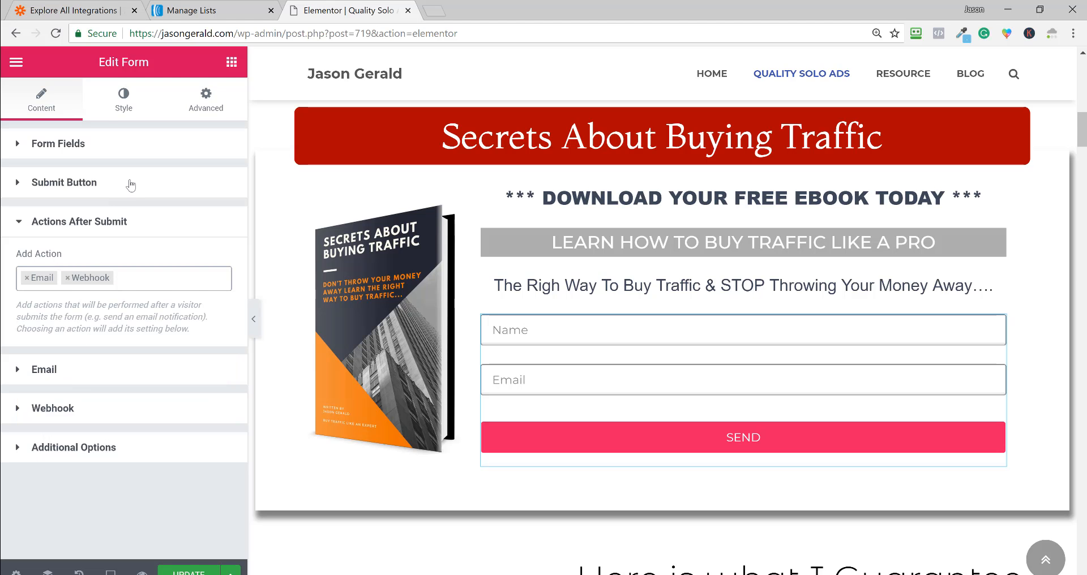
# Start a new Zap in Zapier with Webhooks by Zapier as the trigger app
pyautogui.click(69, 10)
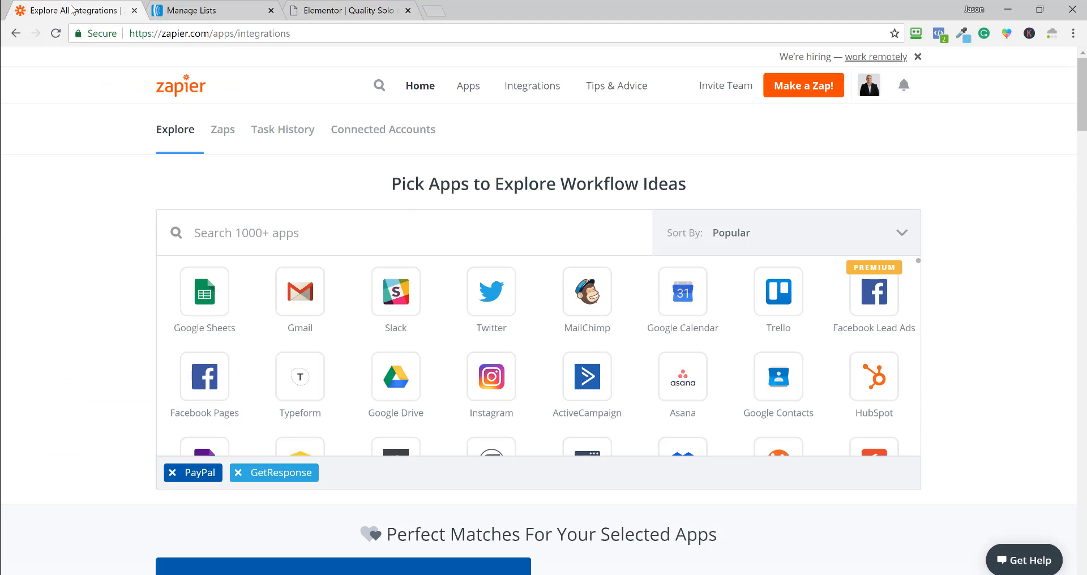
pyautogui.moveTo(817, 92)
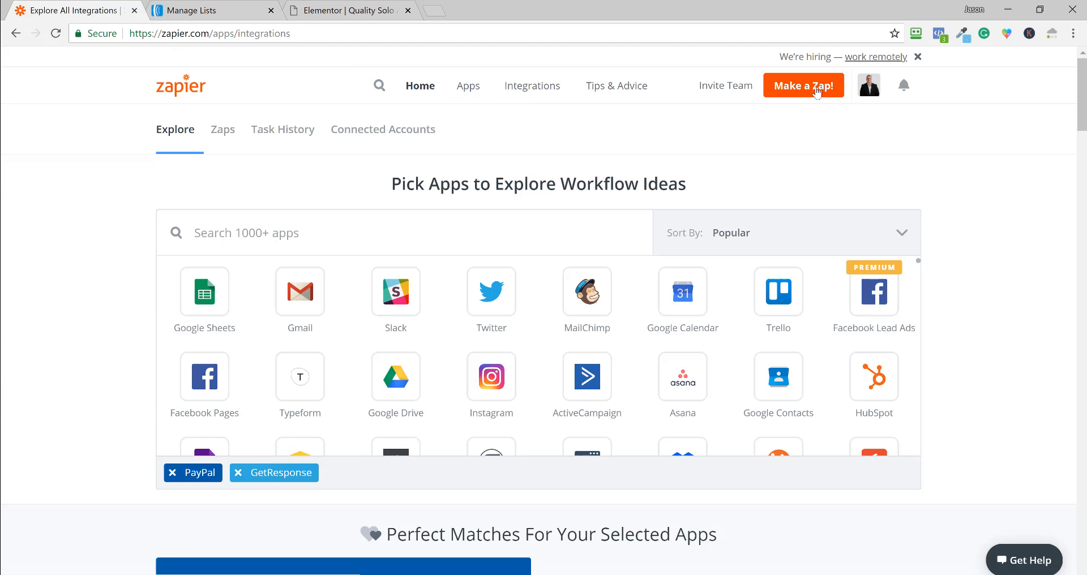
pyautogui.click(803, 85)
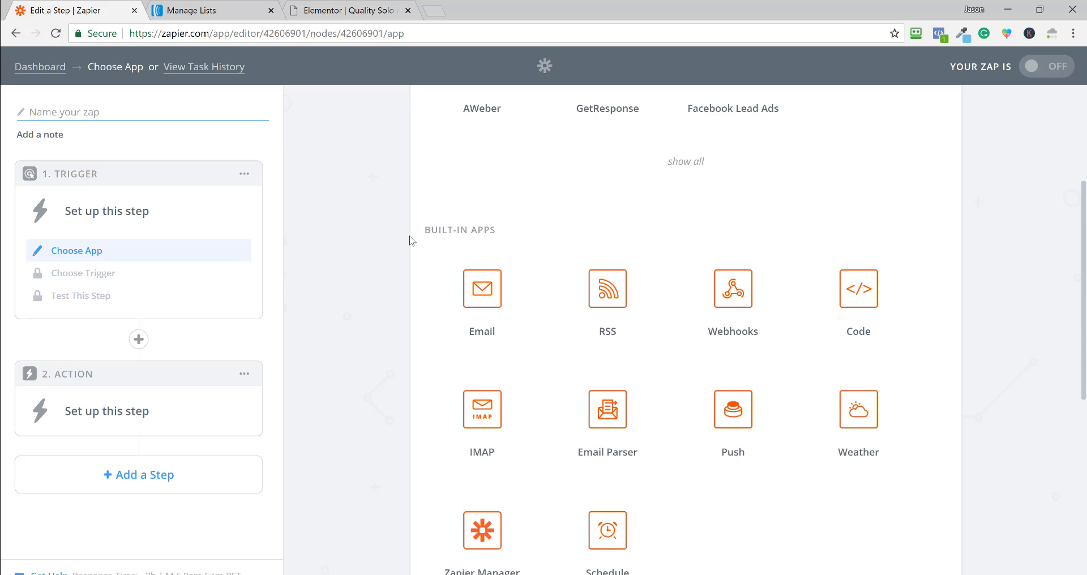
pyautogui.moveTo(733, 299)
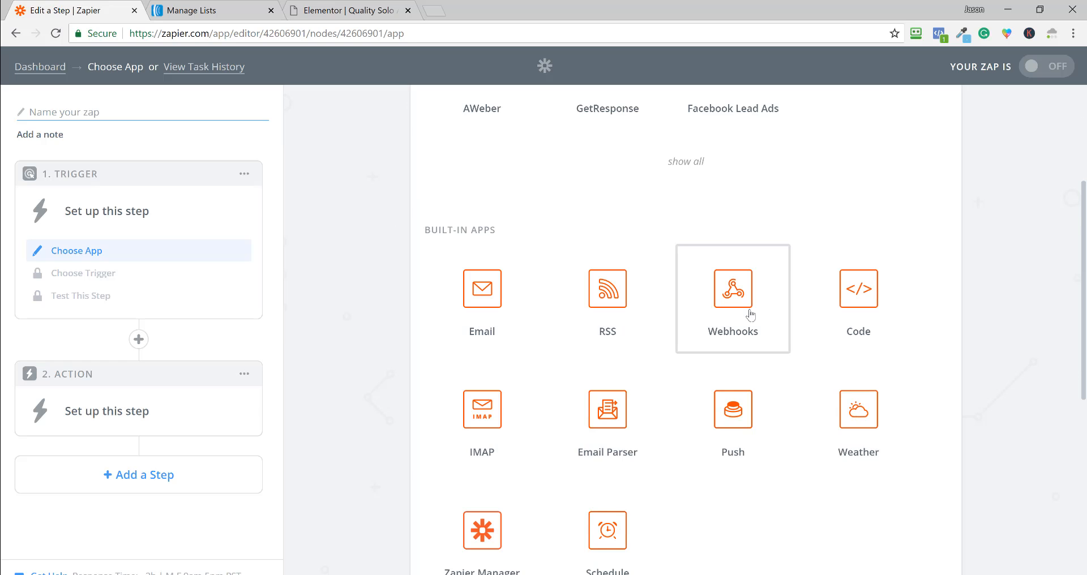
pyautogui.moveTo(727, 291)
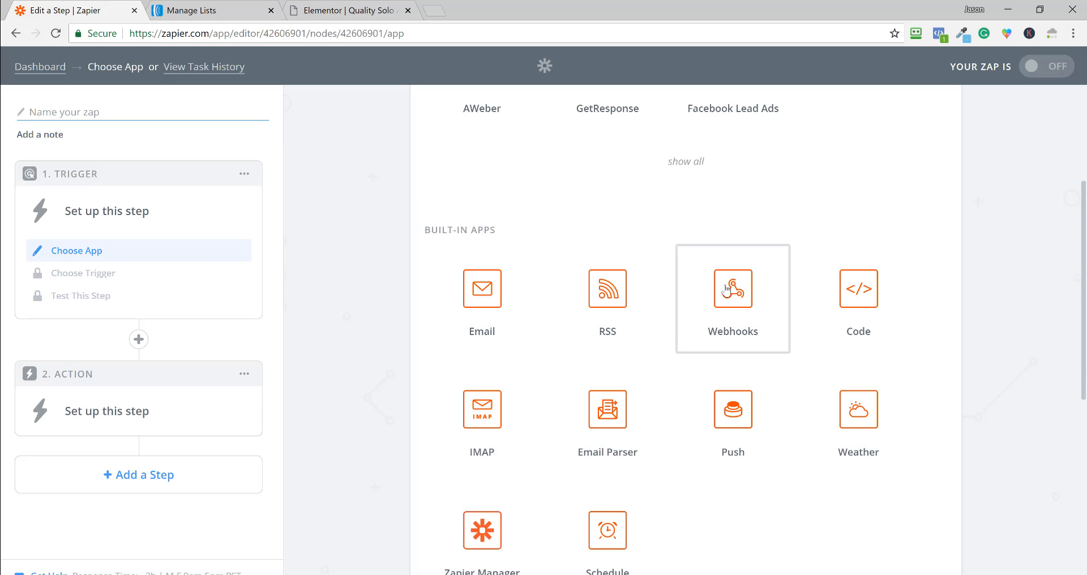
pyautogui.click(733, 289)
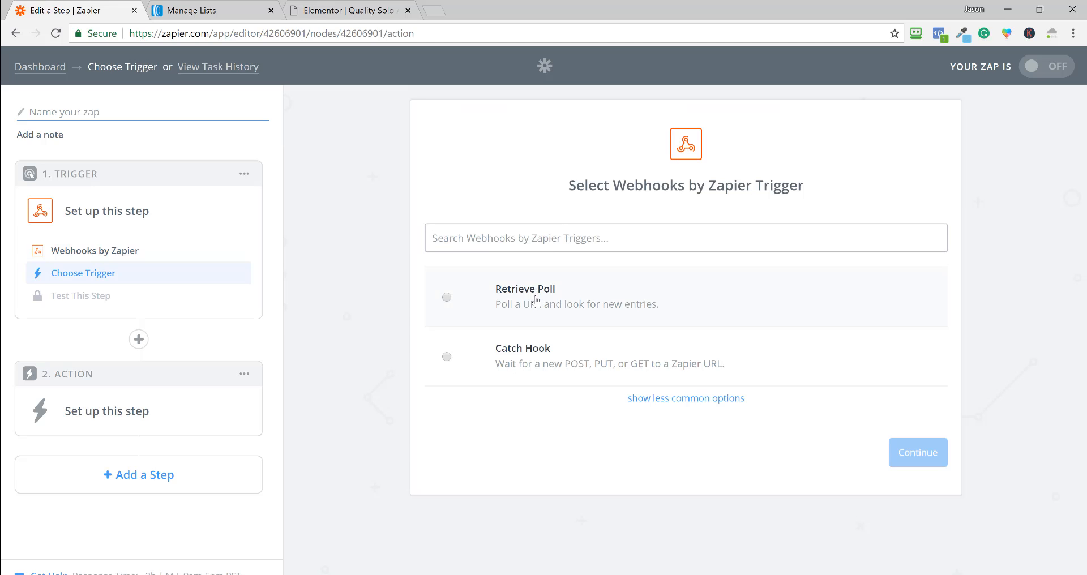
pyautogui.moveTo(566, 356)
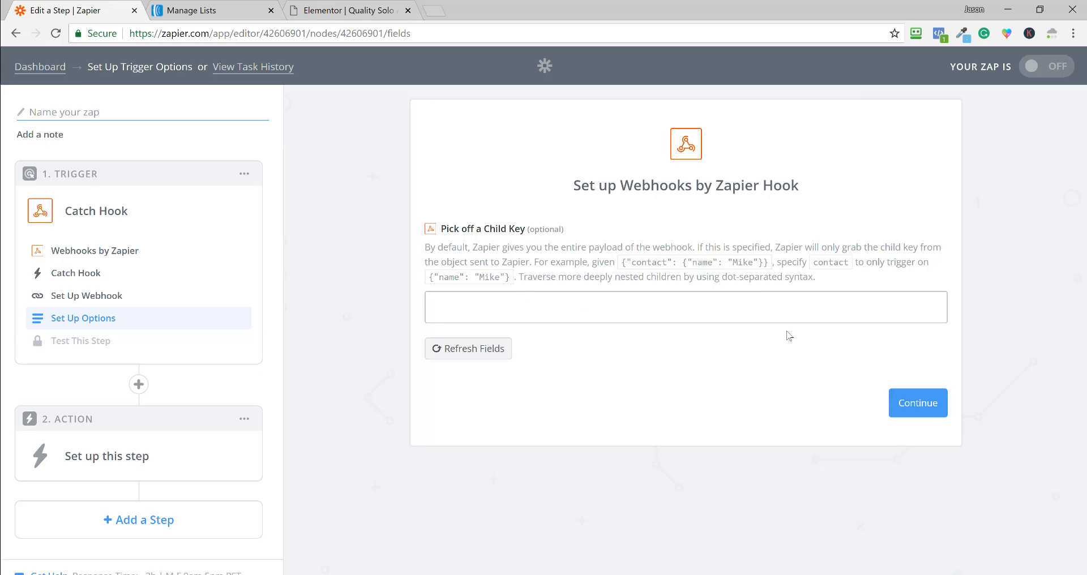
# Choose the Catch Hook trigger, skip the child key option and copy the custom webhook URL
pyautogui.click(917, 403)
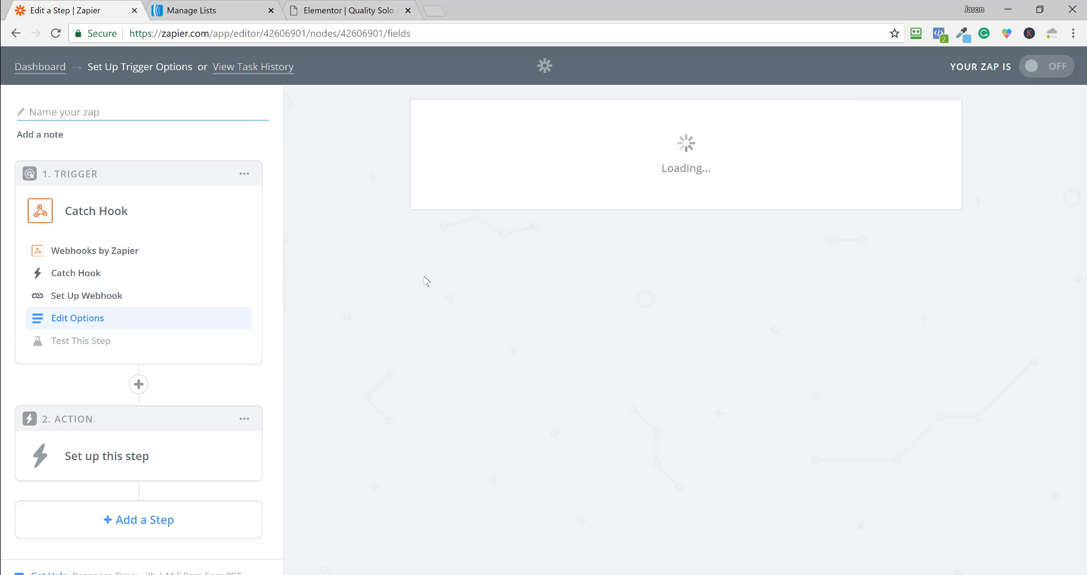
pyautogui.click(80, 341)
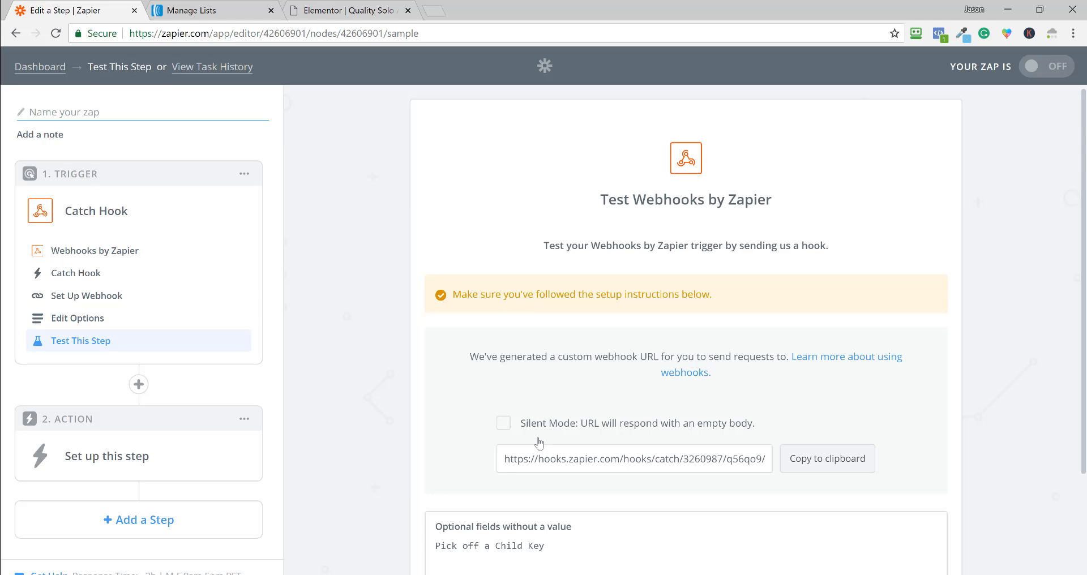
pyautogui.click(826, 459)
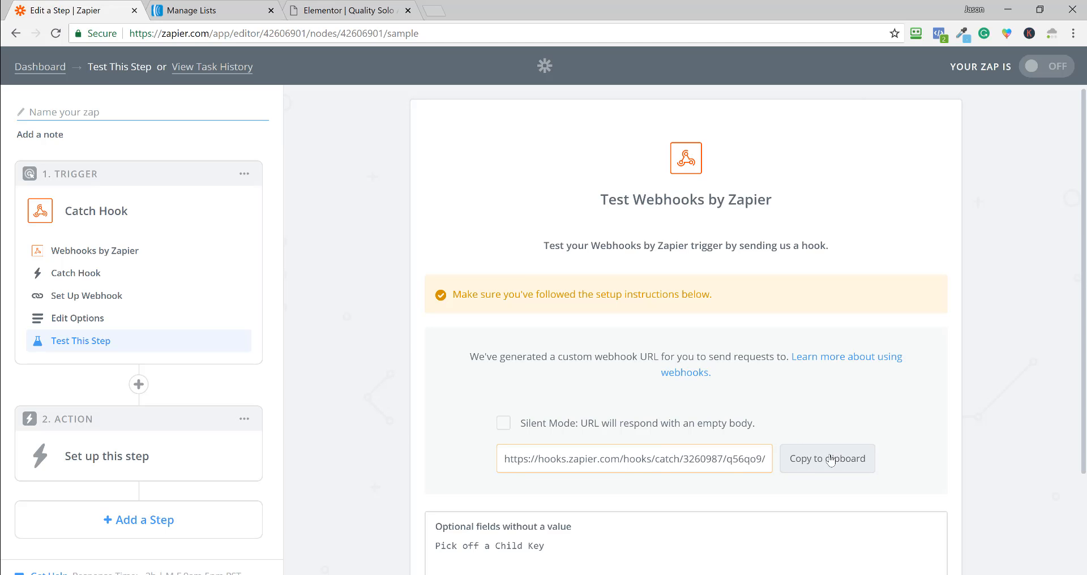
pyautogui.click(827, 458)
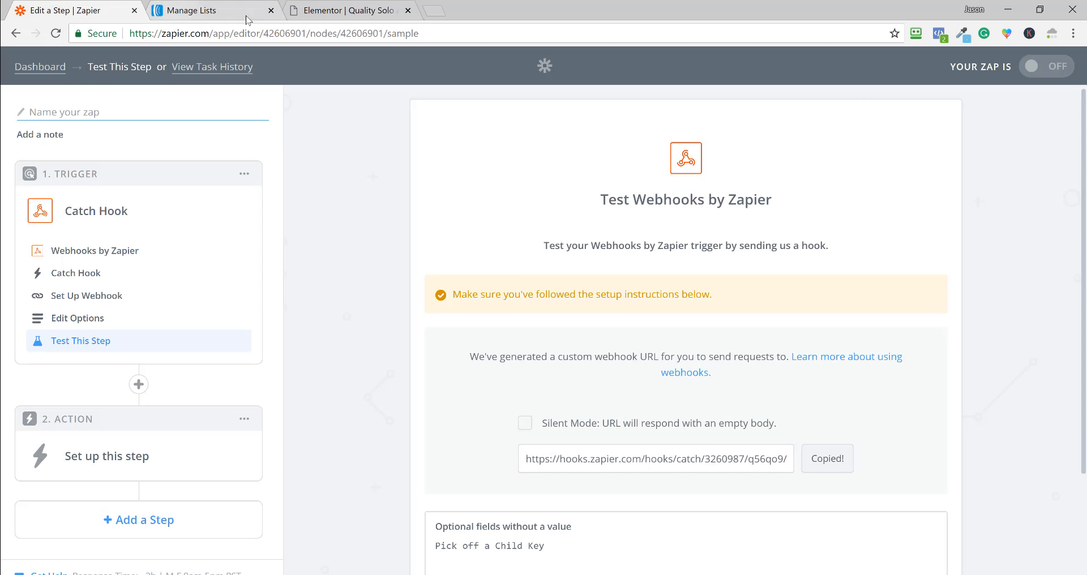
pyautogui.click(349, 11)
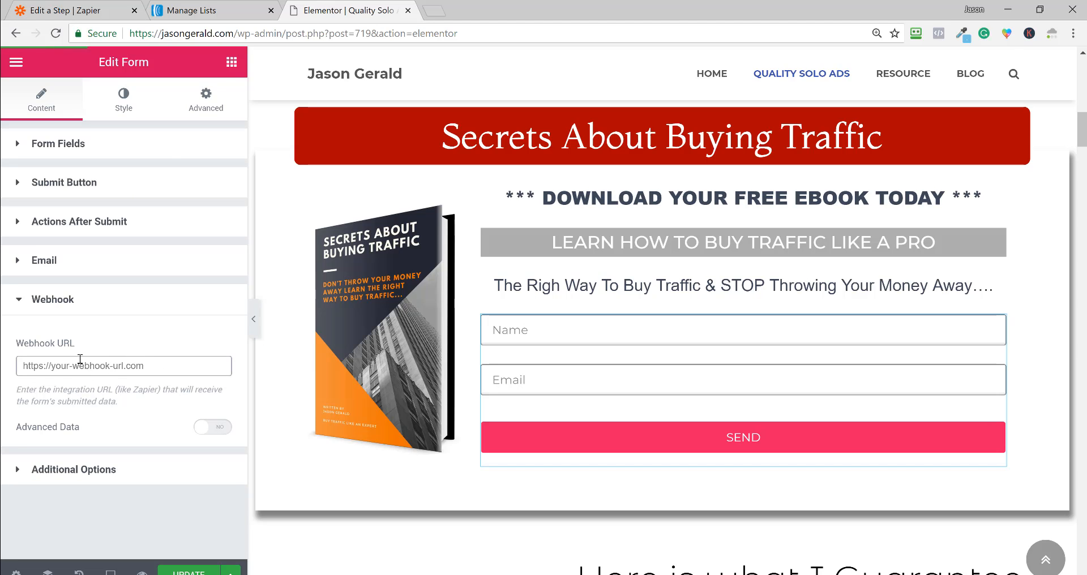
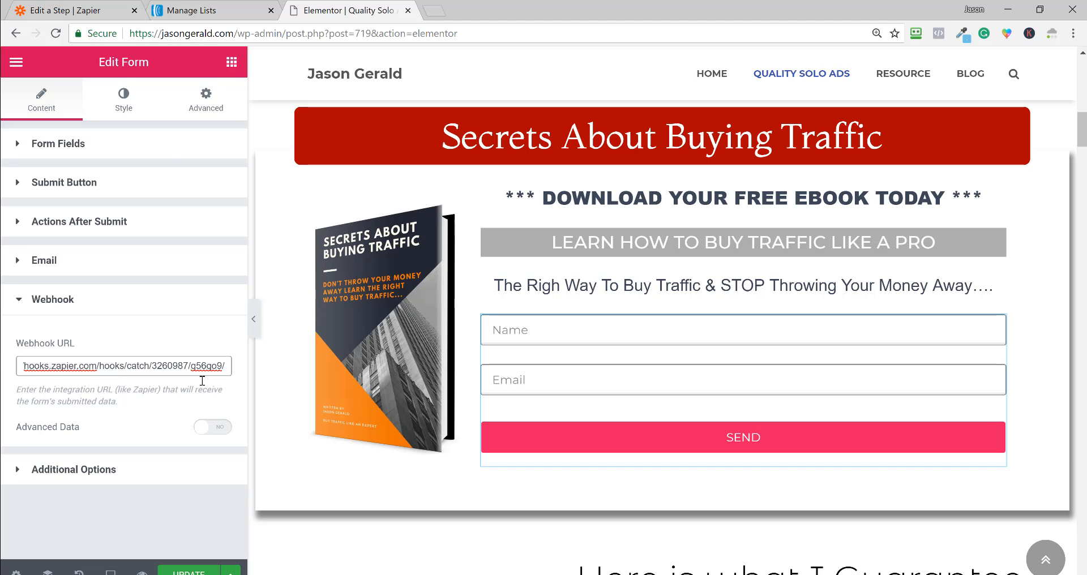
pyautogui.moveTo(190, 470)
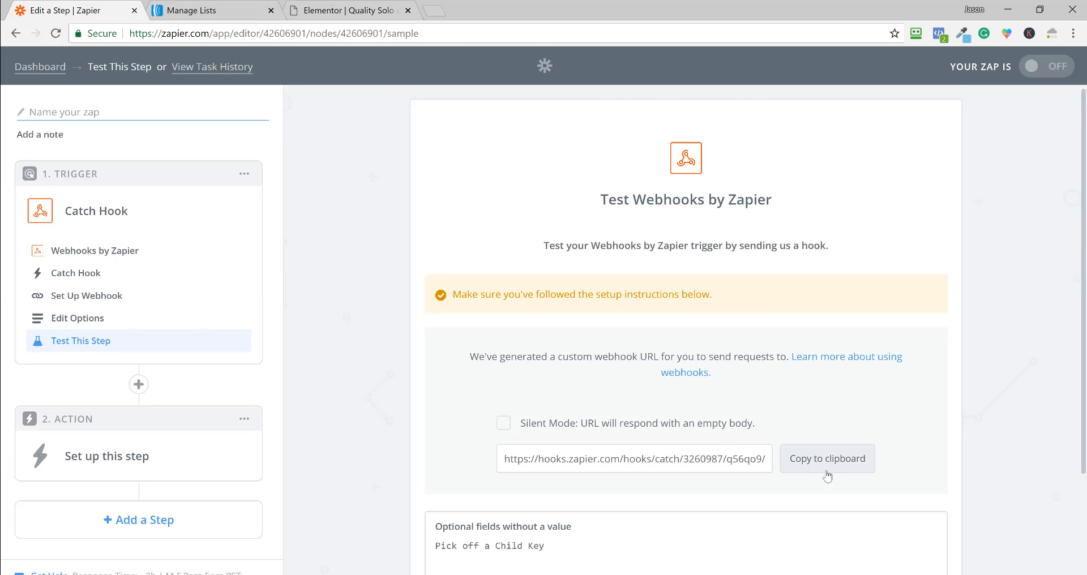
# Confirm 'OK, I did this' so Zapier listens, then switch to the live sign-up page
pyautogui.scroll(-3)
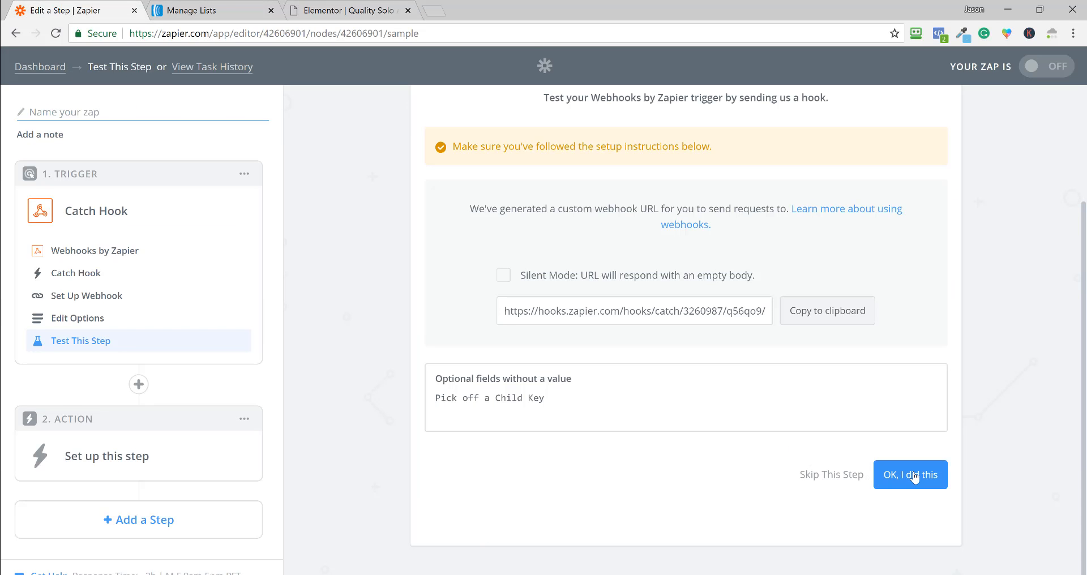
pyautogui.click(911, 475)
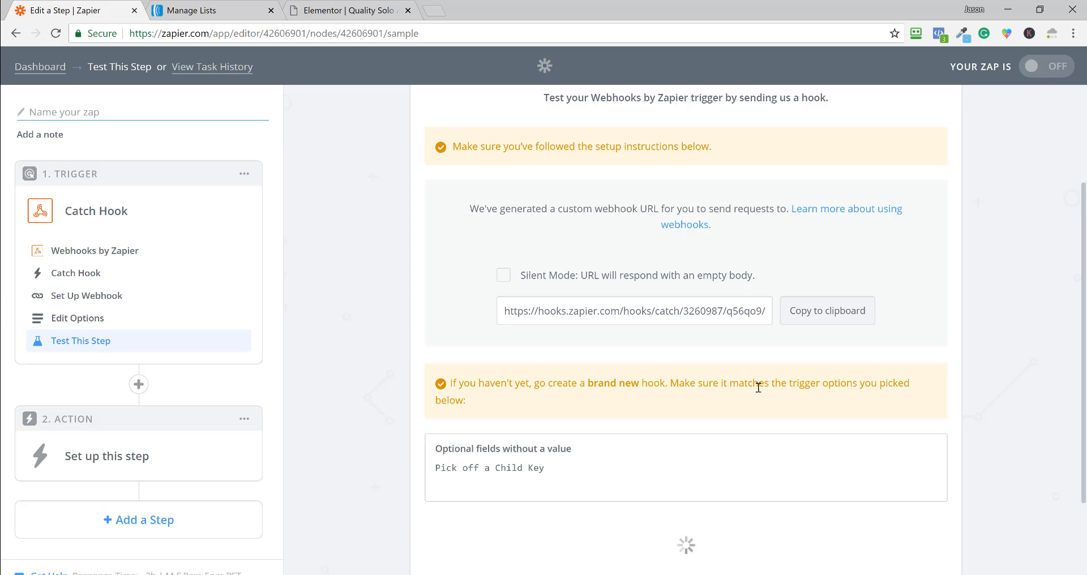
pyautogui.scroll(-3)
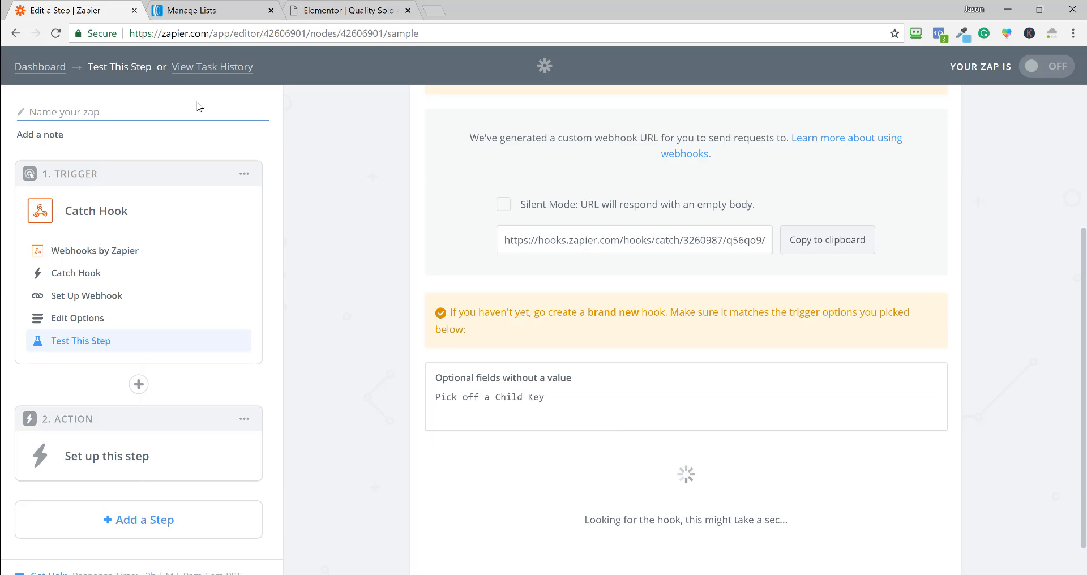
pyautogui.click(349, 10)
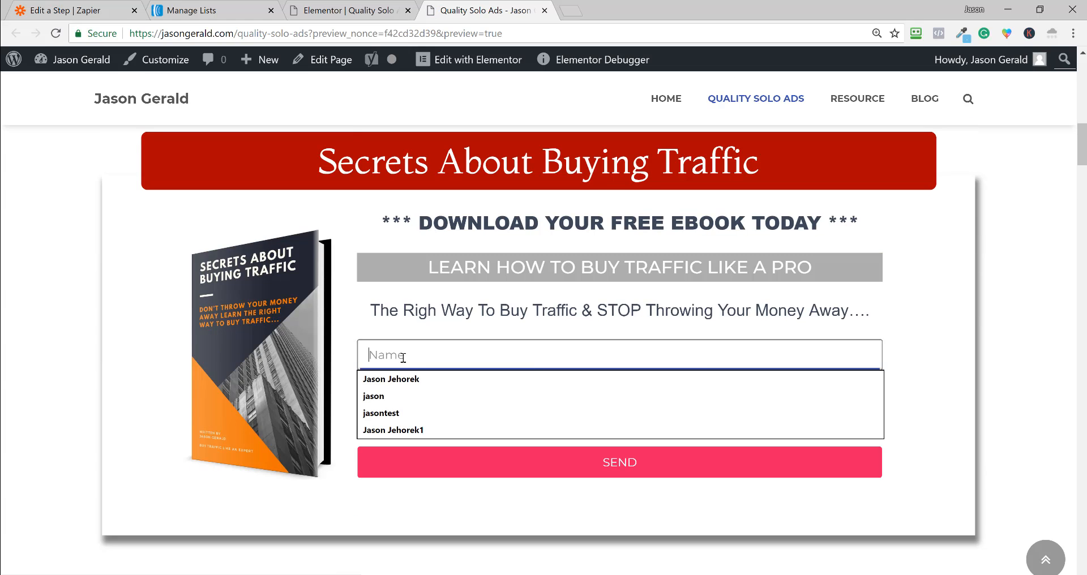
# Submit a test sign-up with name 'jason' and a saved email address
pyautogui.write('jason')
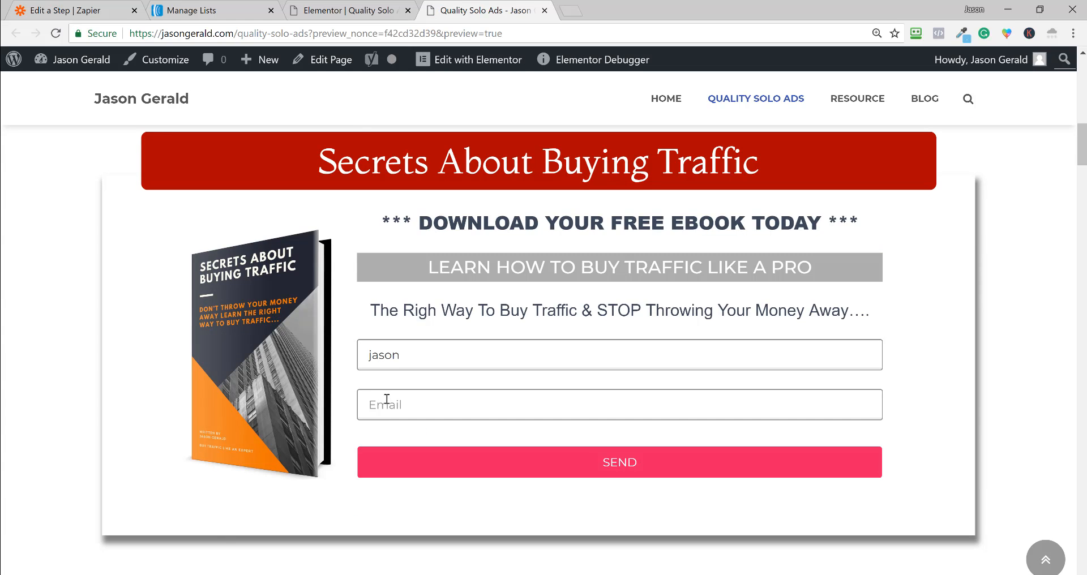
pyautogui.click(619, 404)
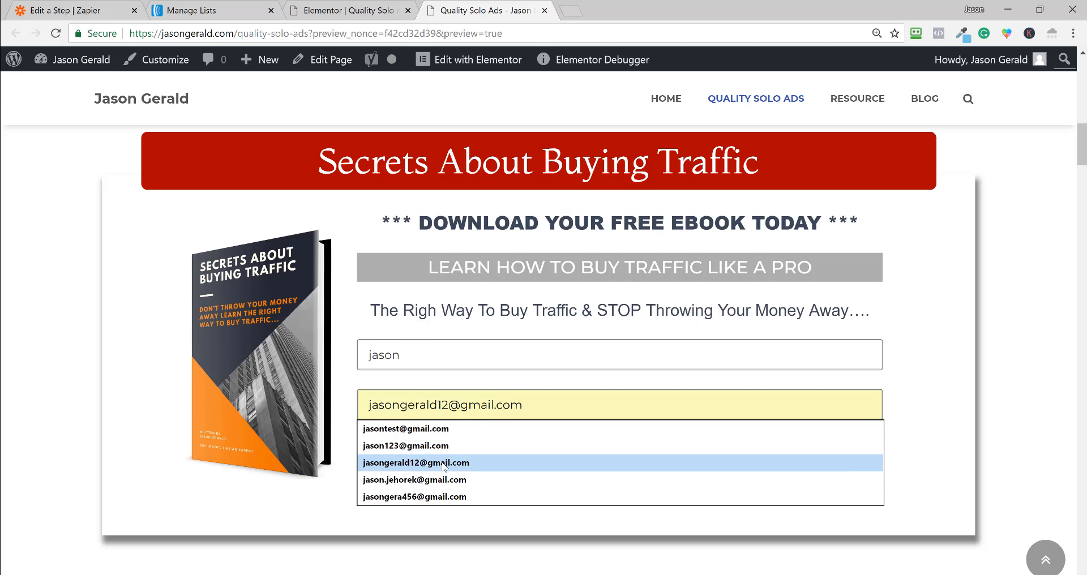
pyautogui.click(416, 462)
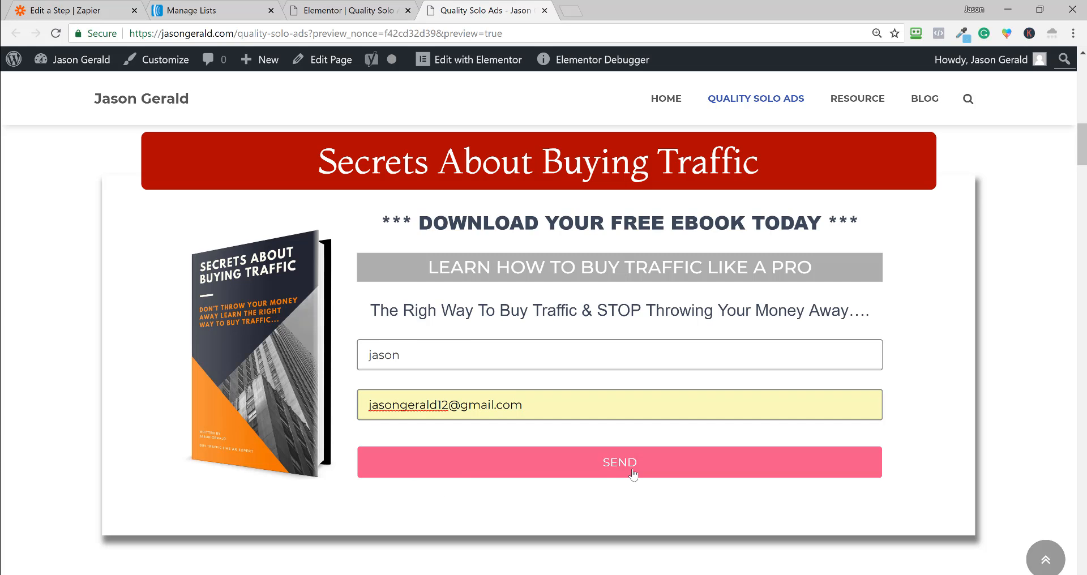
pyautogui.click(619, 463)
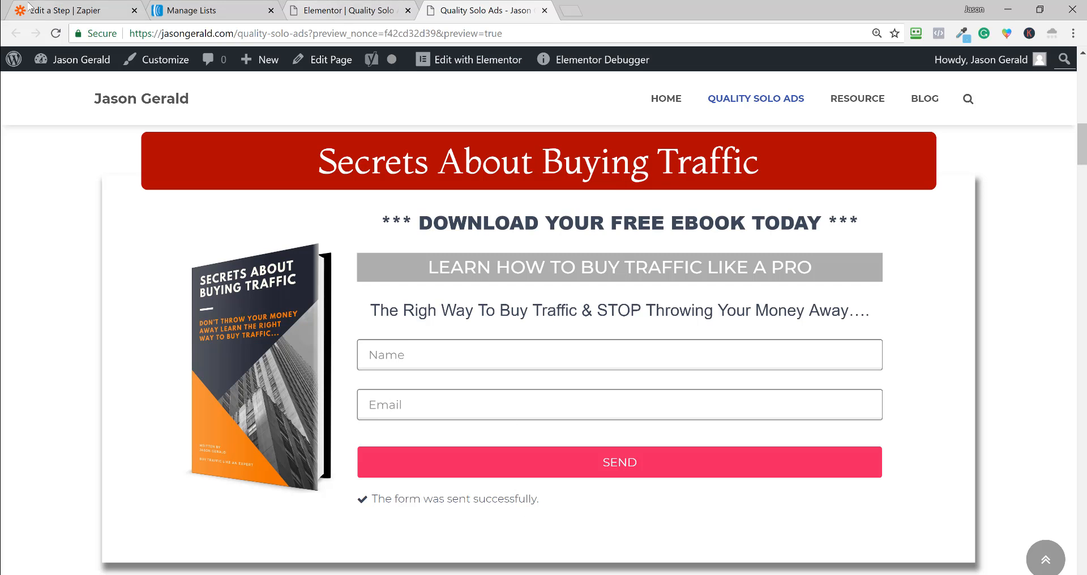
# Return to Zapier and continue after the webhook test reports success
pyautogui.click(70, 10)
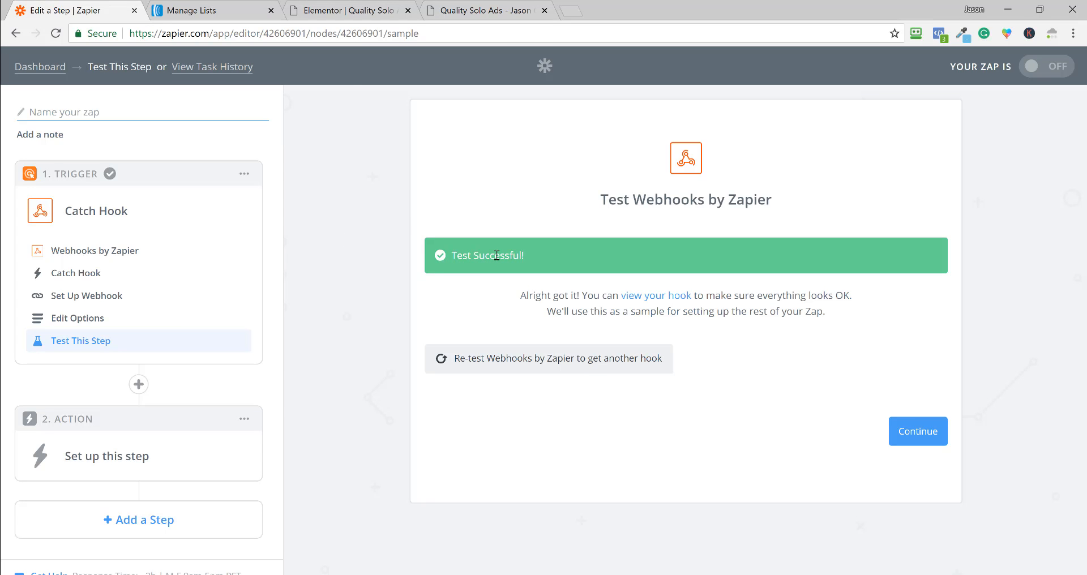
pyautogui.moveTo(819, 480)
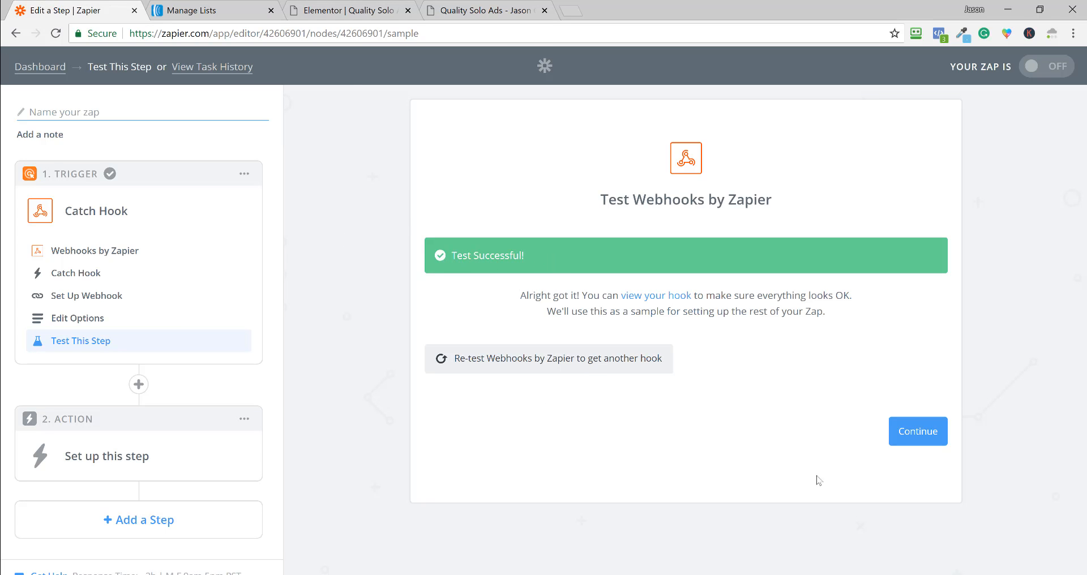
pyautogui.click(917, 431)
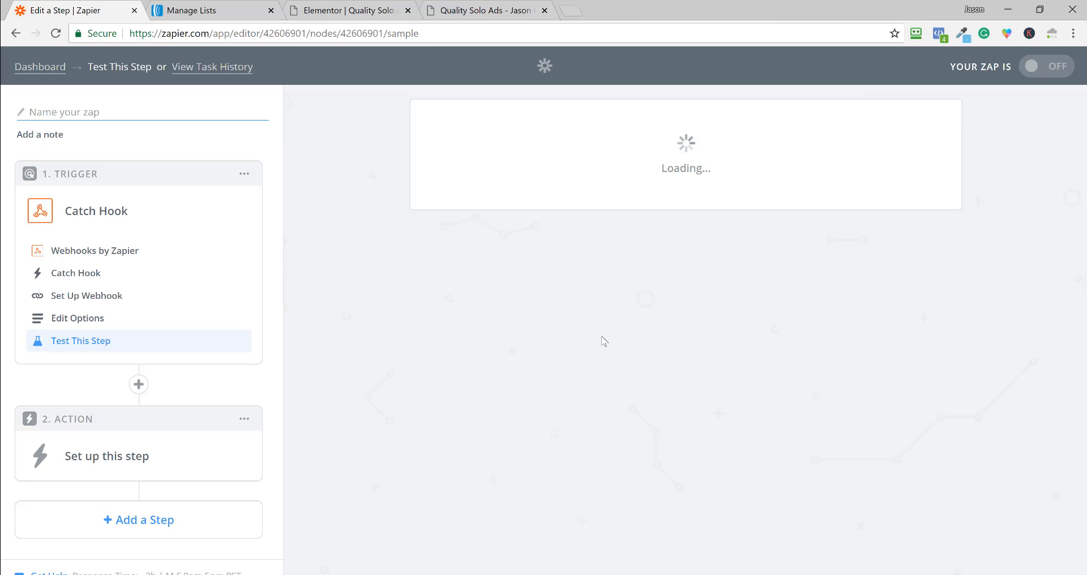
# Make the action step AWeber's Create Subscriber and save it
pyautogui.click(107, 456)
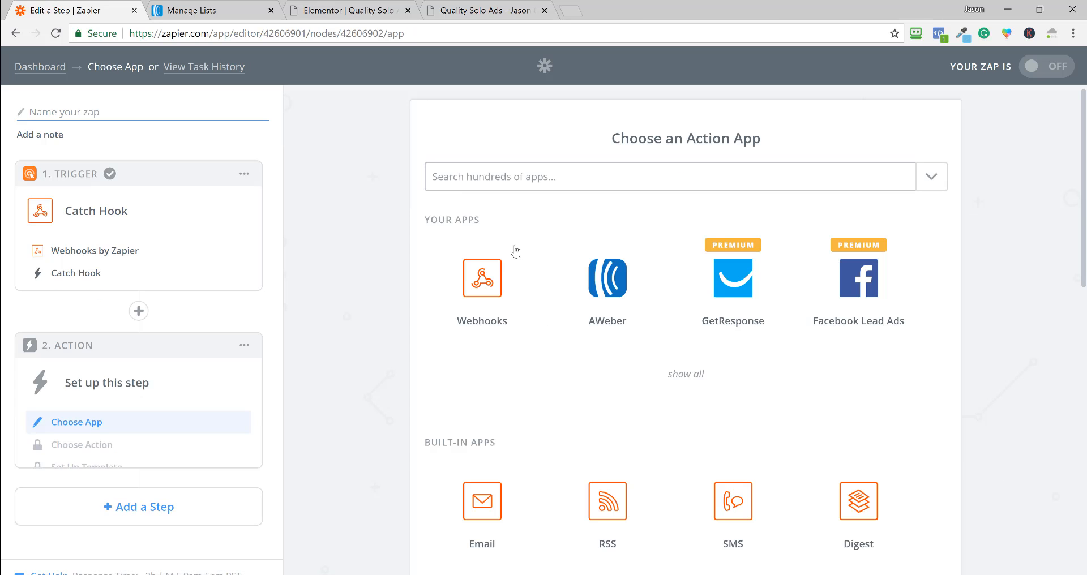
pyautogui.click(481, 279)
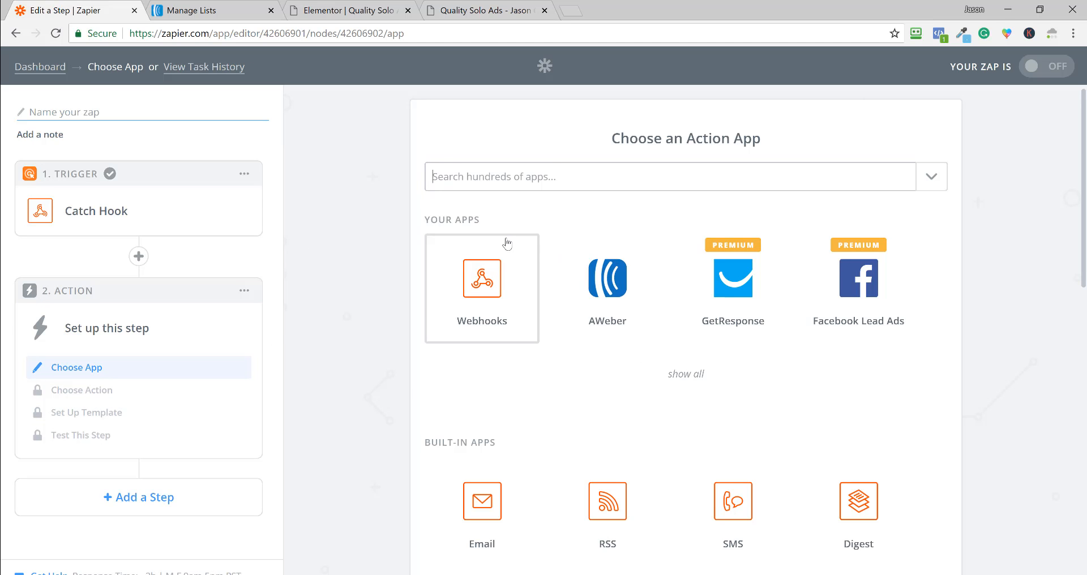
pyautogui.moveTo(607, 287)
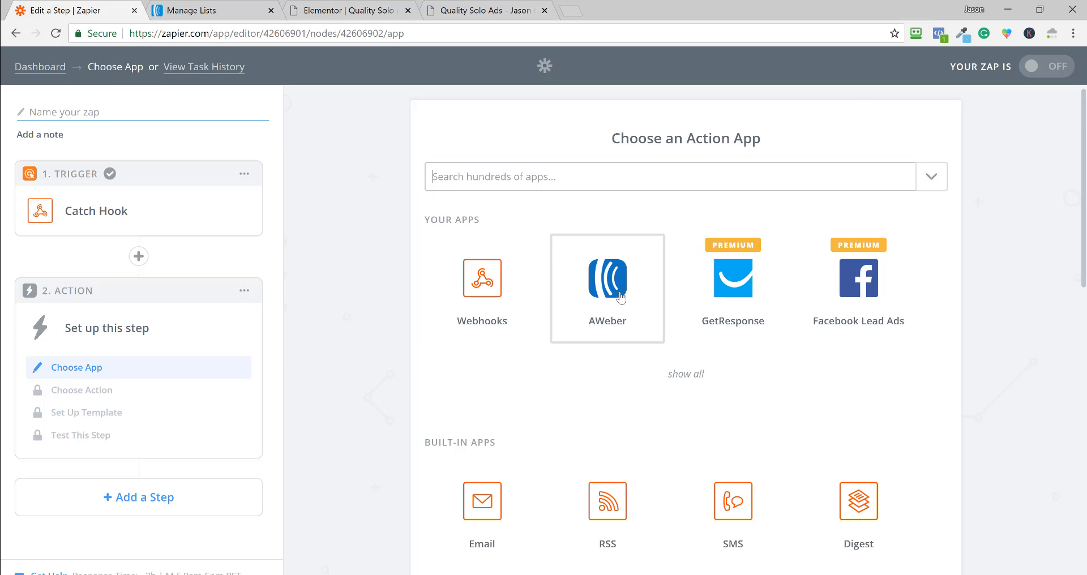
pyautogui.moveTo(606, 291)
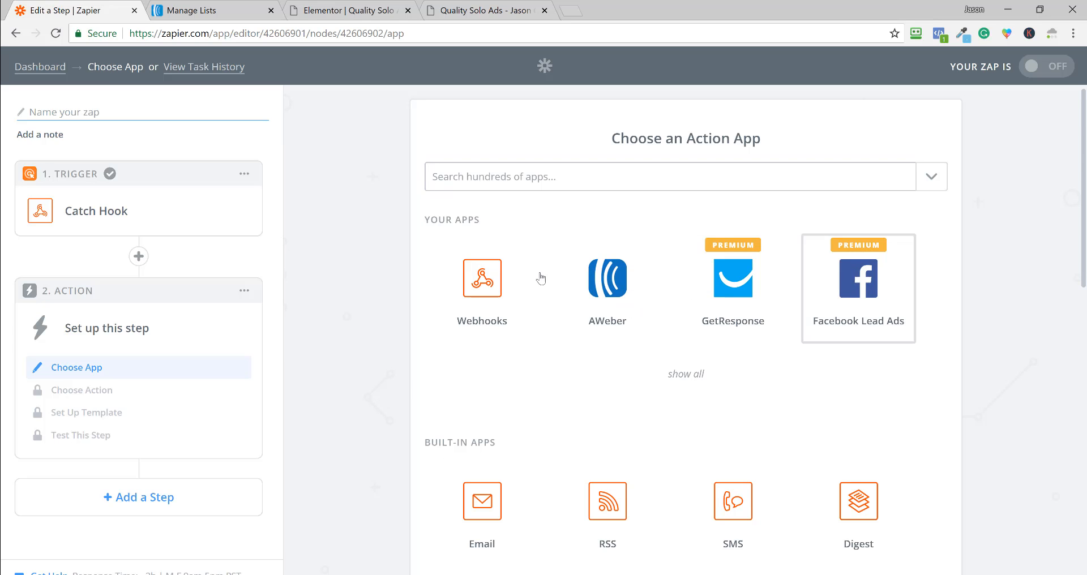
pyautogui.moveTo(607, 278)
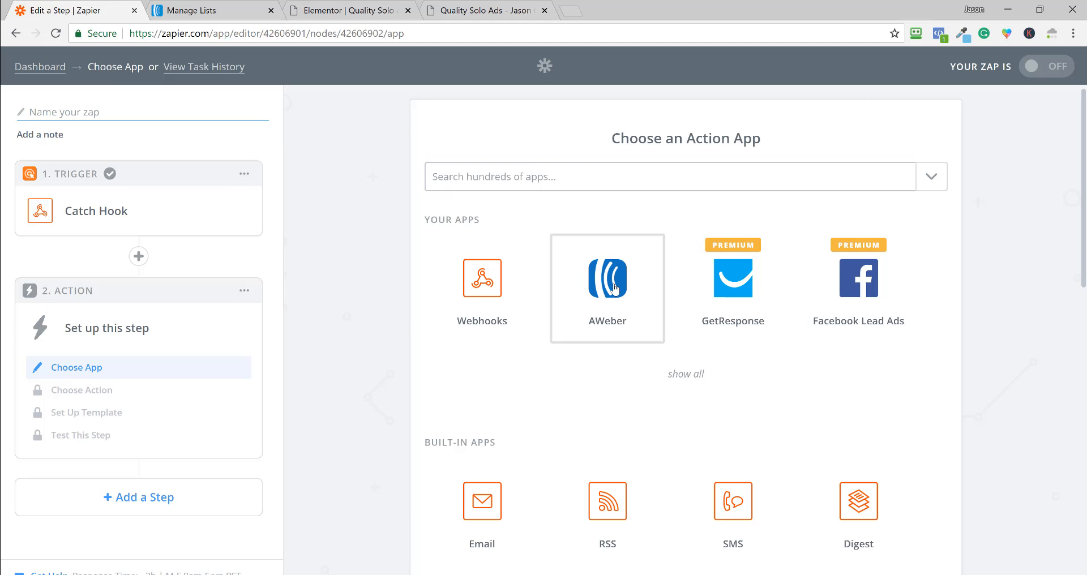
pyautogui.click(607, 279)
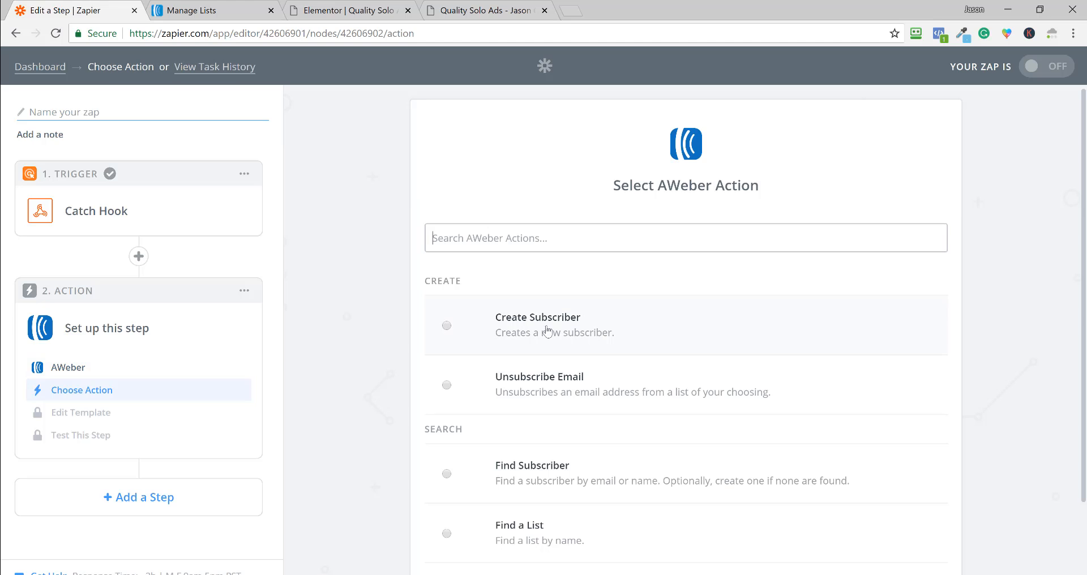
pyautogui.moveTo(509, 389)
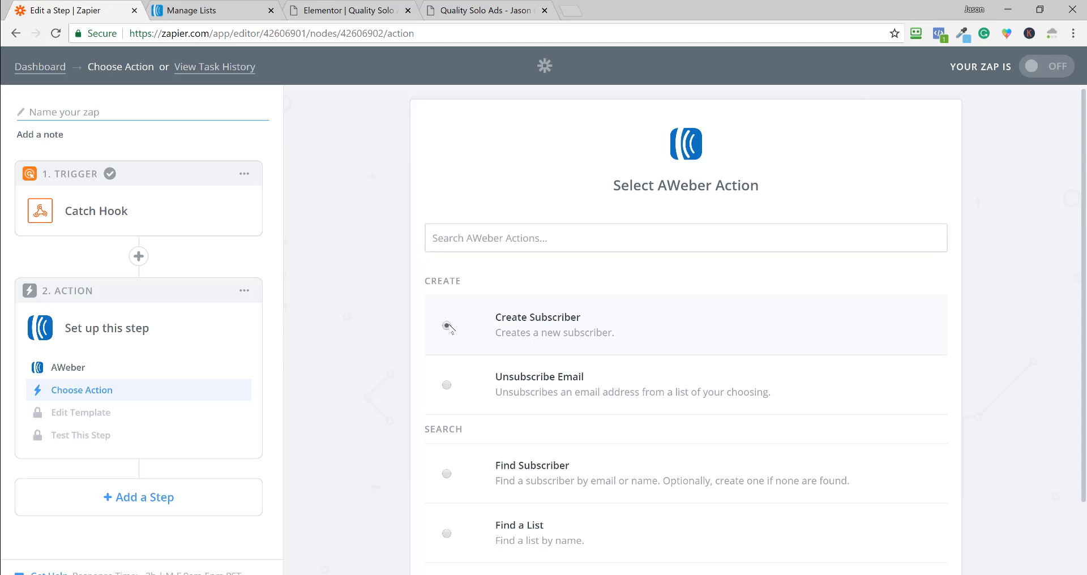
pyautogui.click(446, 327)
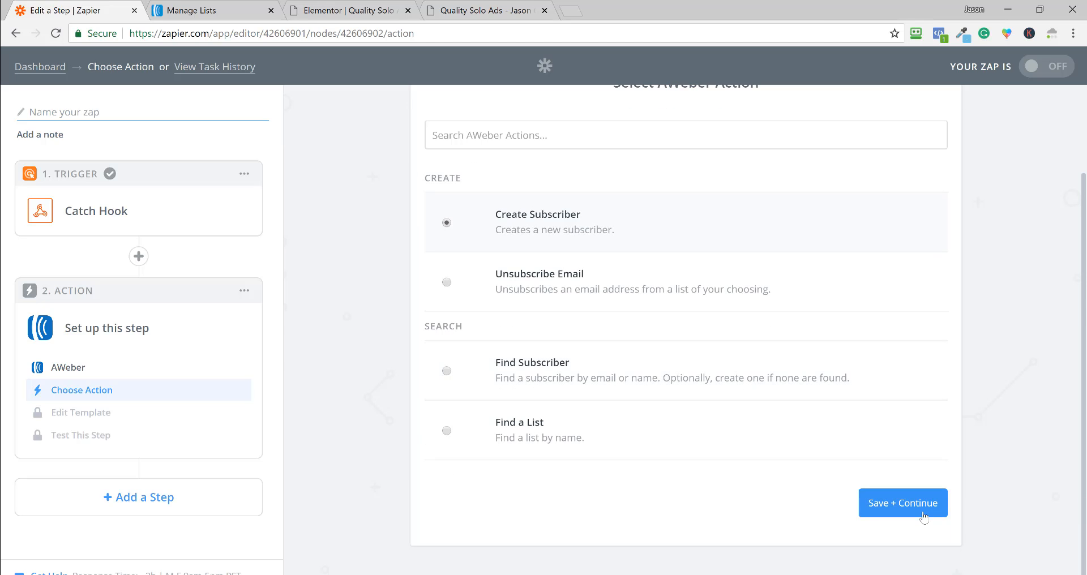
pyautogui.click(903, 503)
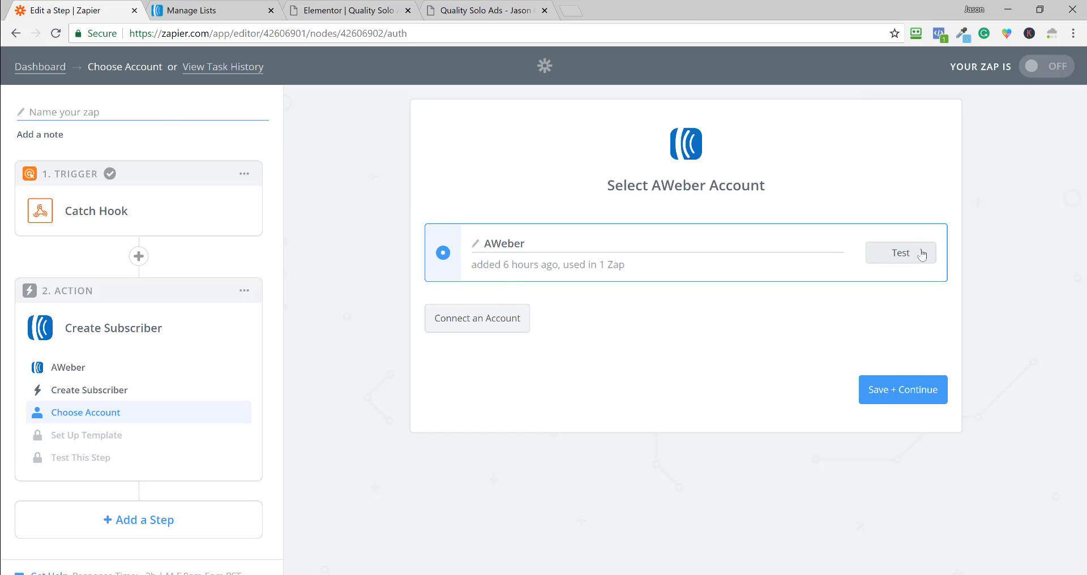
# Test the AWeber account connection to Success!, then continue to the subscriber template
pyautogui.click(900, 252)
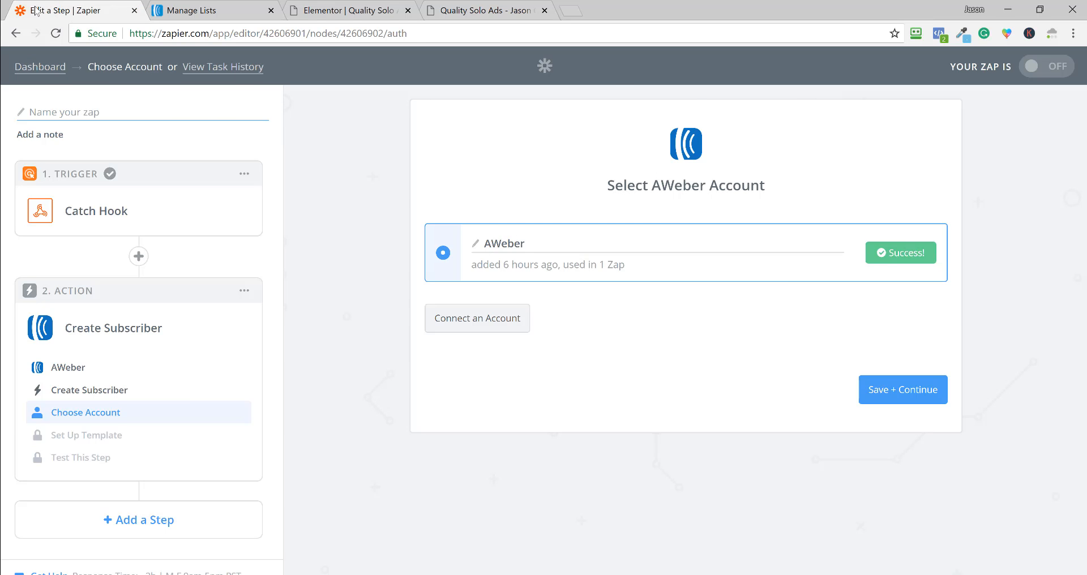
pyautogui.moveTo(671, 206)
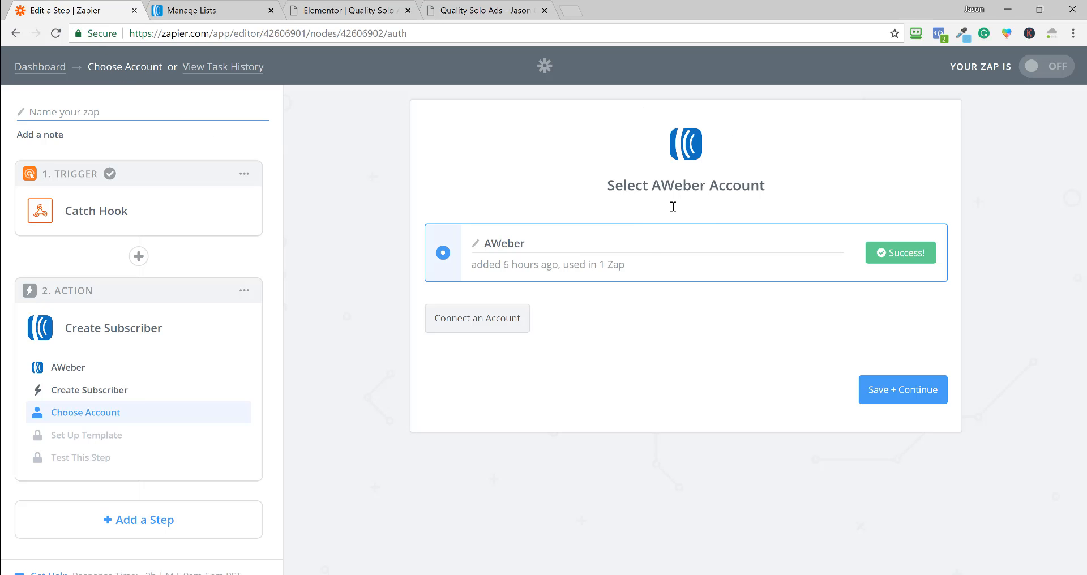
pyautogui.moveTo(470, 351)
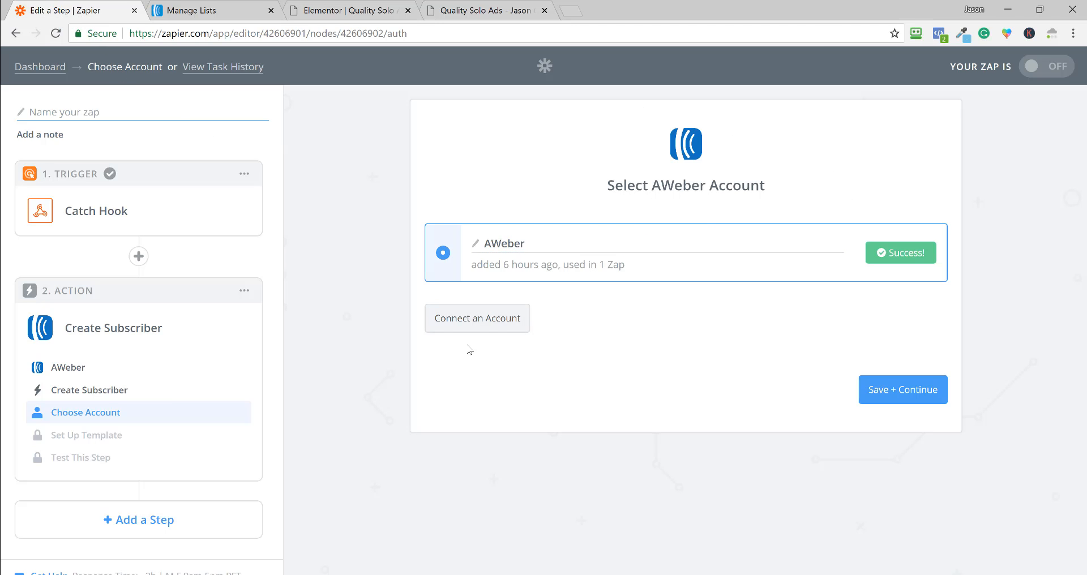
pyautogui.moveTo(477, 318)
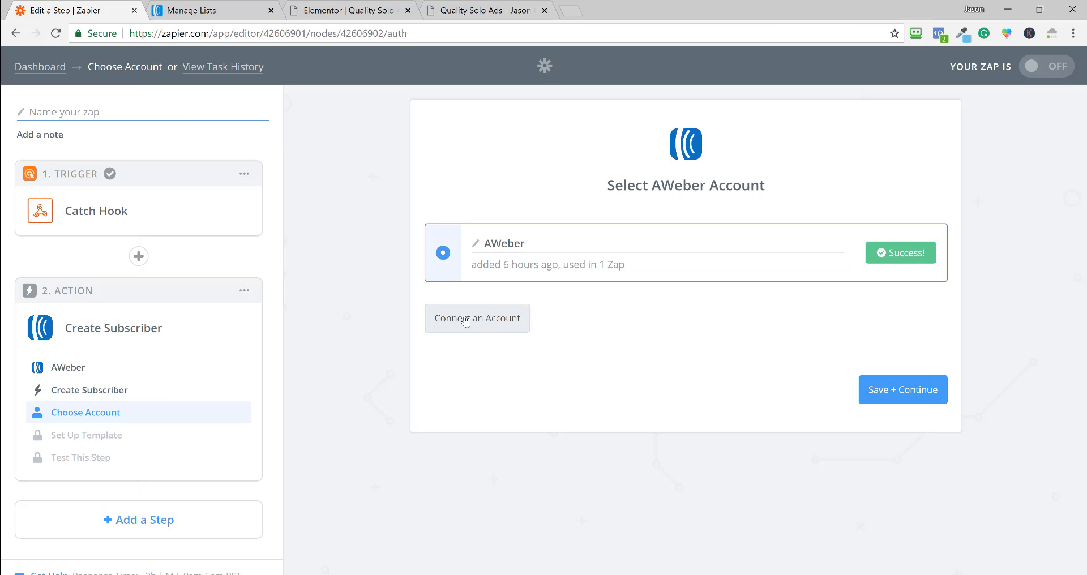
pyautogui.moveTo(508, 329)
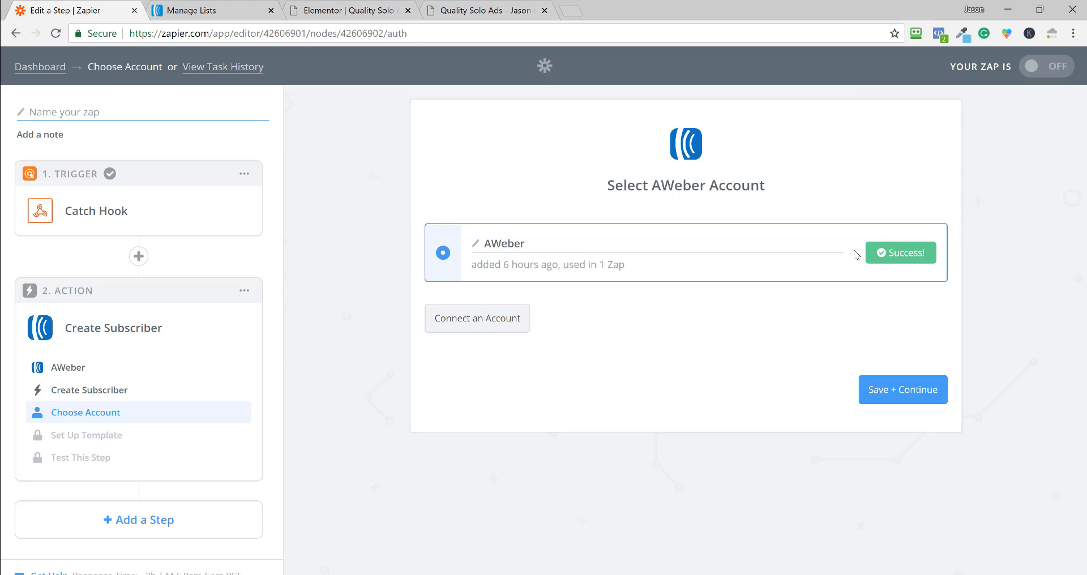
pyautogui.moveTo(849, 255)
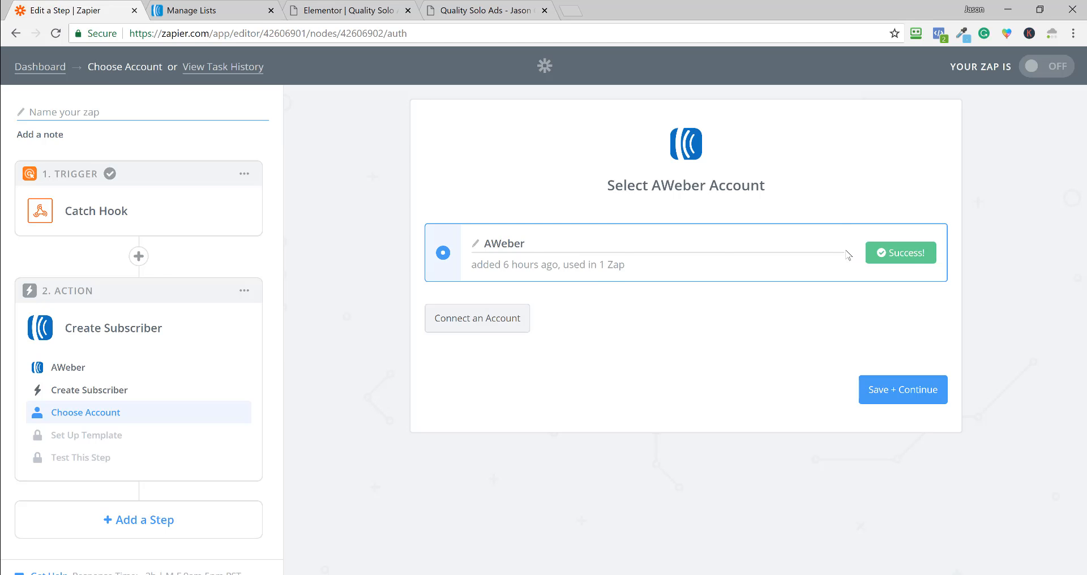
pyautogui.moveTo(900, 253)
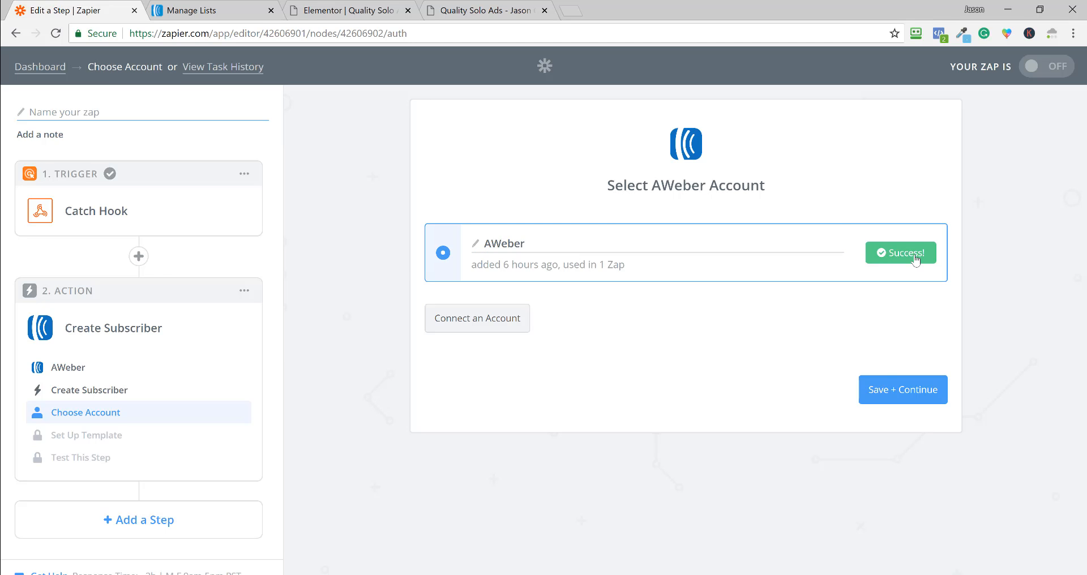
pyautogui.moveTo(848, 414)
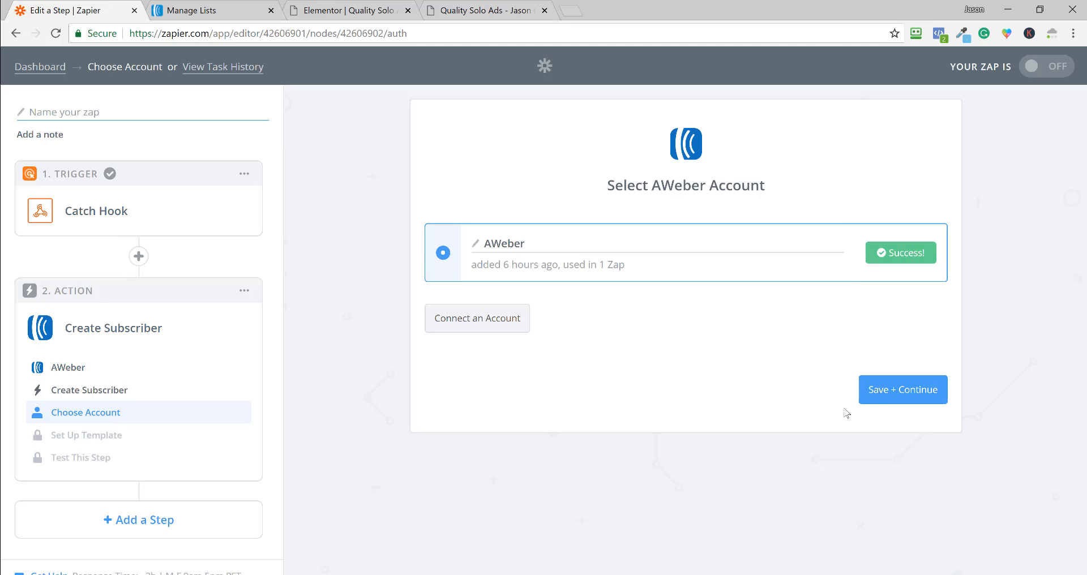
pyautogui.click(902, 389)
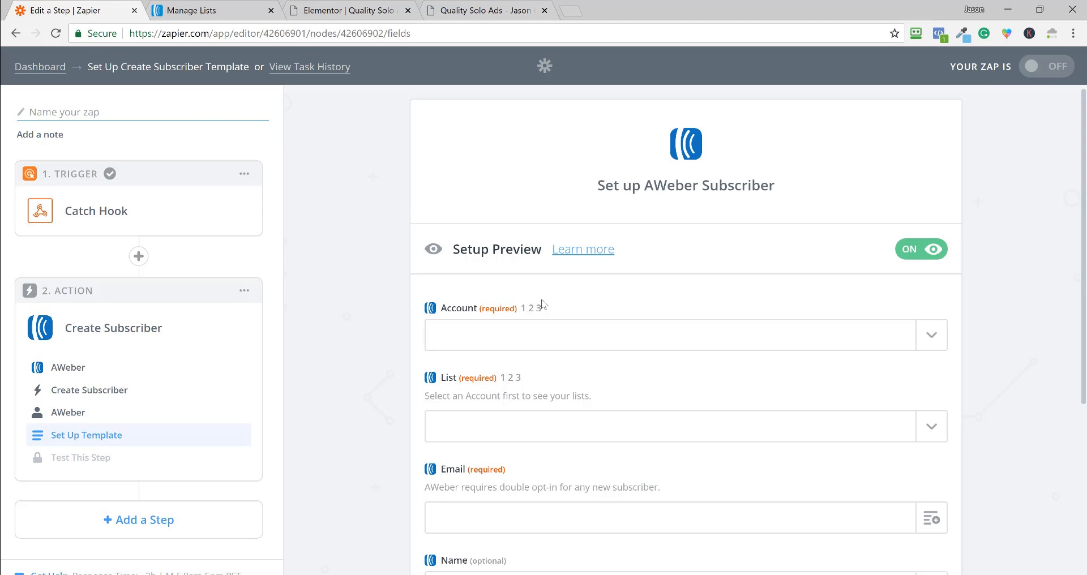
pyautogui.click(669, 335)
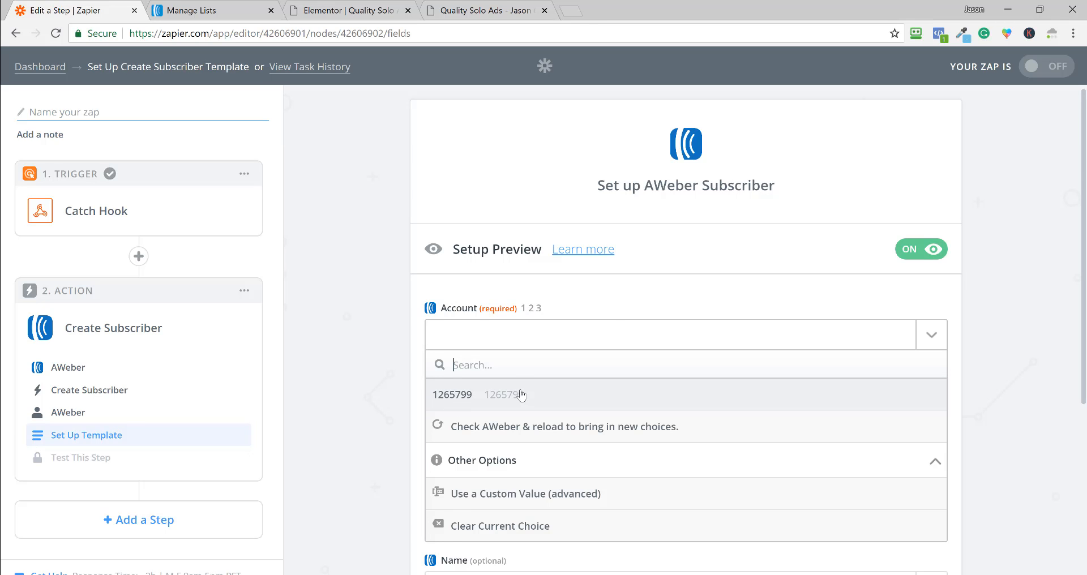
pyautogui.click(453, 394)
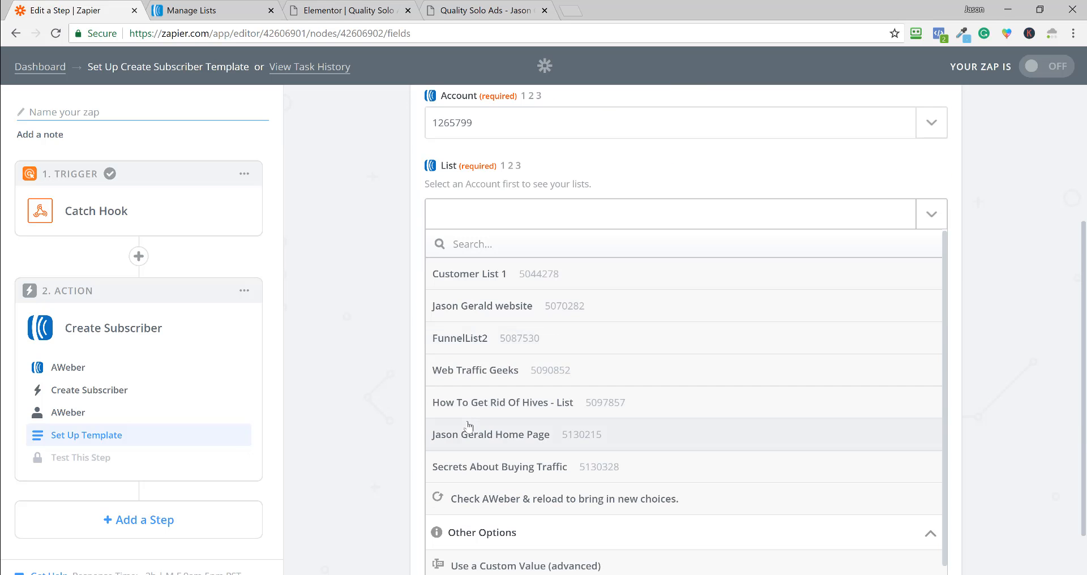
pyautogui.moveTo(613, 475)
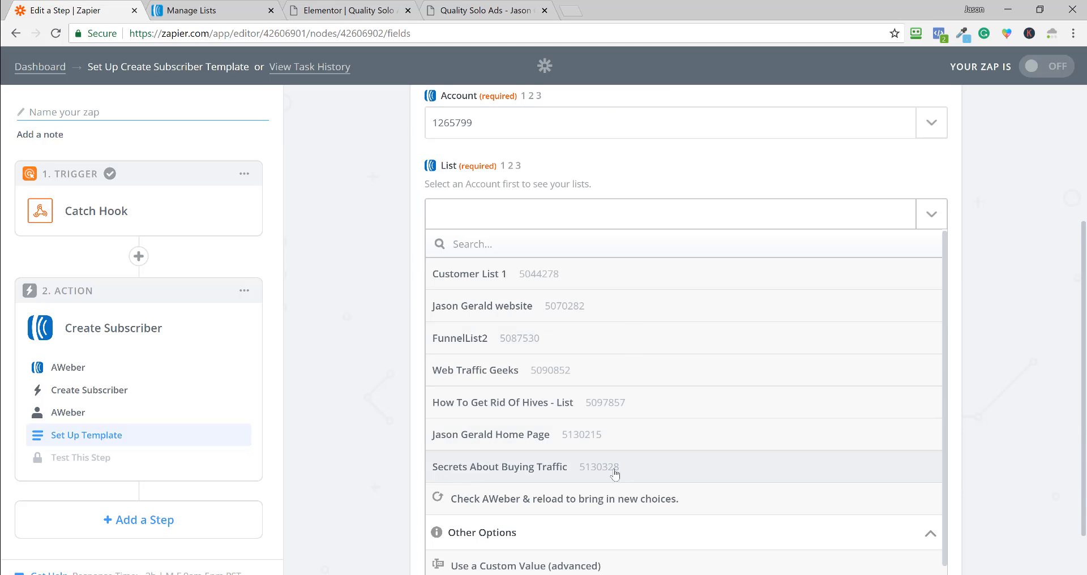
pyautogui.click(500, 467)
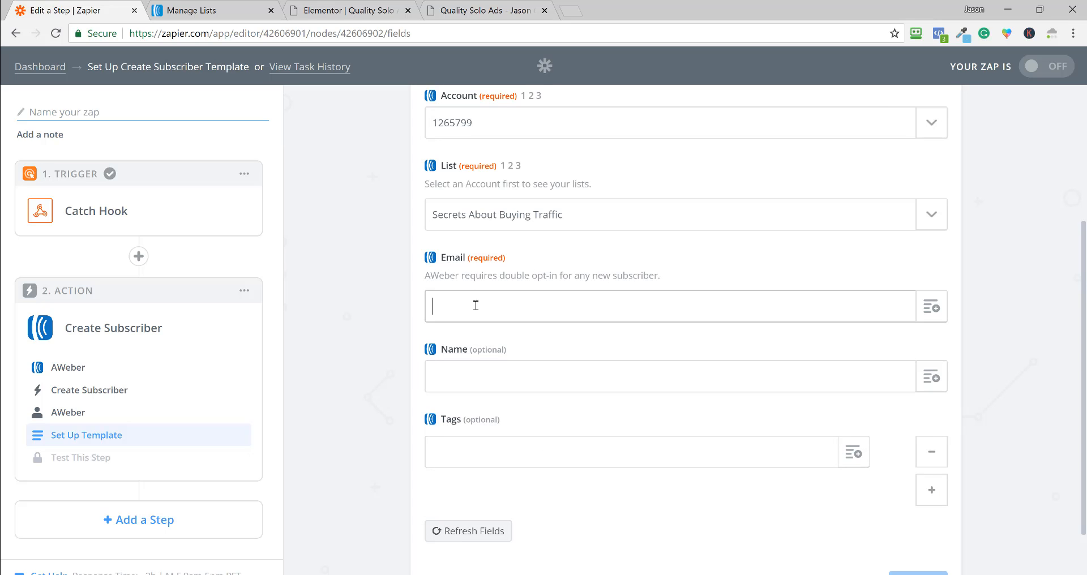
# Map the Email field to the caught hook's No Label Email value
pyautogui.click(685, 305)
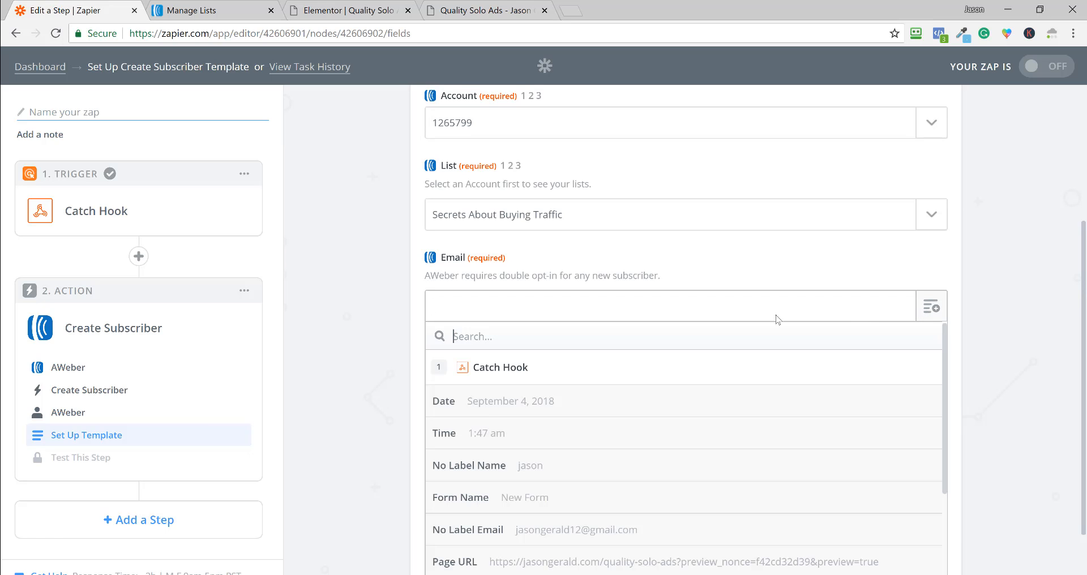
pyautogui.moveTo(516, 381)
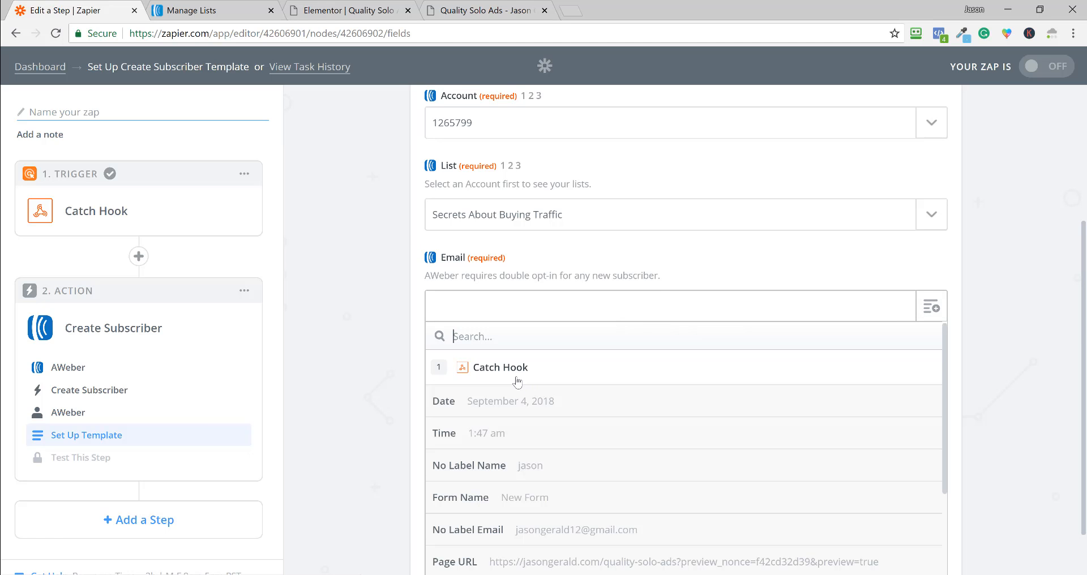
pyautogui.write('emai')
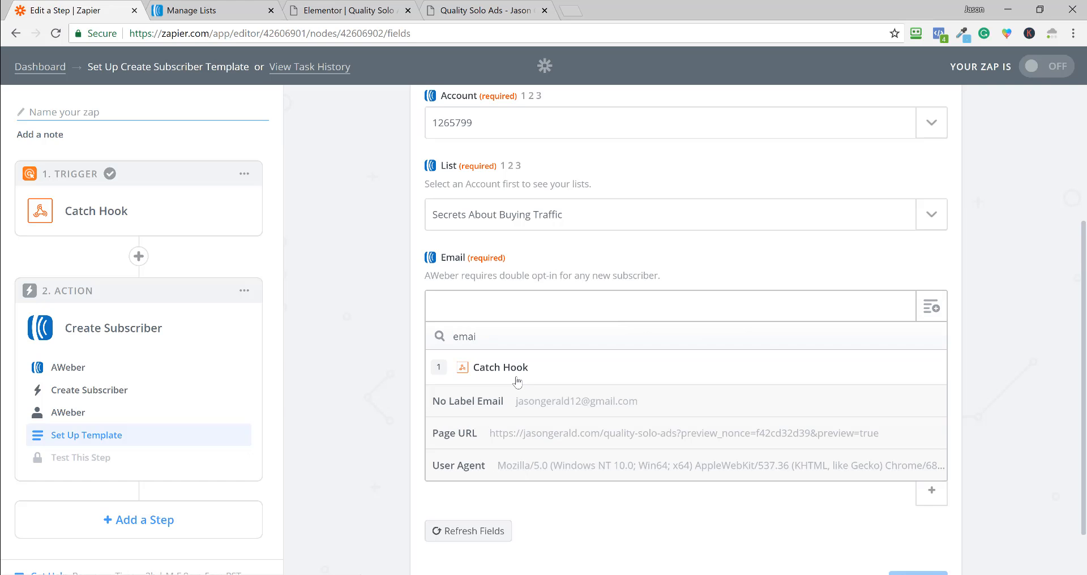
pyautogui.click(575, 400)
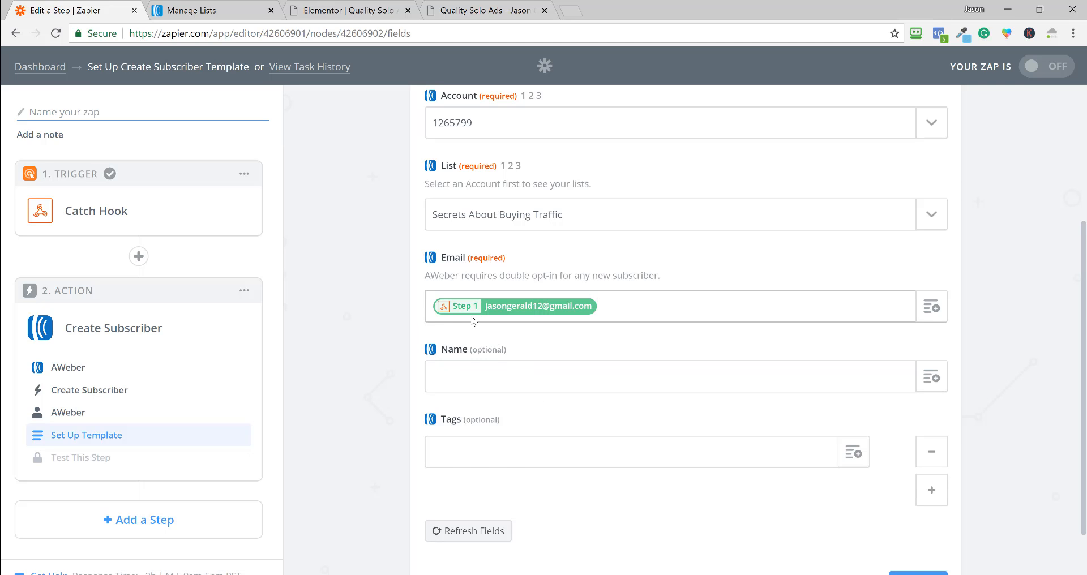
pyautogui.moveTo(490, 310)
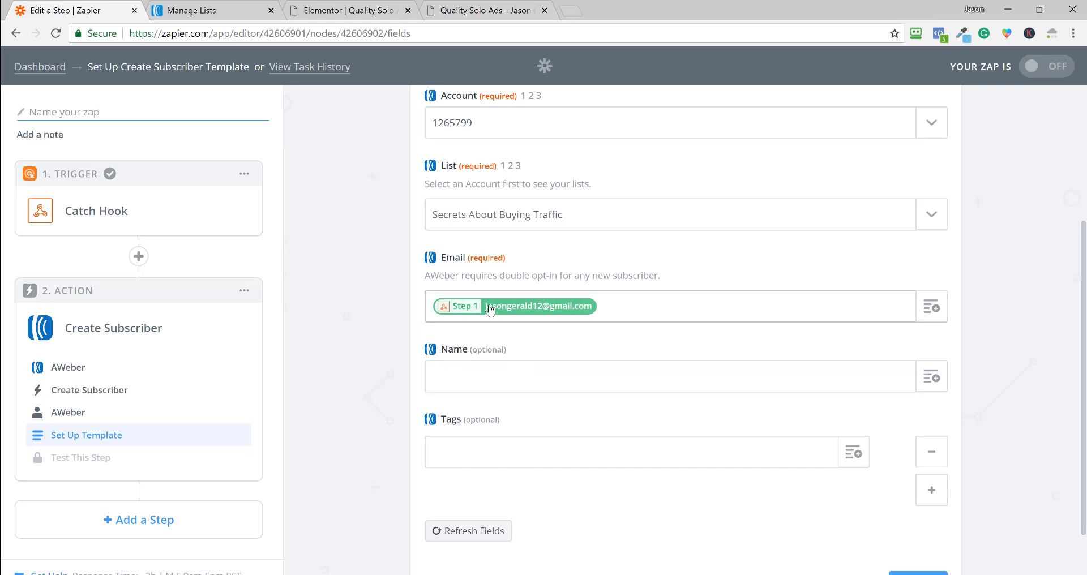
# Search the Catch Hook values for a name field to fill the subscriber's Name
pyautogui.click(666, 376)
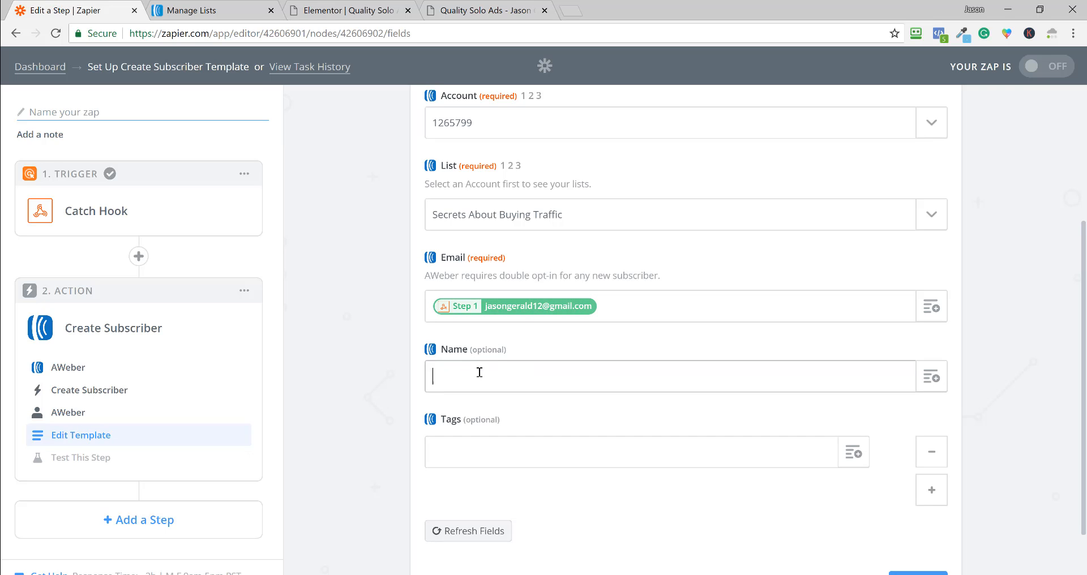
pyautogui.write('name')
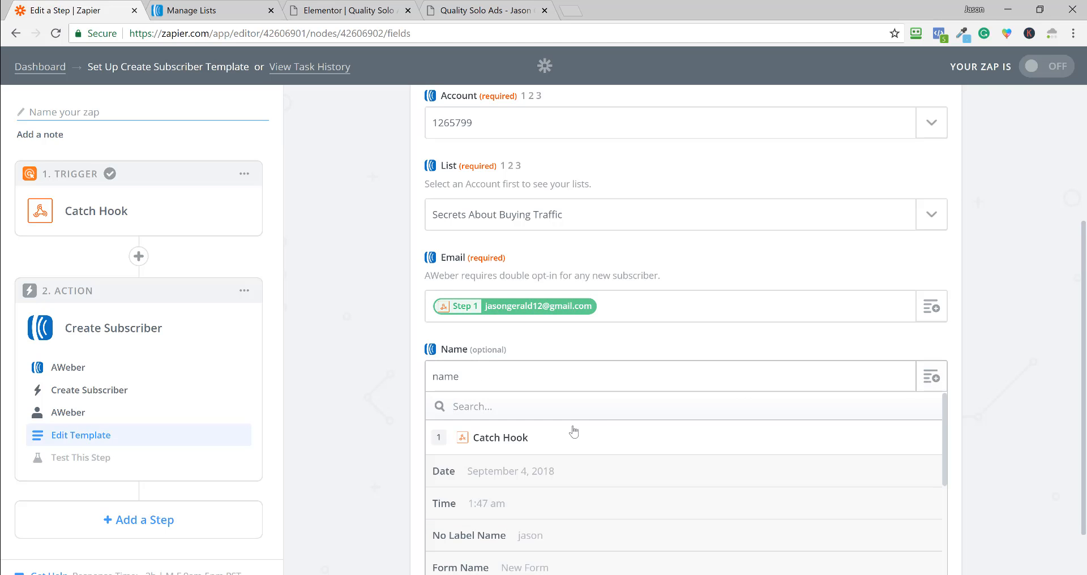
pyautogui.scroll(-3)
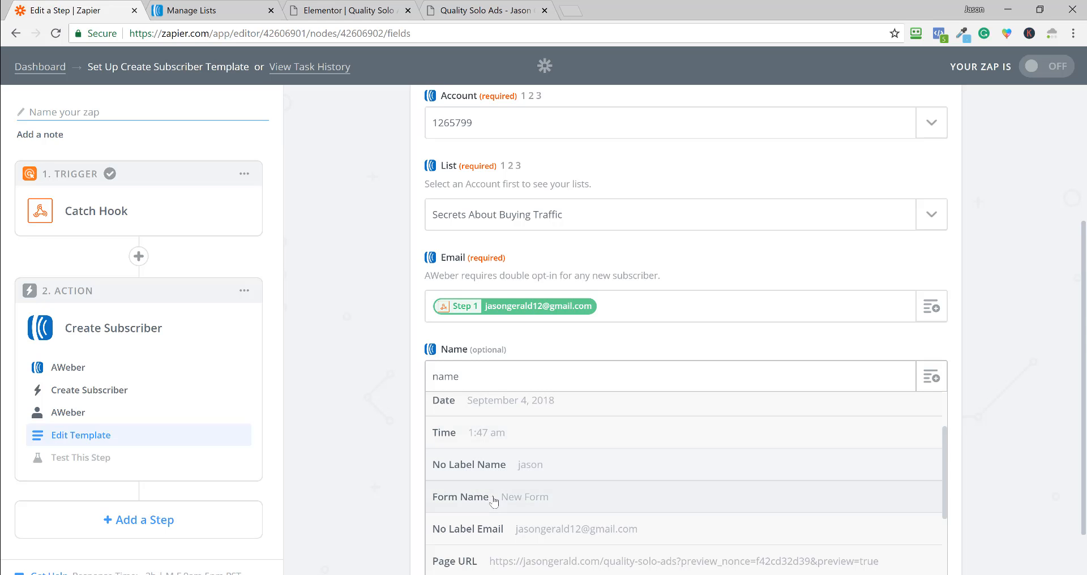
pyautogui.moveTo(477, 471)
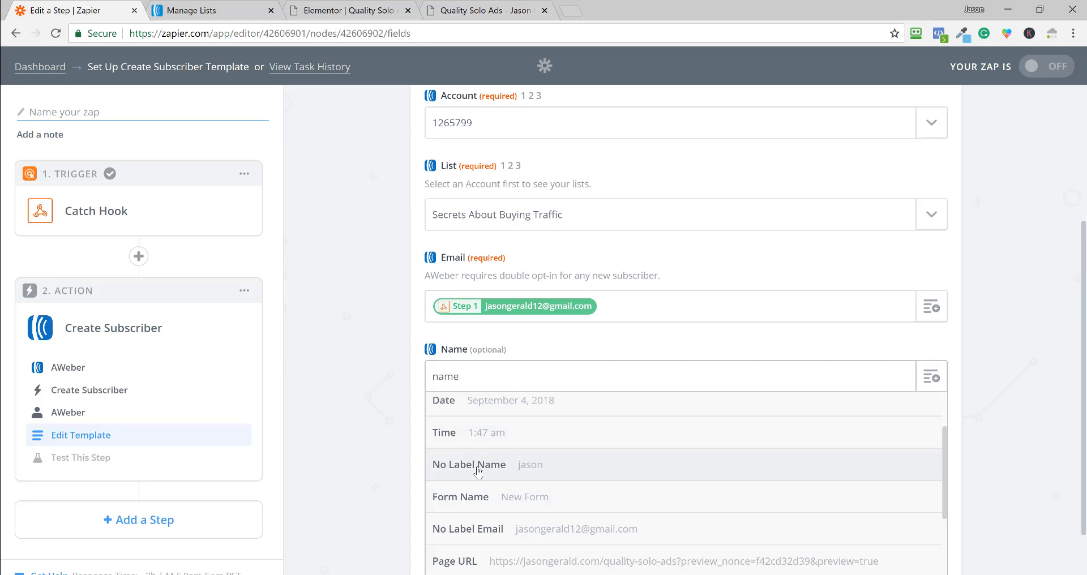
pyautogui.scroll(-3)
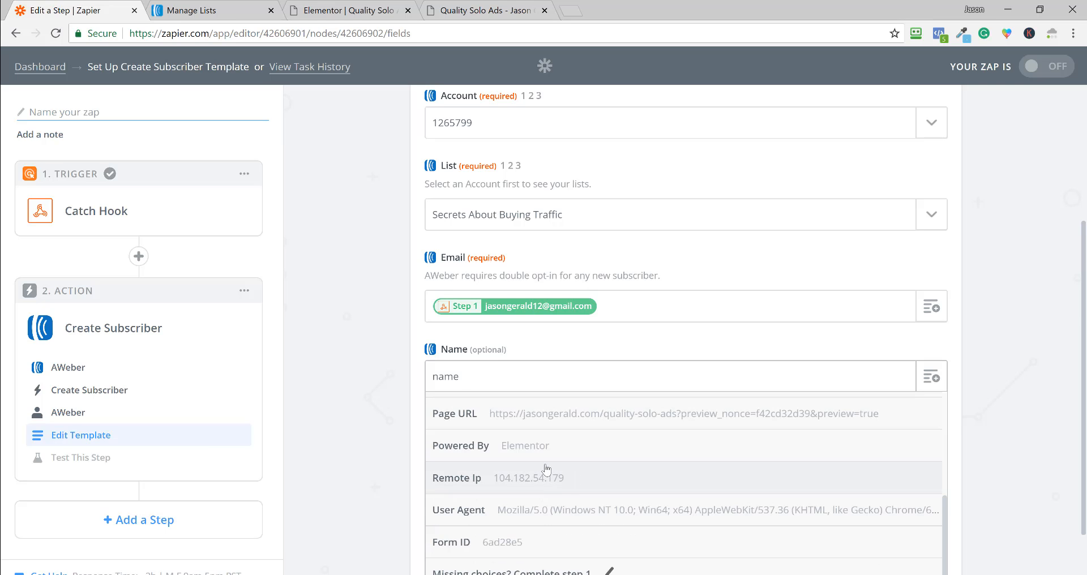
pyautogui.click(671, 376)
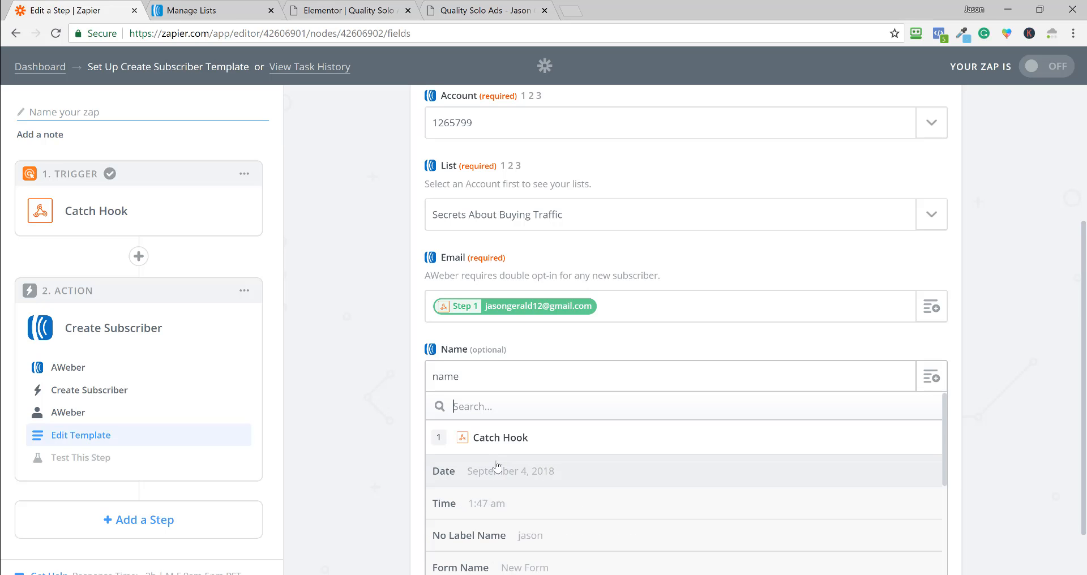
pyautogui.moveTo(517, 536)
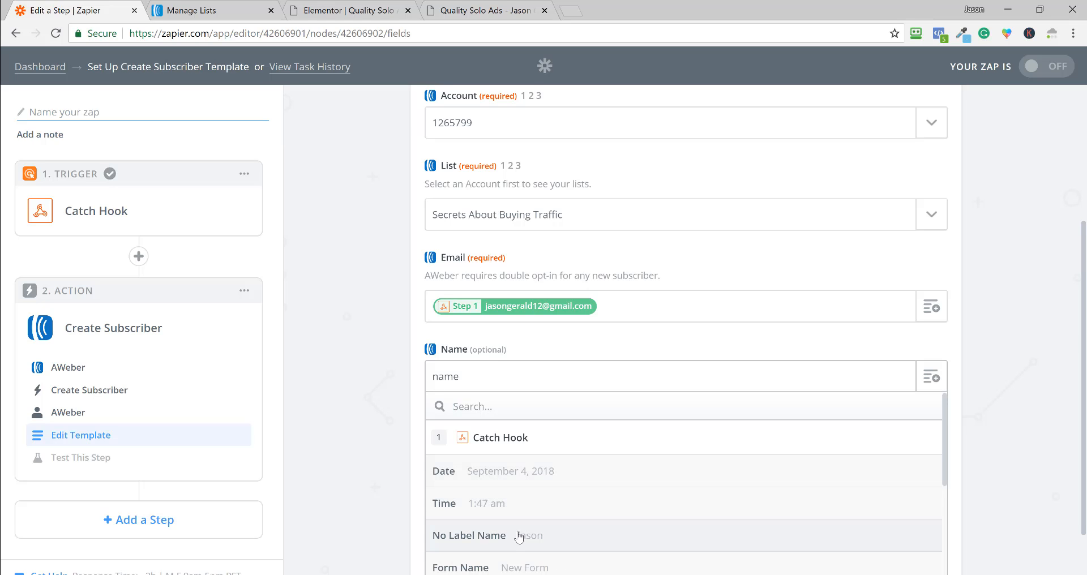
pyautogui.scroll(-3)
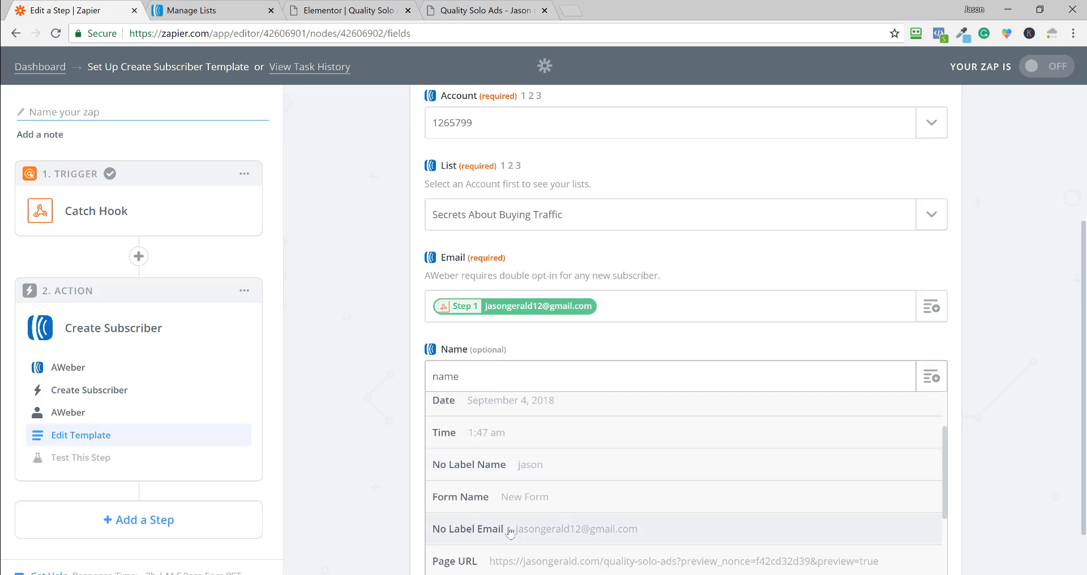
pyautogui.moveTo(506, 500)
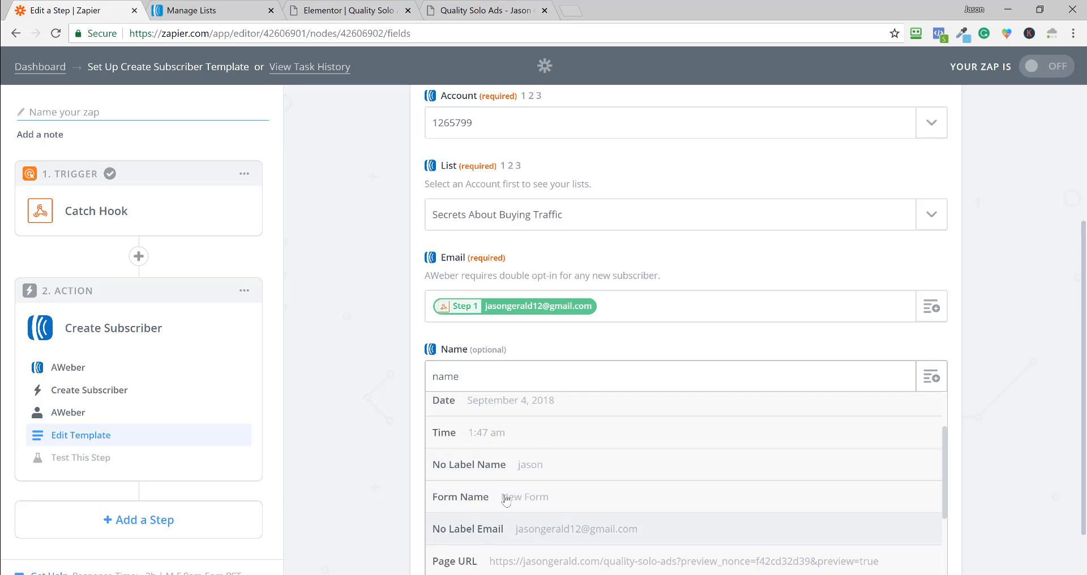
pyautogui.click(524, 498)
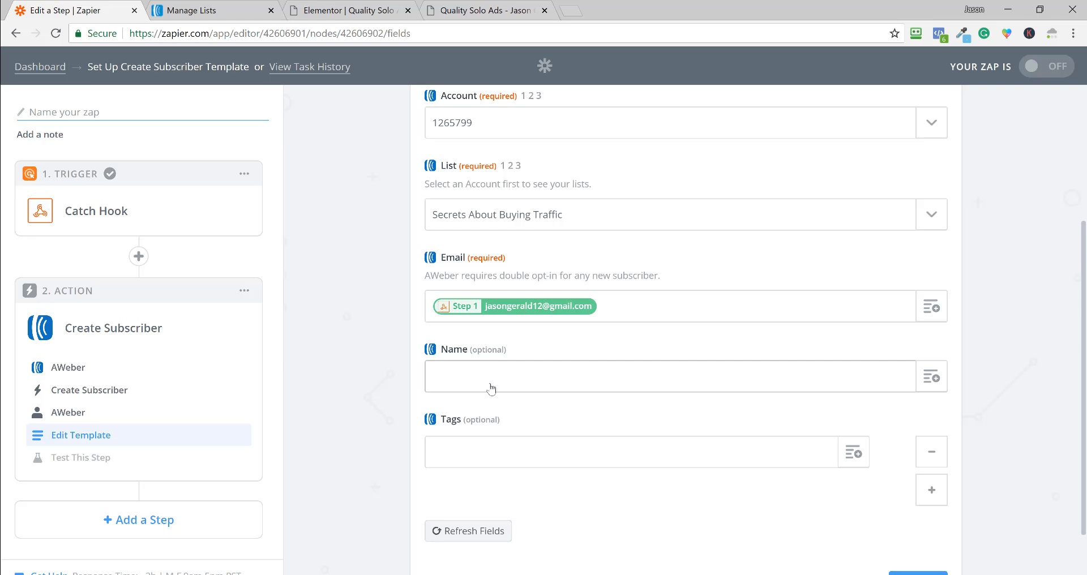
# Map the Name field to the hook's No Label Name value (jason)
pyautogui.write('name')
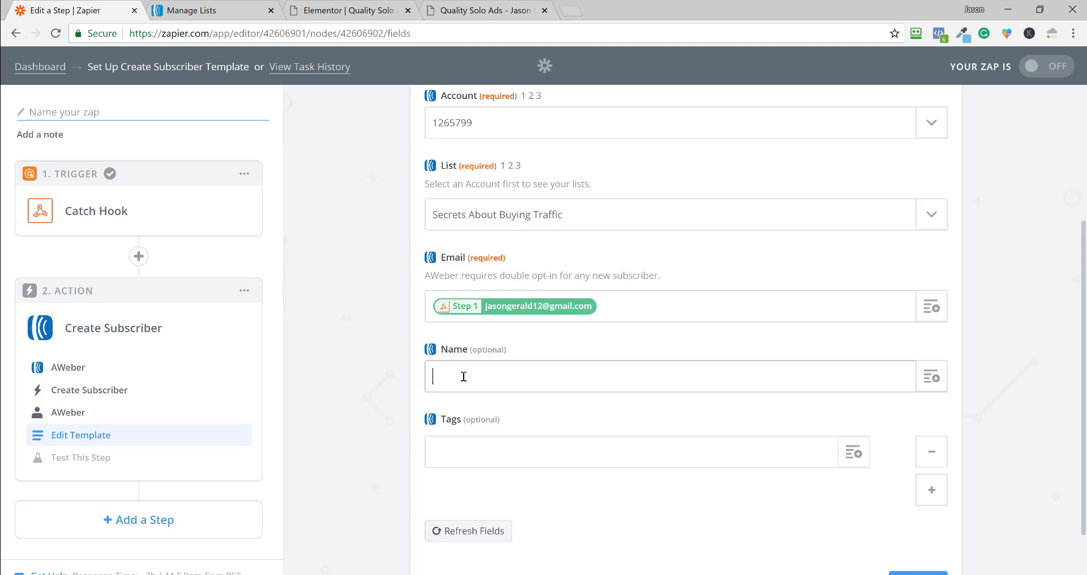
pyautogui.write('first name')
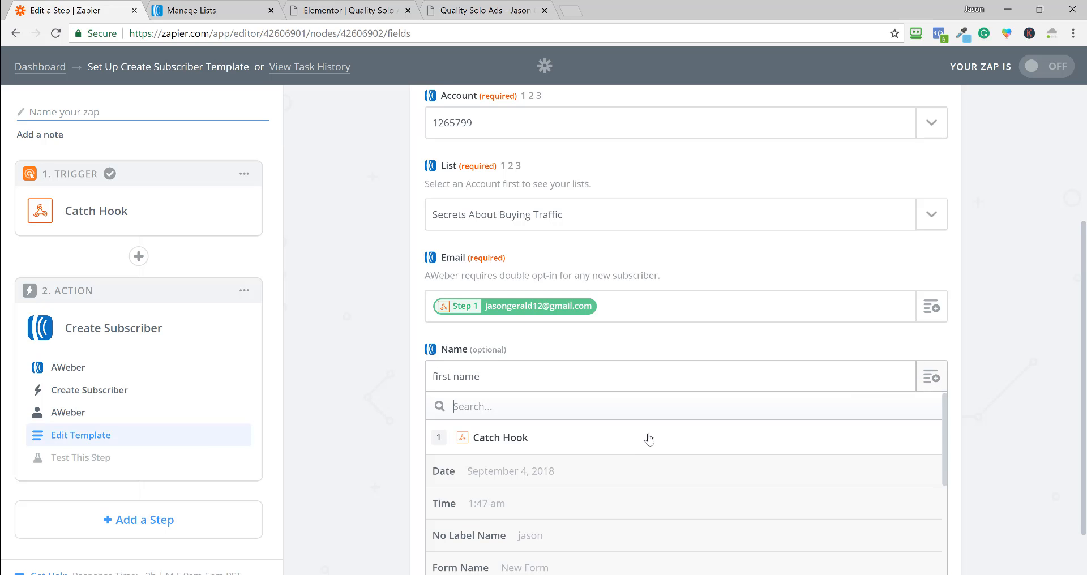
pyautogui.scroll(-3)
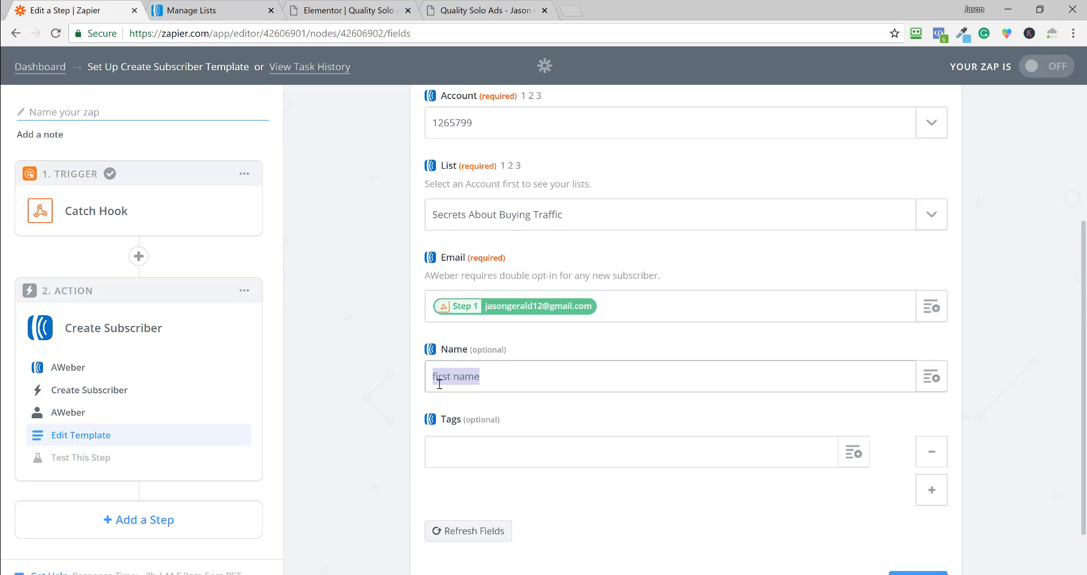
pyautogui.write('f')
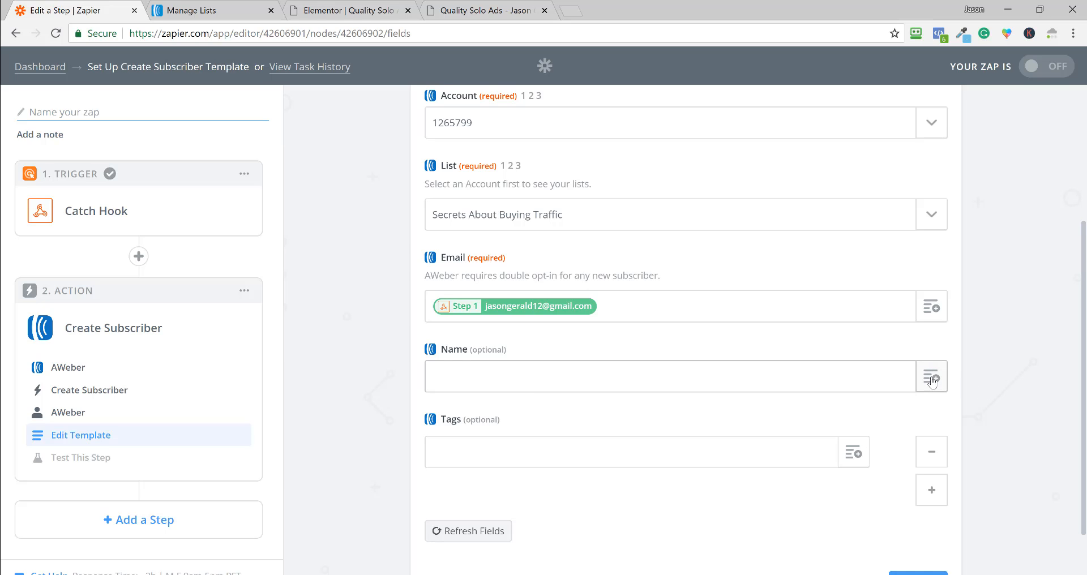
pyautogui.click(932, 376)
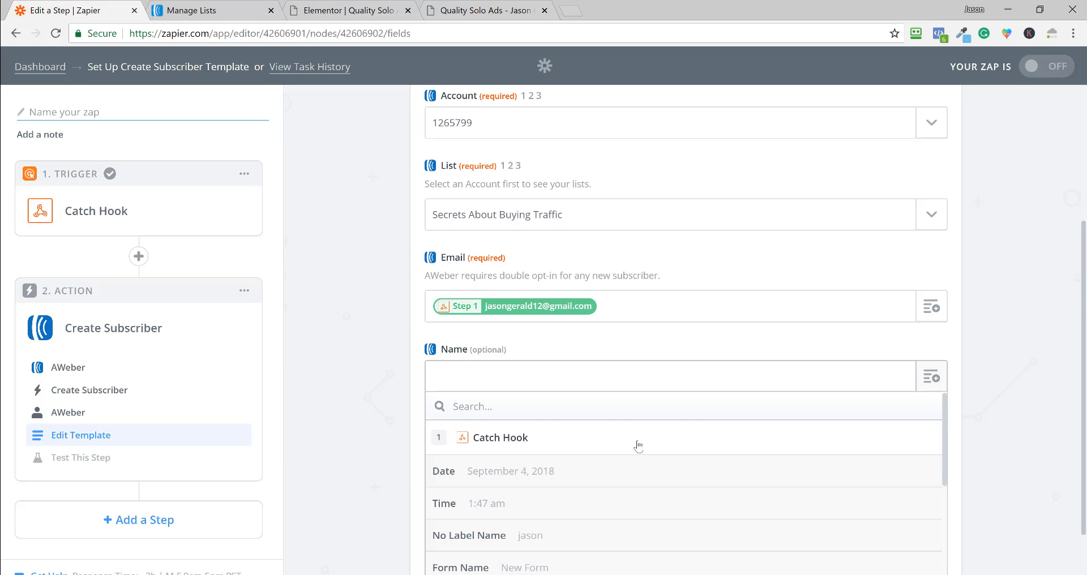
pyautogui.scroll(-3)
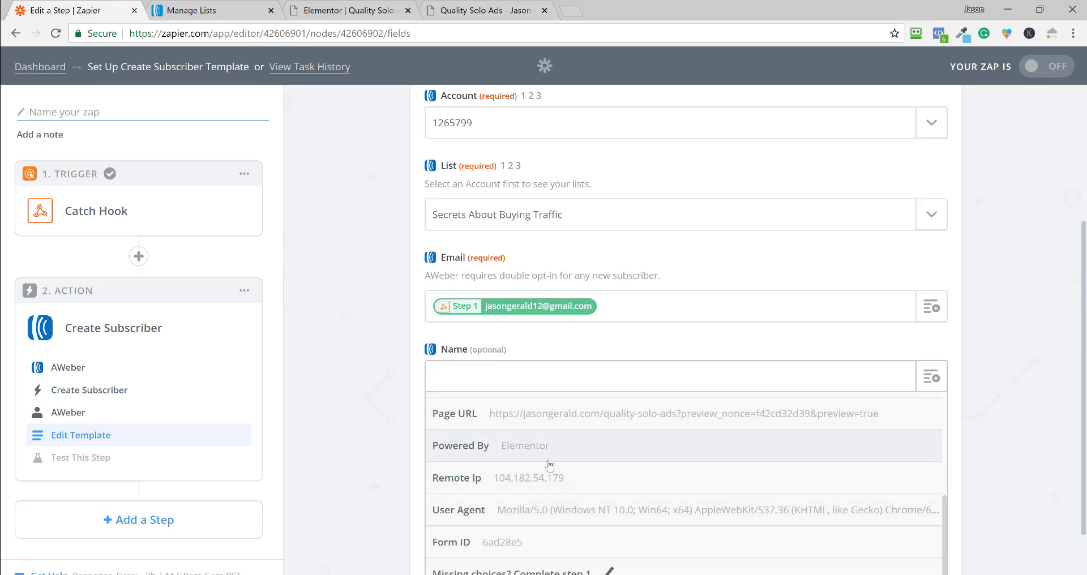
pyautogui.moveTo(513, 402)
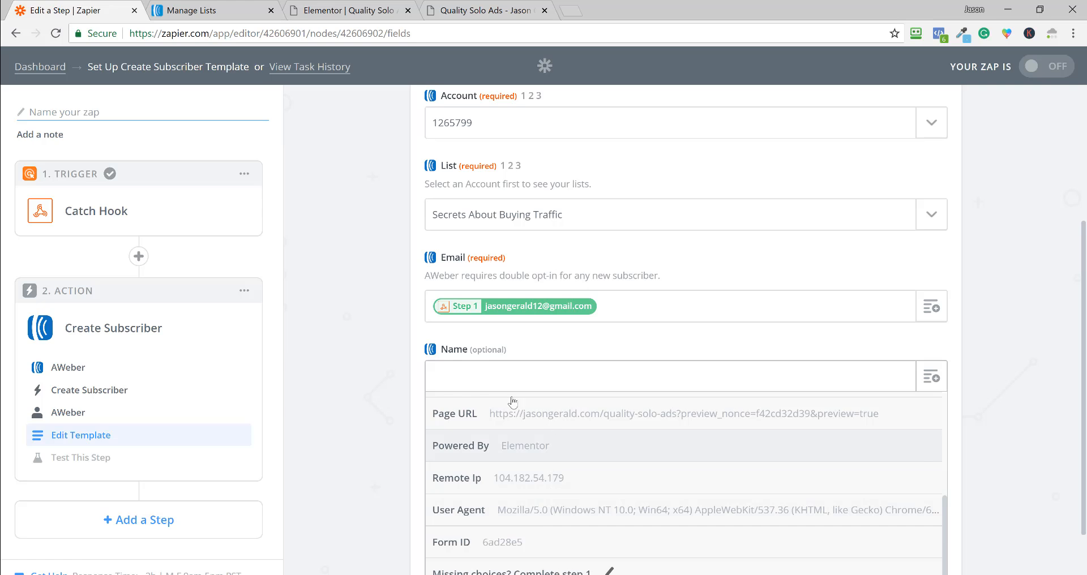
pyautogui.write('nam')
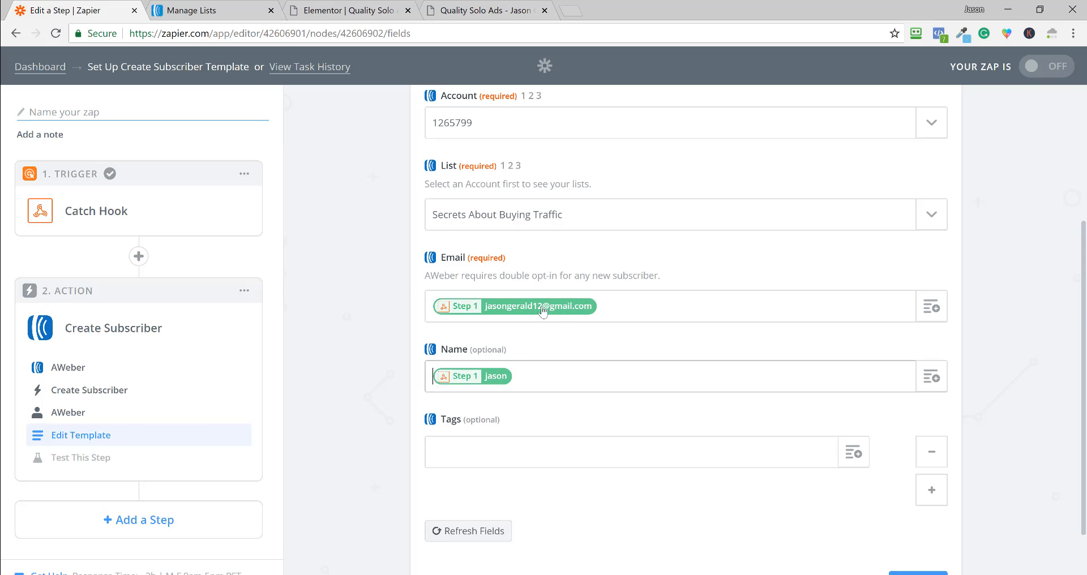
pyautogui.scroll(-3)
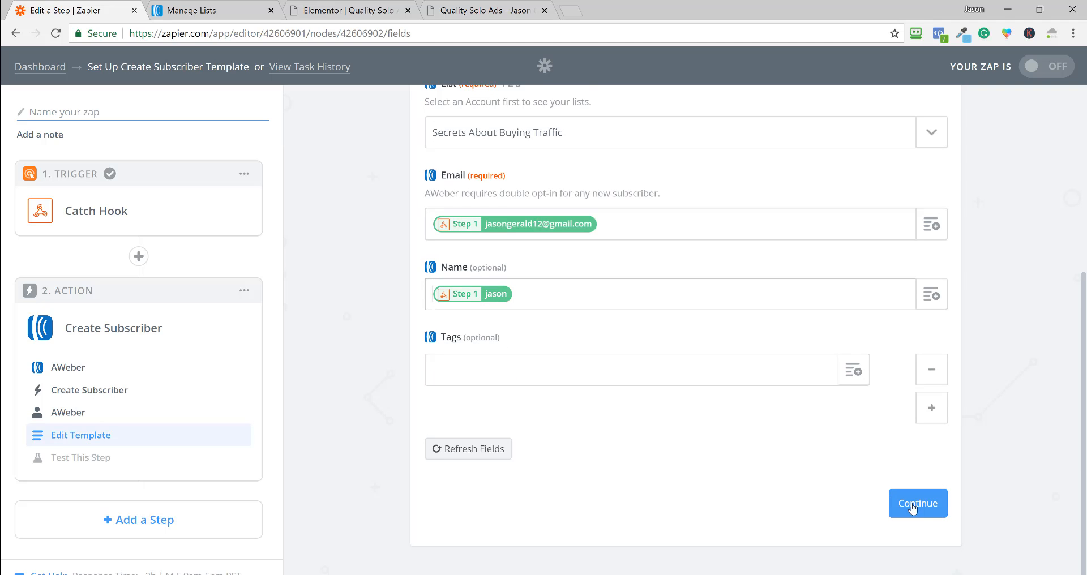
# Continue to testing and send the test subscriber jason to AWeber successfully
pyautogui.click(918, 503)
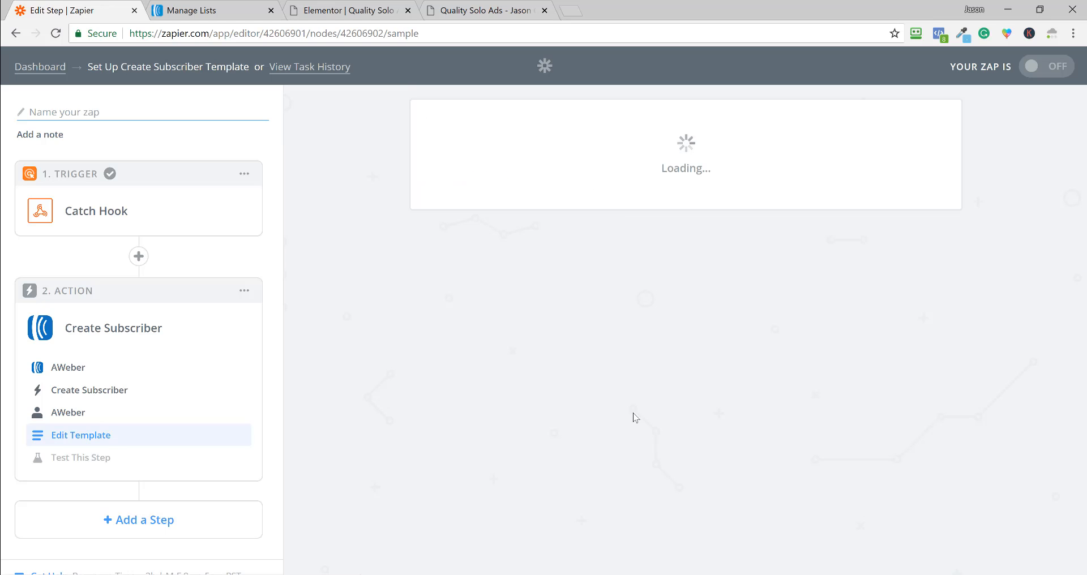
pyautogui.click(80, 458)
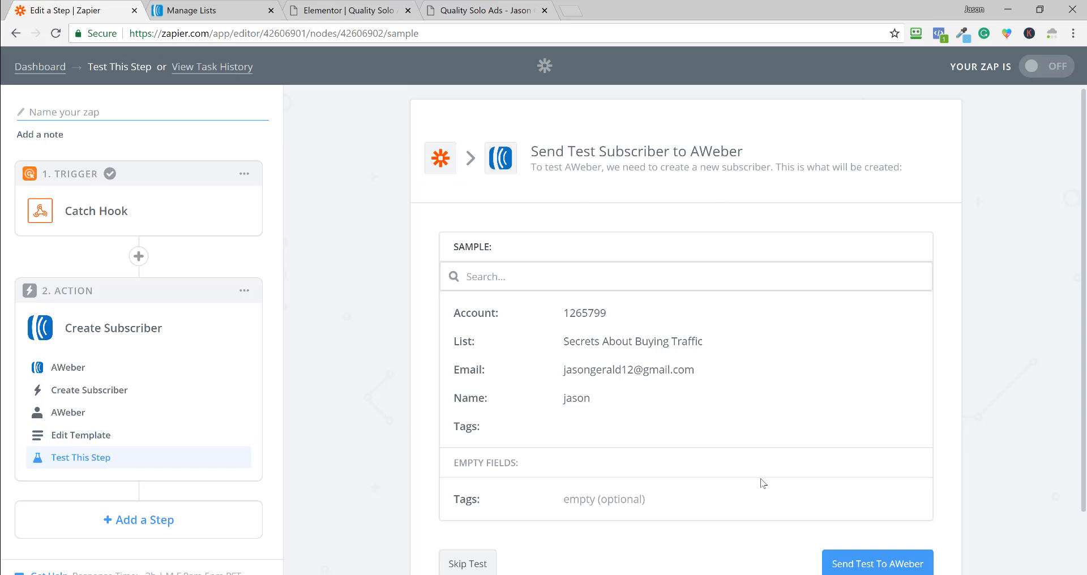
pyautogui.scroll(-3)
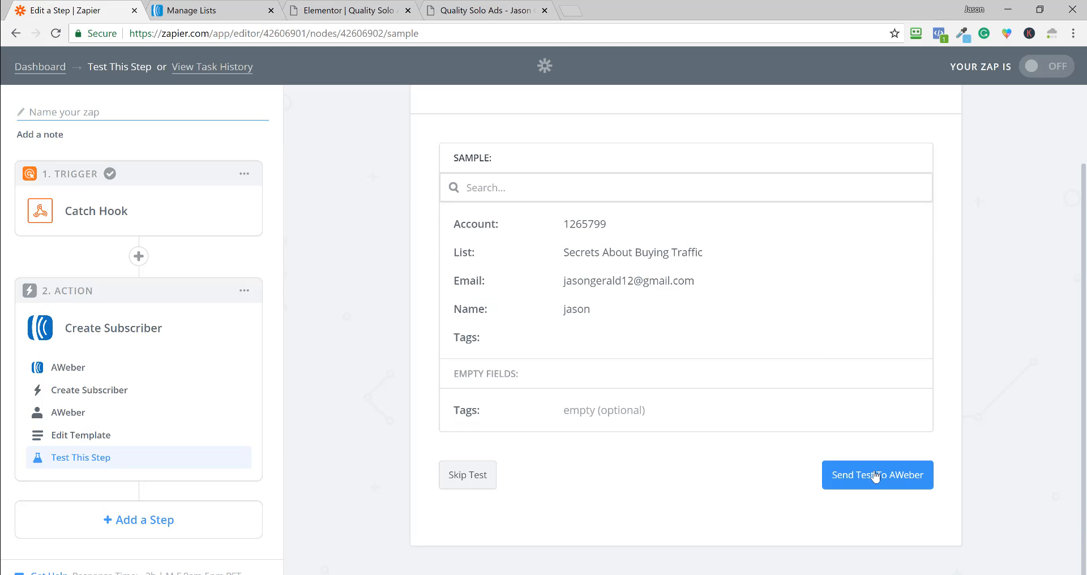
pyautogui.click(877, 475)
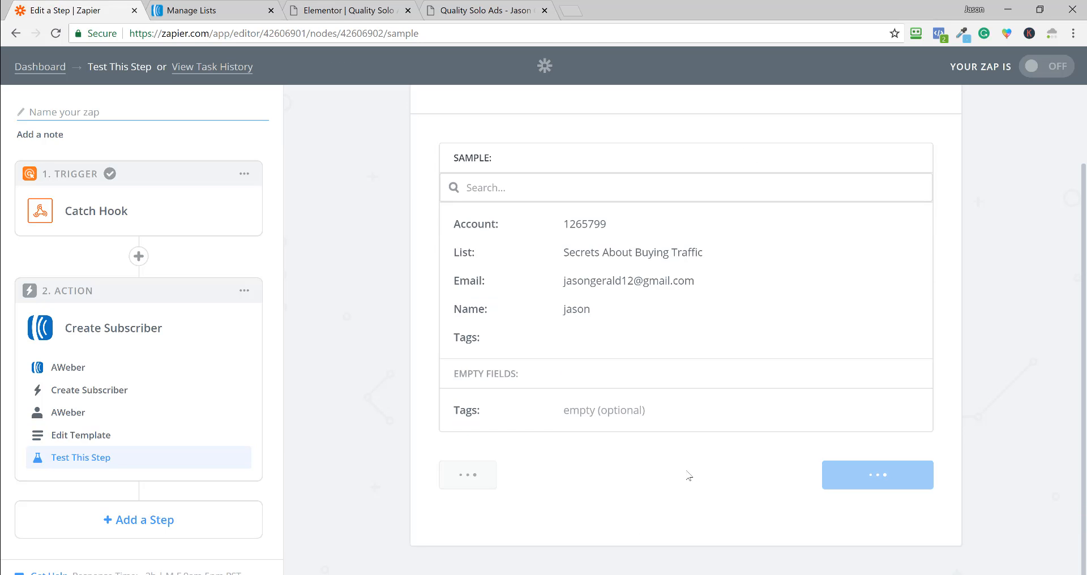
pyautogui.click(877, 475)
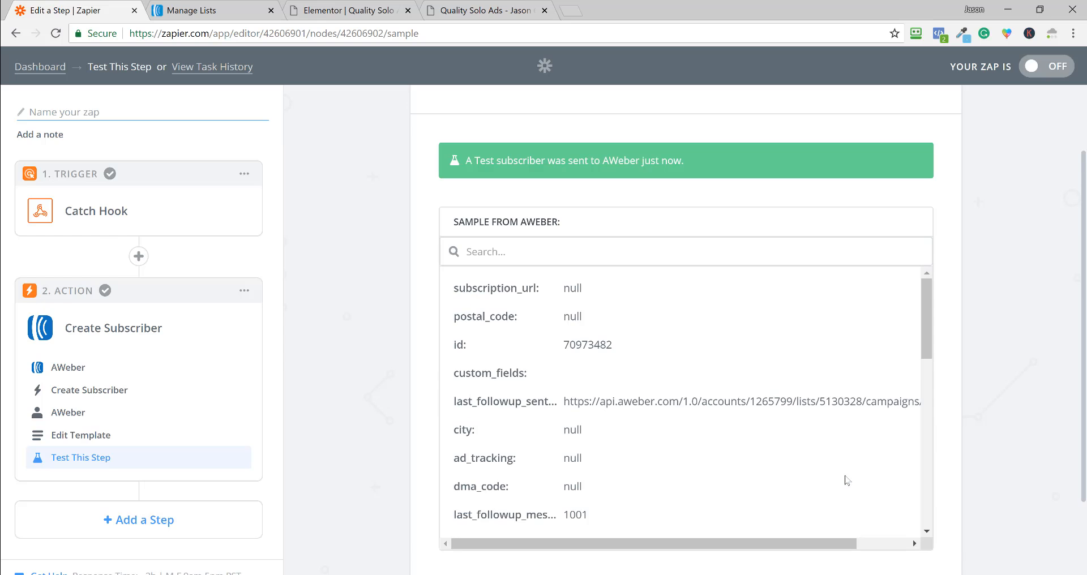
pyautogui.moveTo(666, 267)
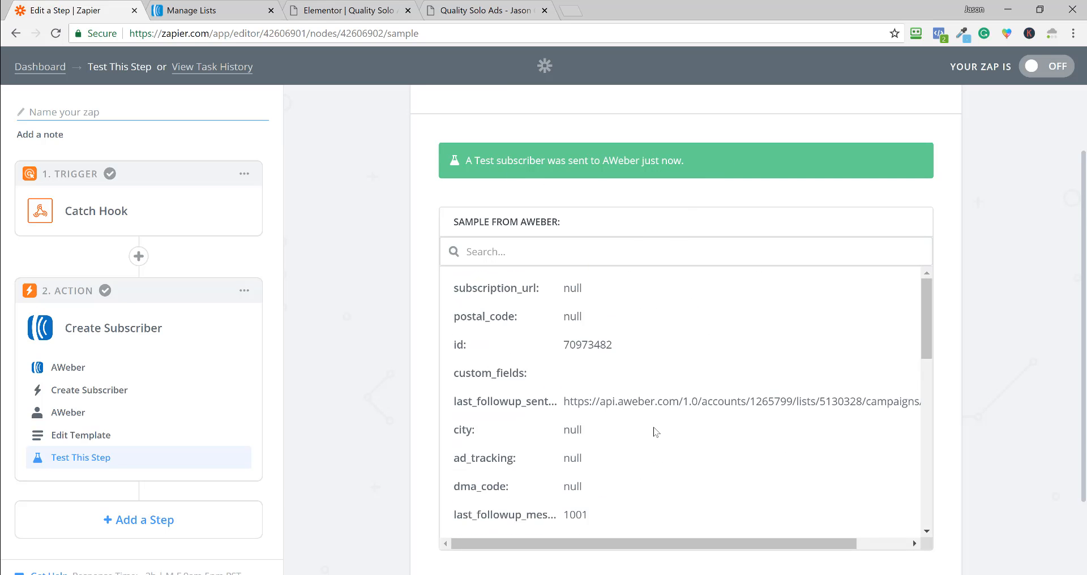
pyautogui.click(190, 10)
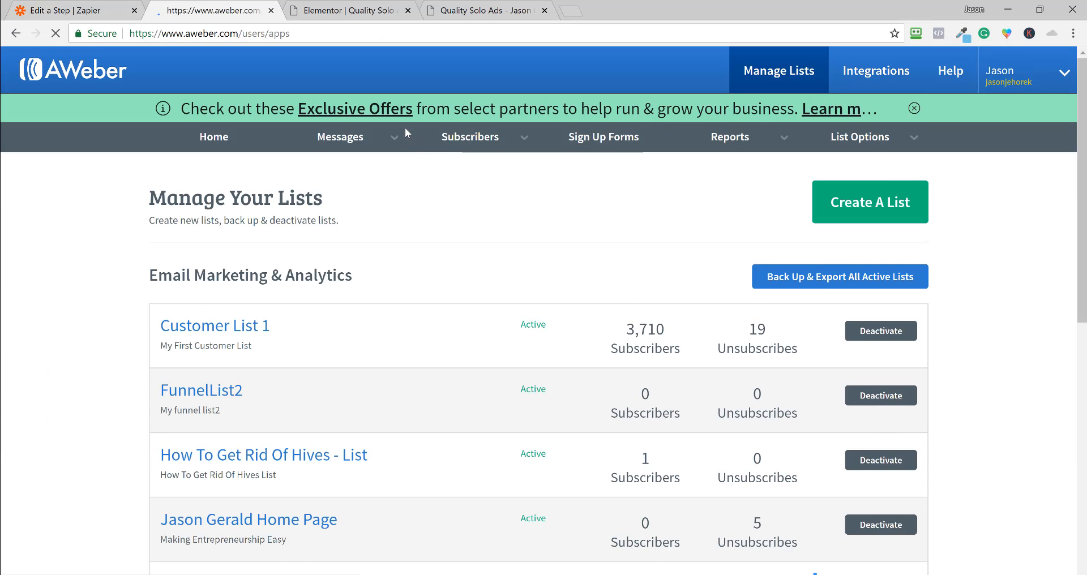
# View the Secrets About Buying Traffic subscribers, where jason shows confirmation pending
pyautogui.click(876, 70)
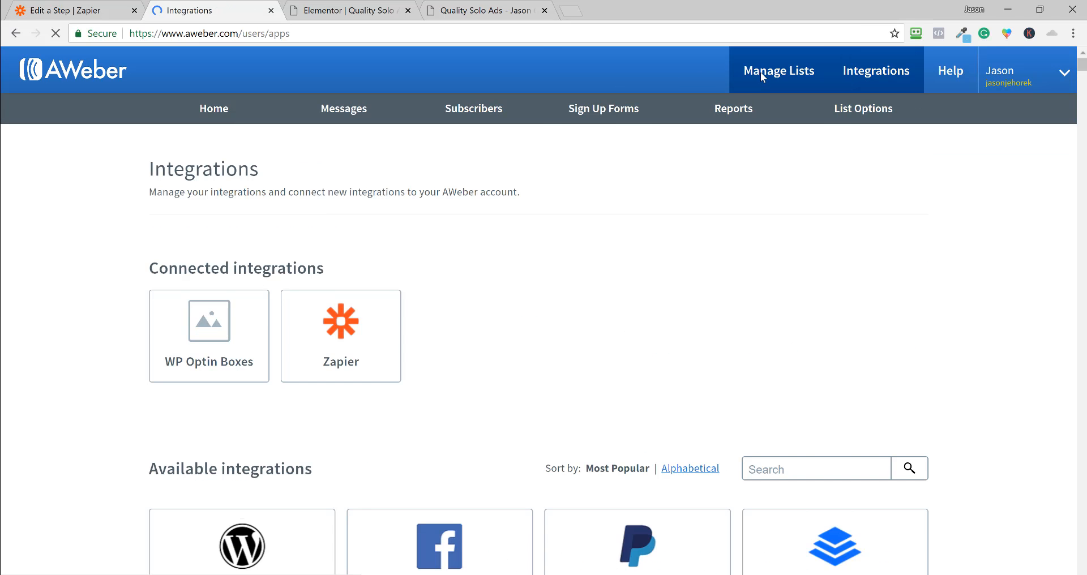
pyautogui.click(779, 70)
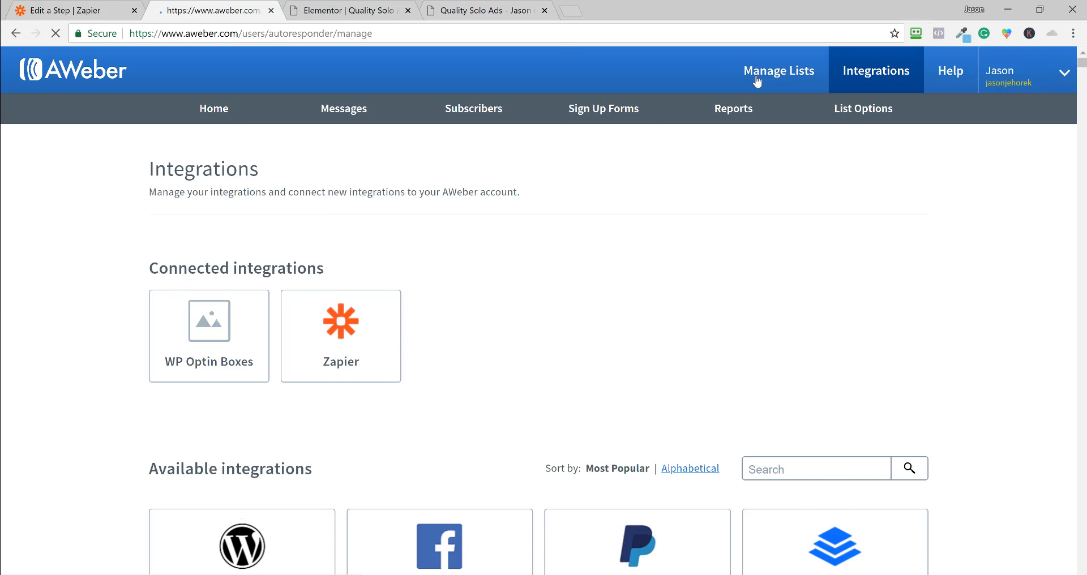
pyautogui.click(778, 70)
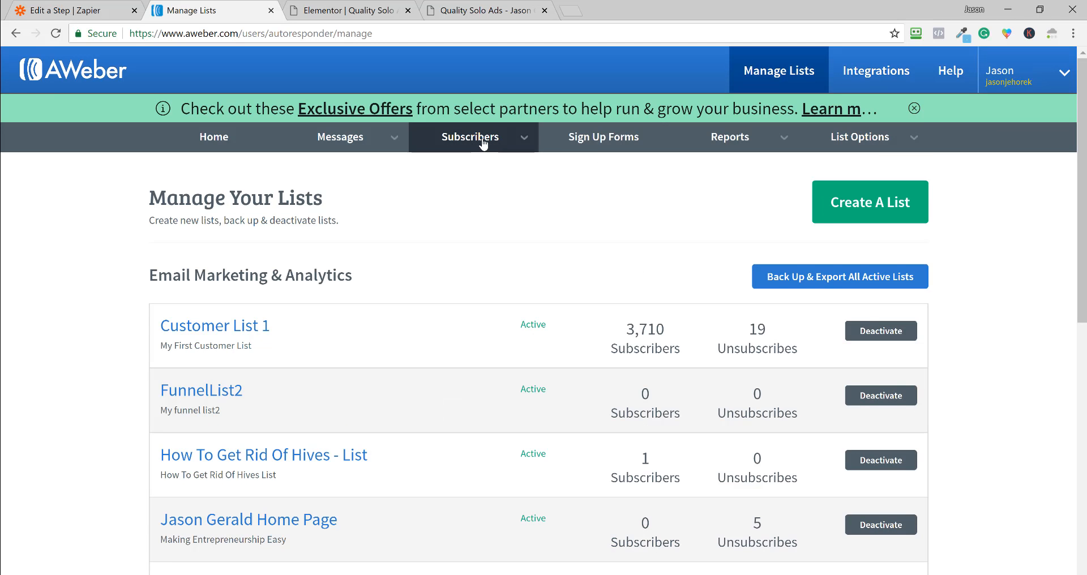
pyautogui.click(470, 137)
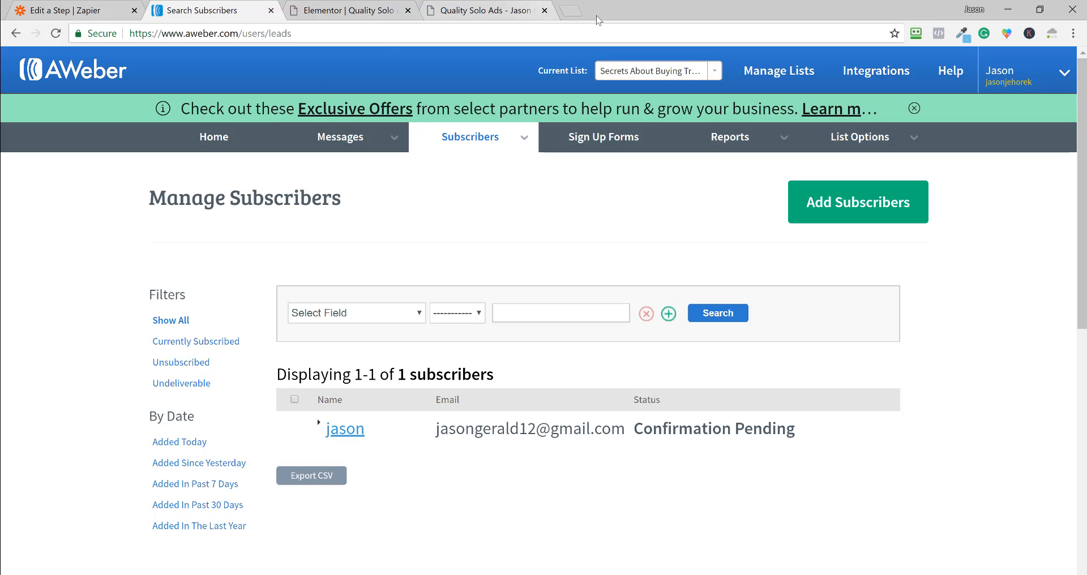
# Go to gmail.com in a new tab and confirm the subscription from the confirmation email
pyautogui.click(707, 10)
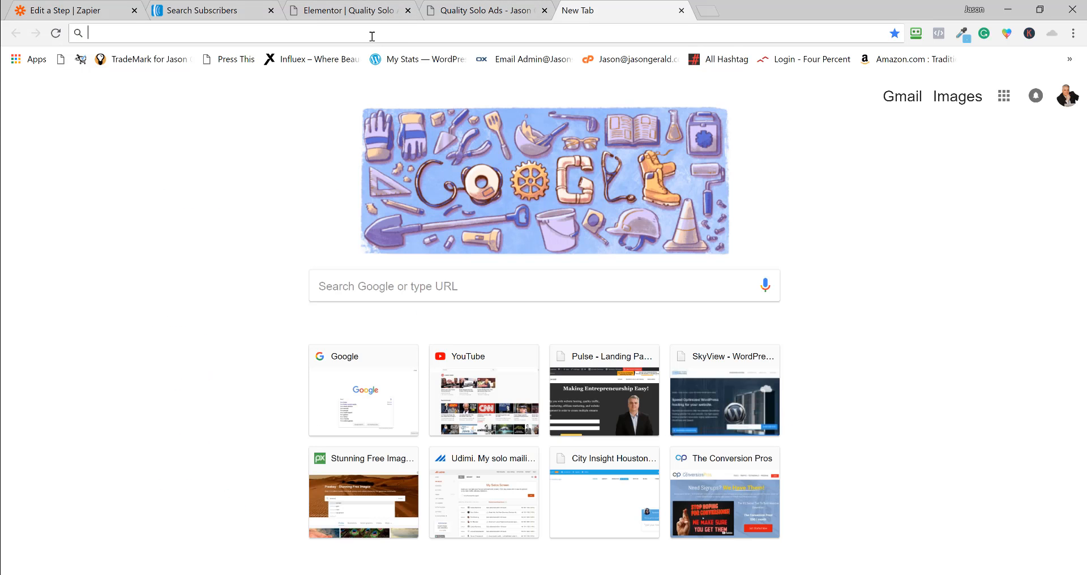
pyautogui.write('gmail.com')
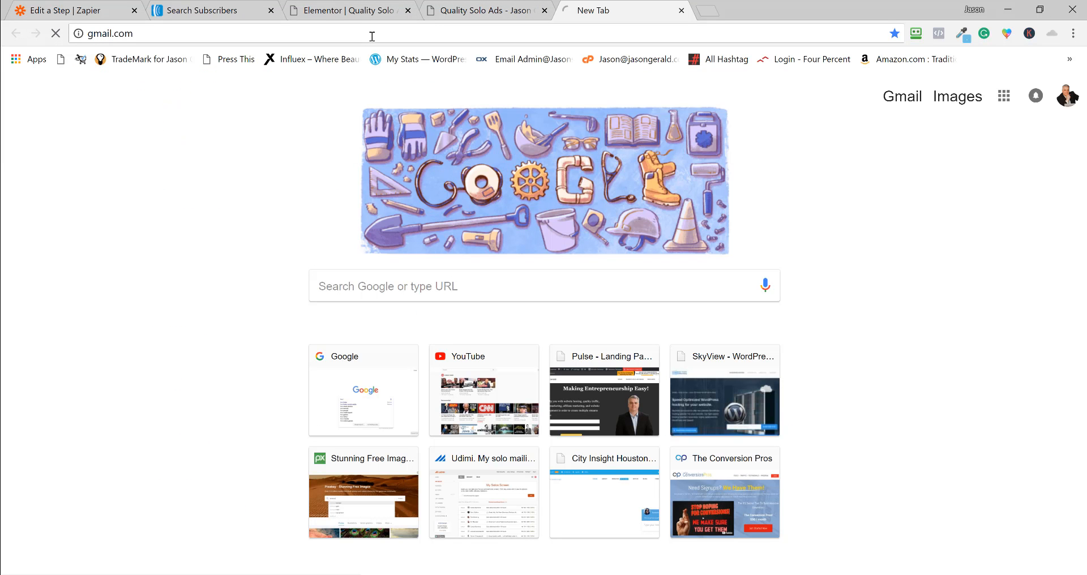
pyautogui.press('Enter')
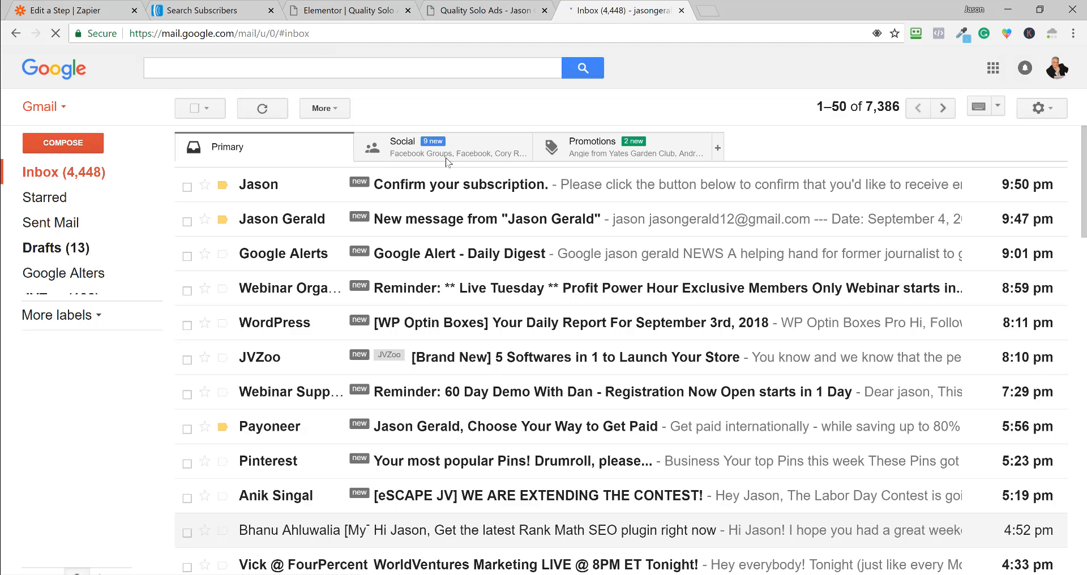
pyautogui.click(460, 185)
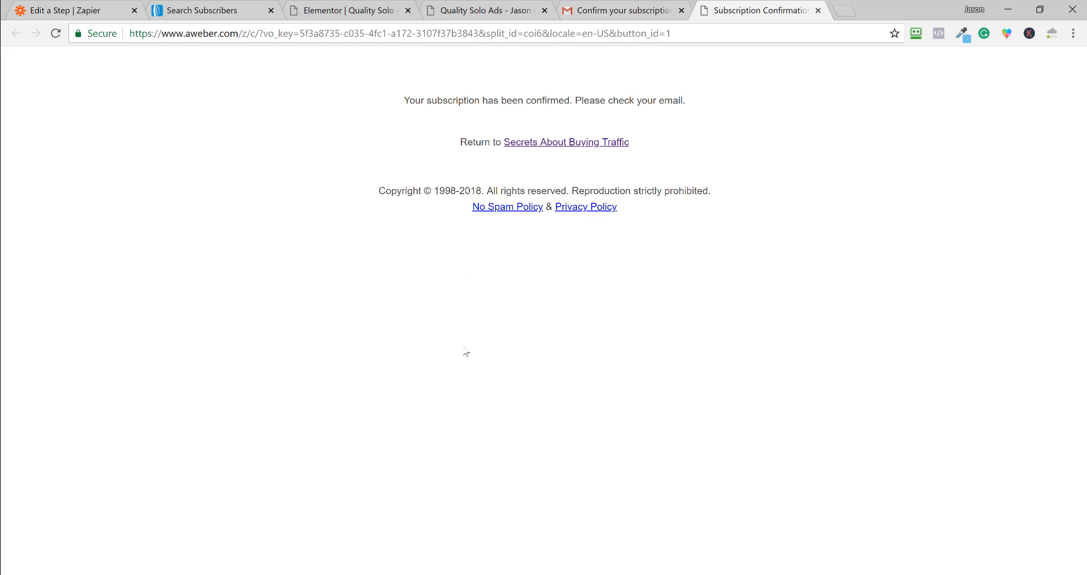
pyautogui.moveTo(486, 10)
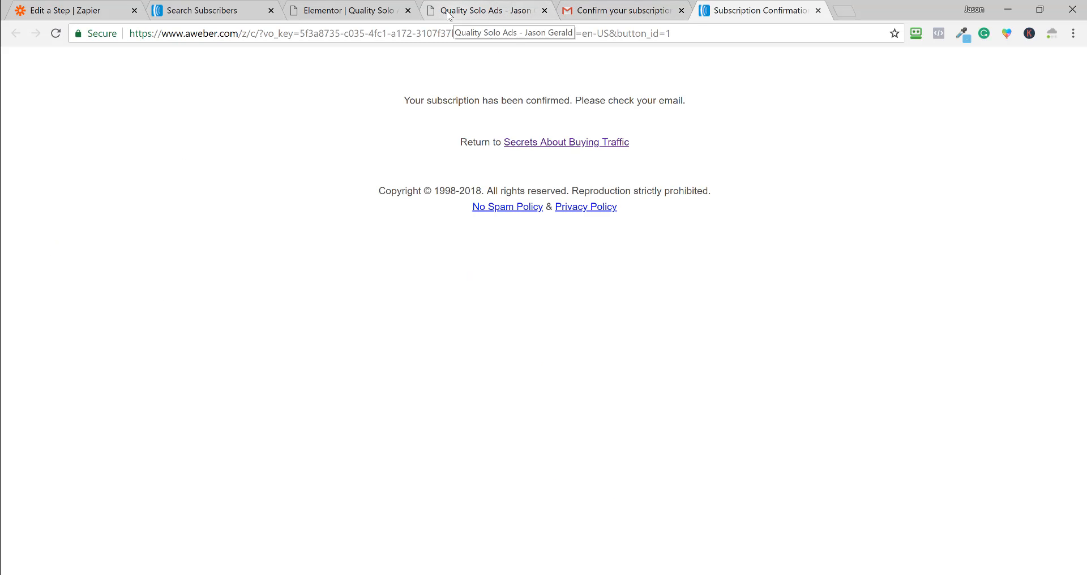
# Reload Manage Subscribers in AWeber to see jason now marked Subscribed
pyautogui.click(208, 10)
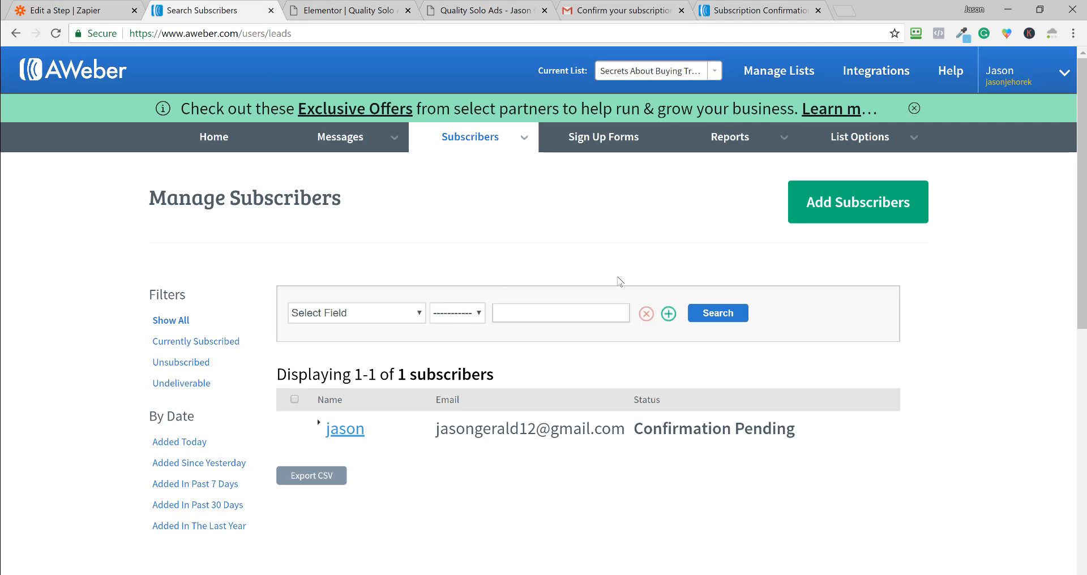
pyautogui.click(470, 137)
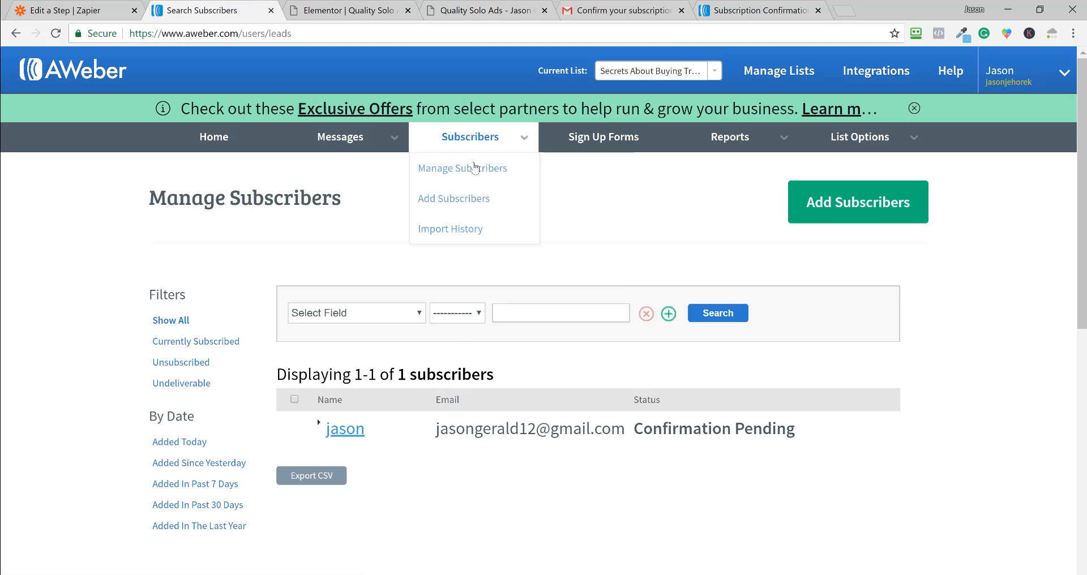
pyautogui.click(462, 168)
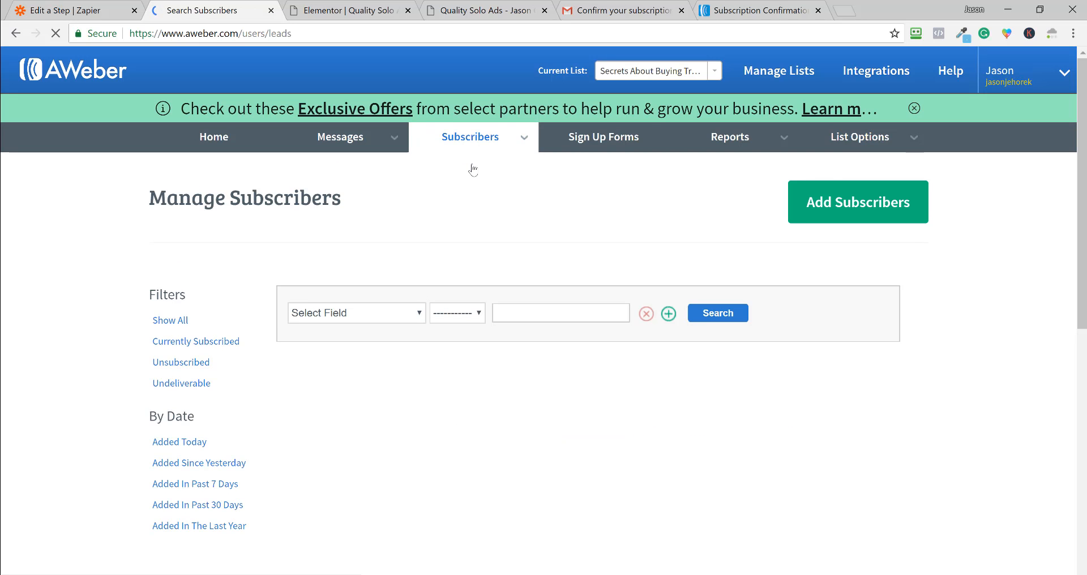
pyautogui.click(170, 320)
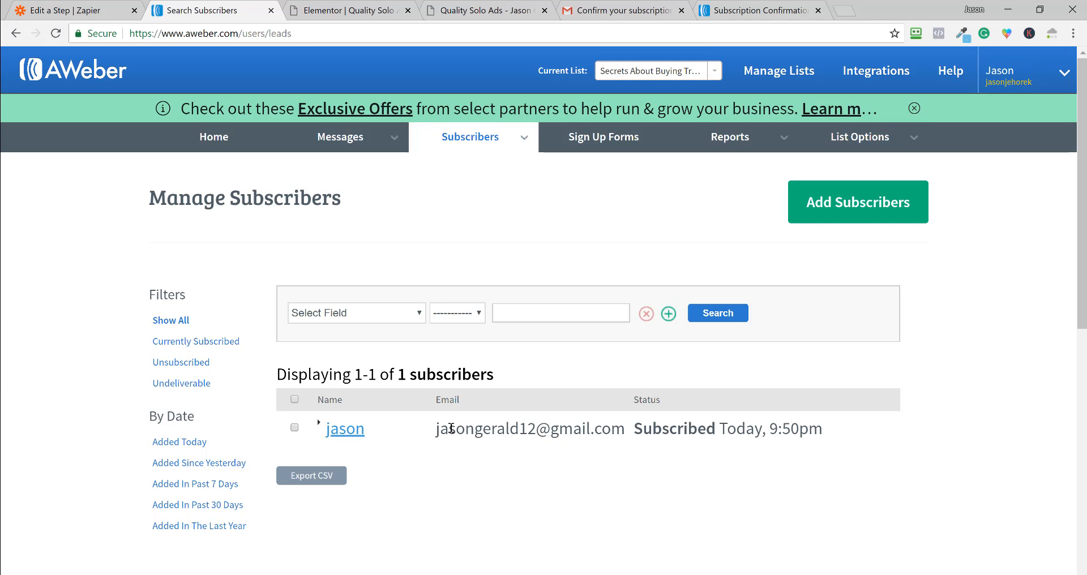
pyautogui.moveTo(344, 428)
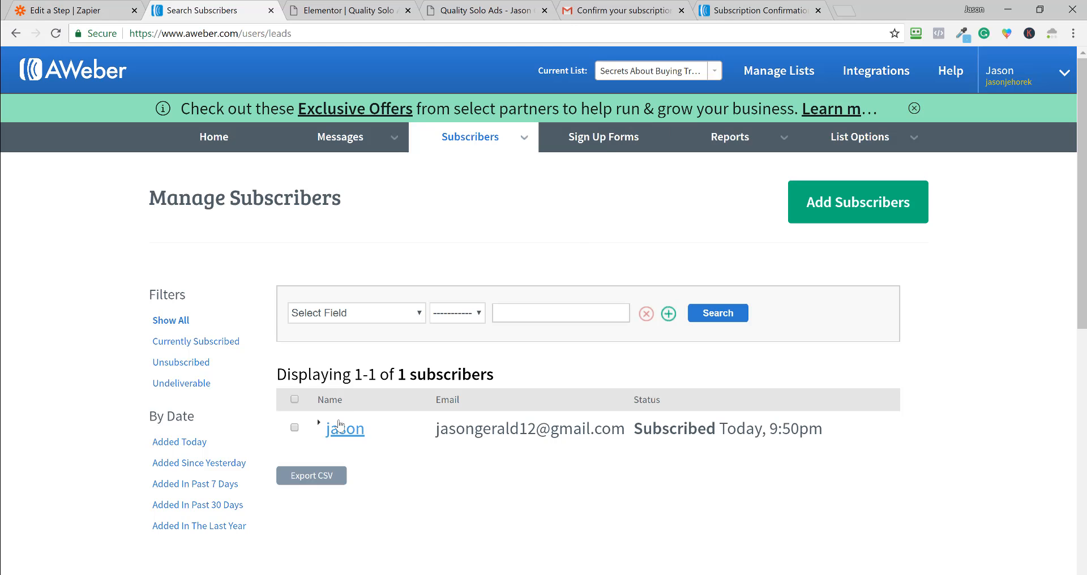
pyautogui.moveTo(734, 278)
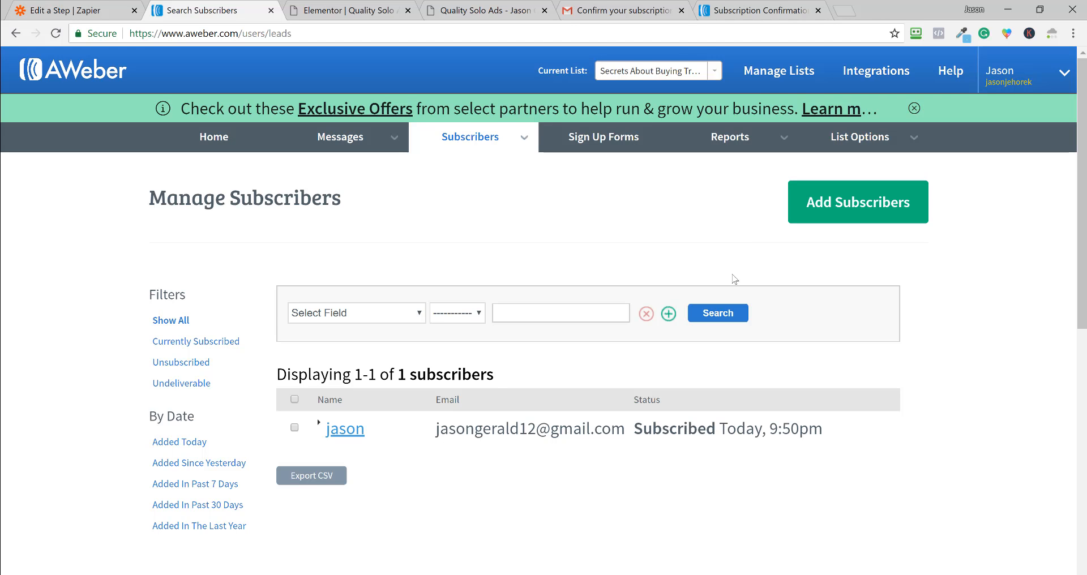
# Bring up the Manage Lists overview with subscriber counts
pyautogui.click(778, 70)
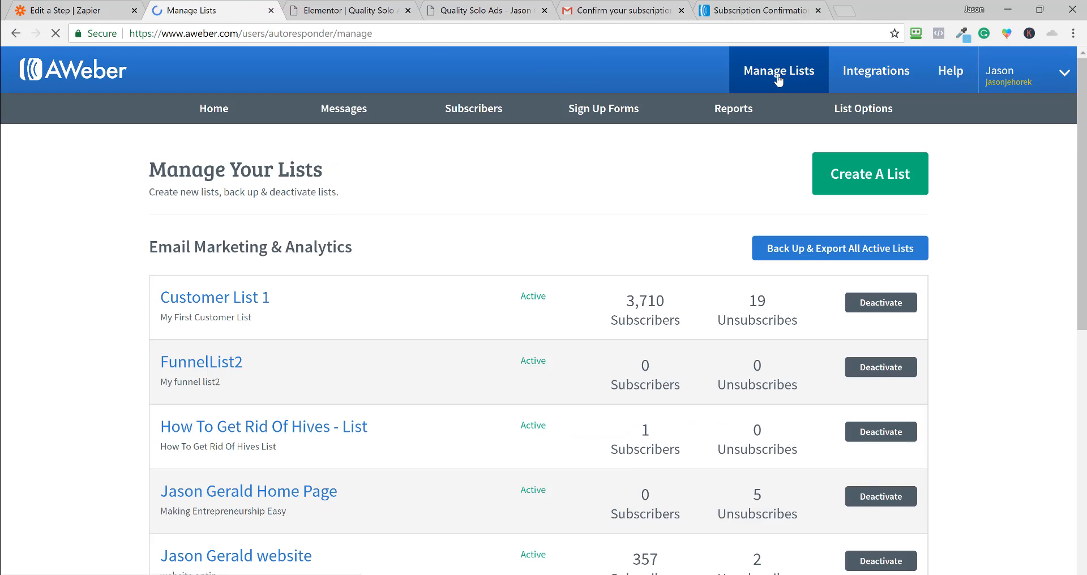
pyautogui.scroll(-3)
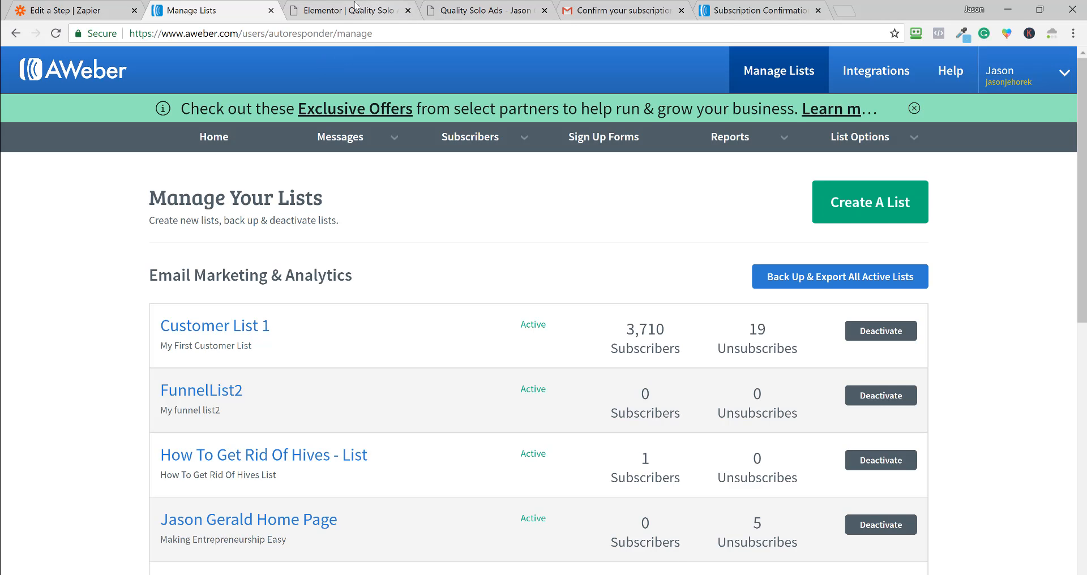
pyautogui.click(482, 10)
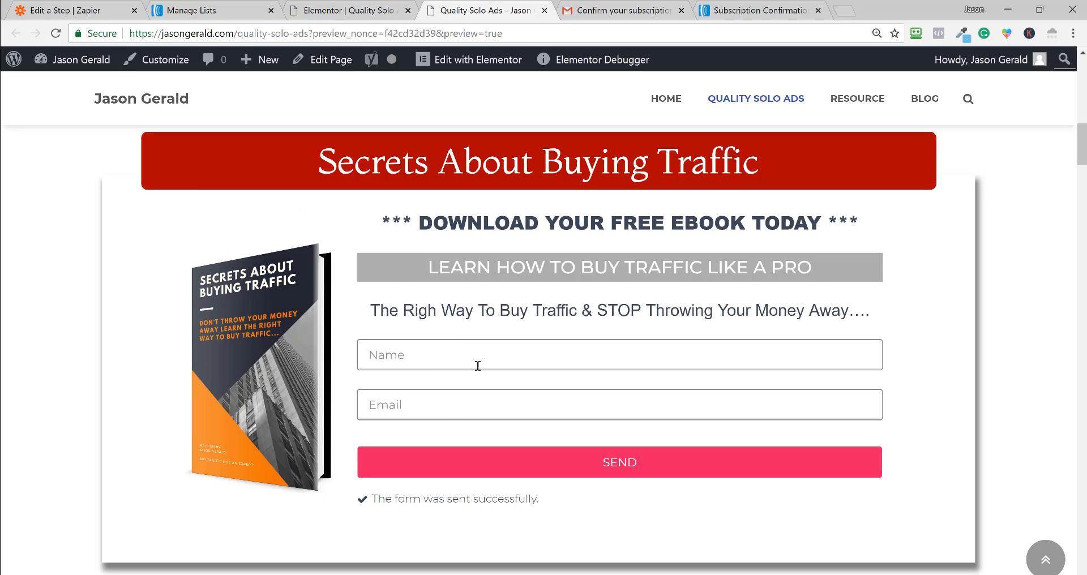
pyautogui.click(618, 462)
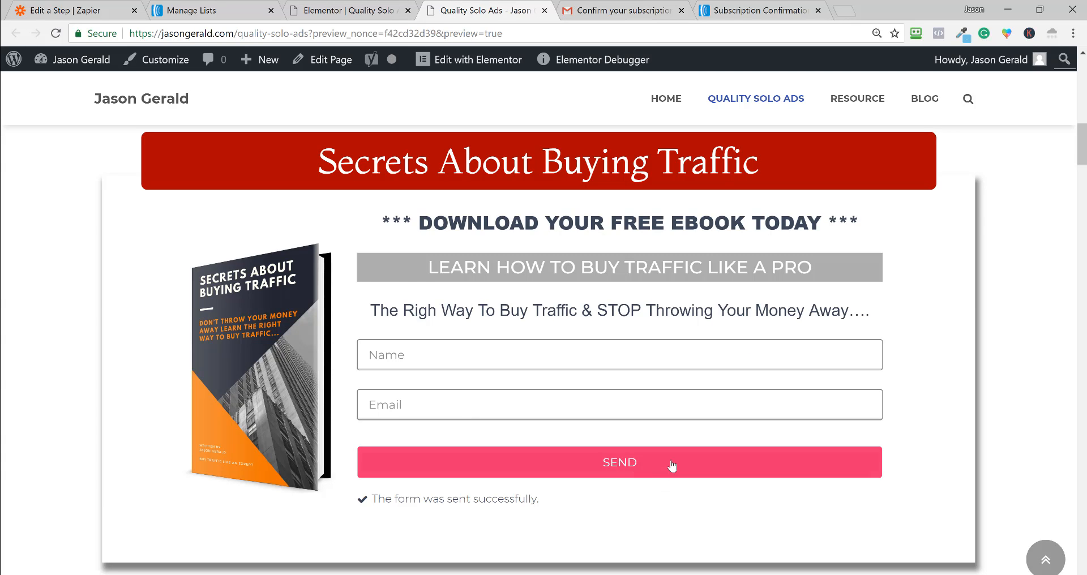
pyautogui.moveTo(265, 370)
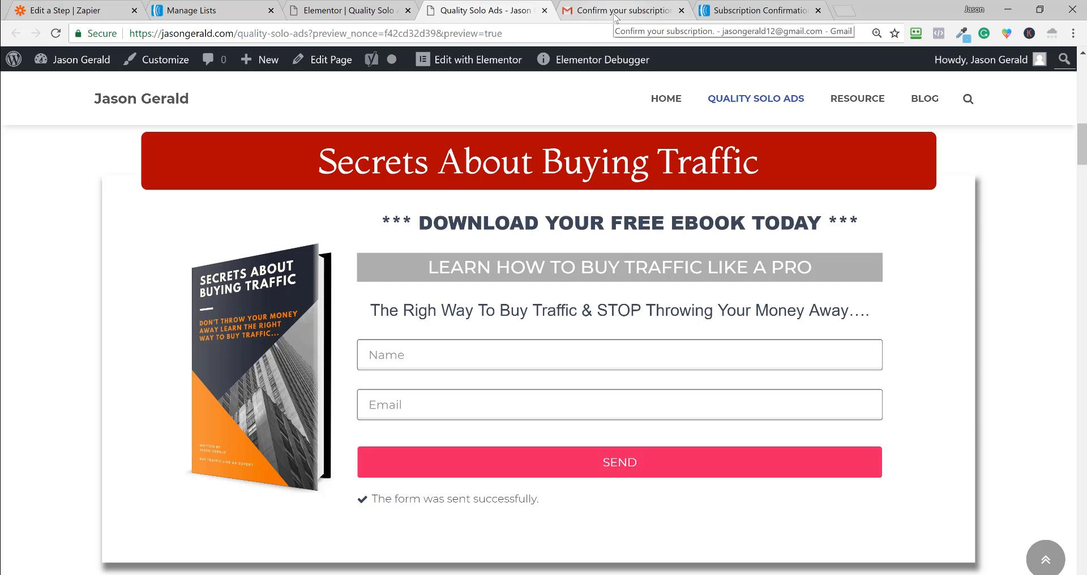
pyautogui.click(755, 10)
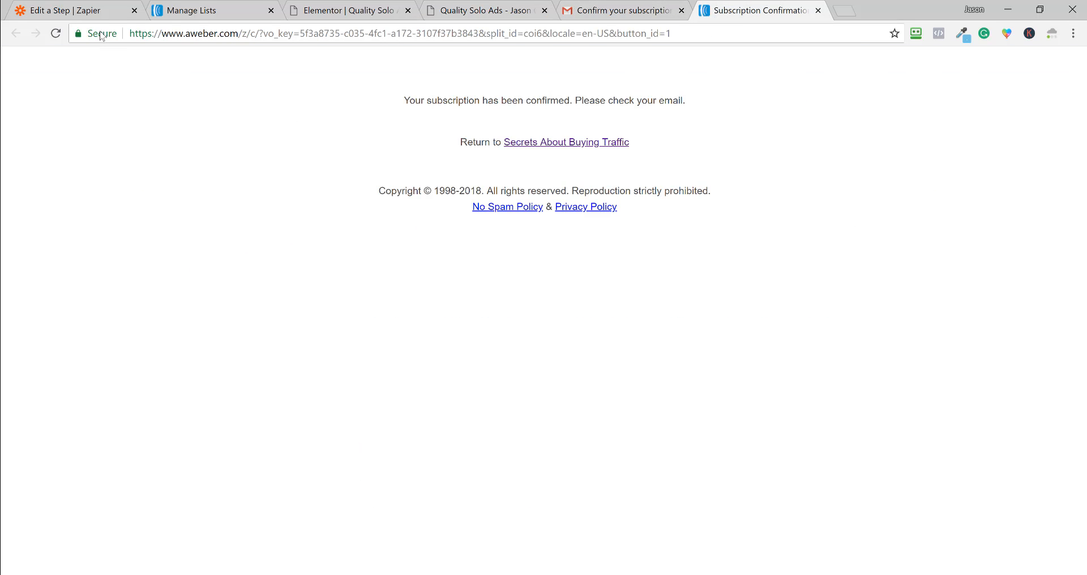
pyautogui.click(192, 10)
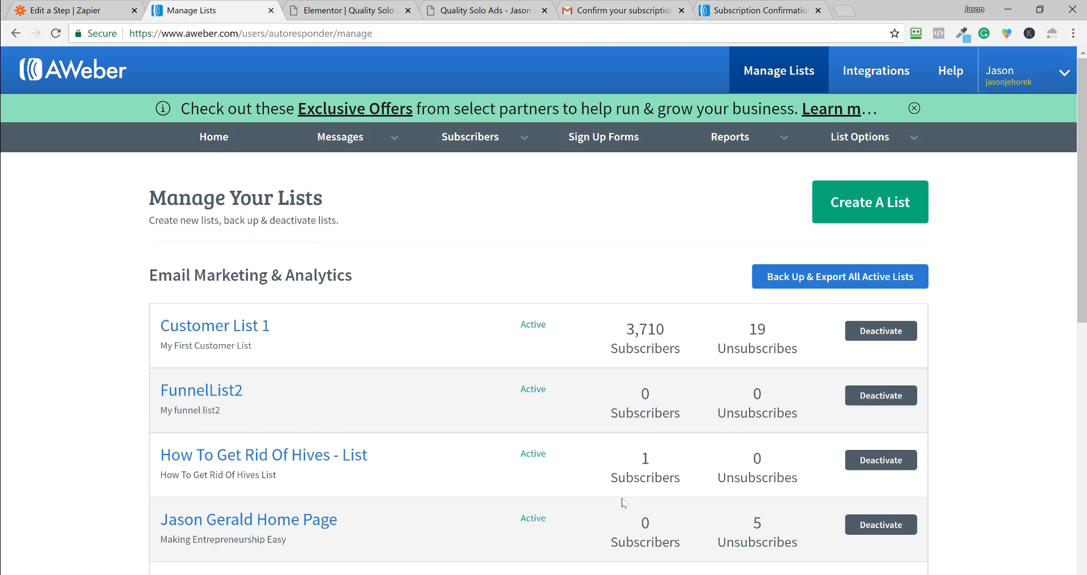
pyautogui.scroll(-3)
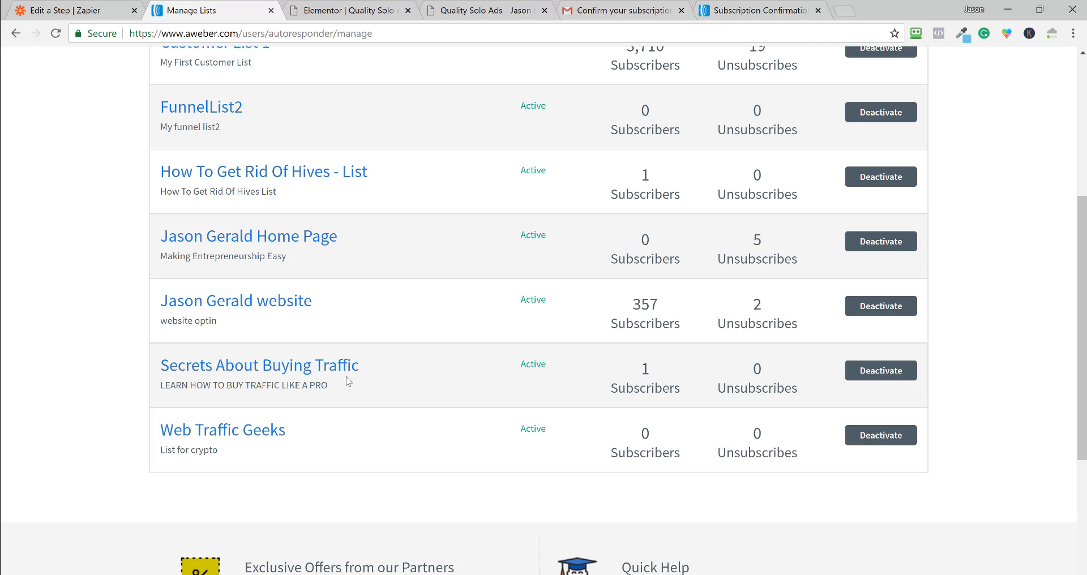
pyautogui.scroll(3)
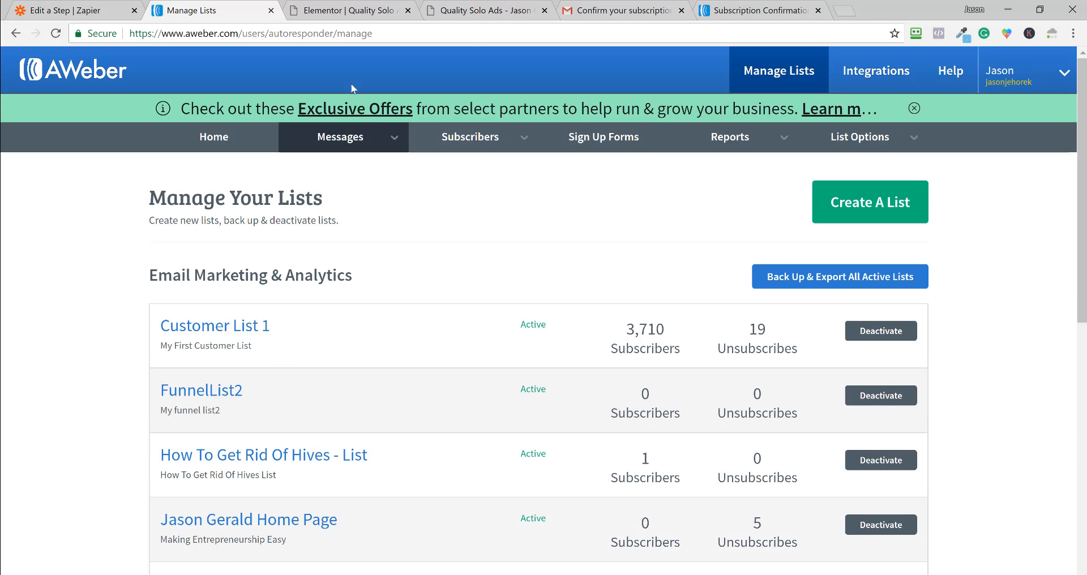
# Return to the Elementor editor showing the form's Webhook URL set to the Zapier catch hook
pyautogui.click(483, 10)
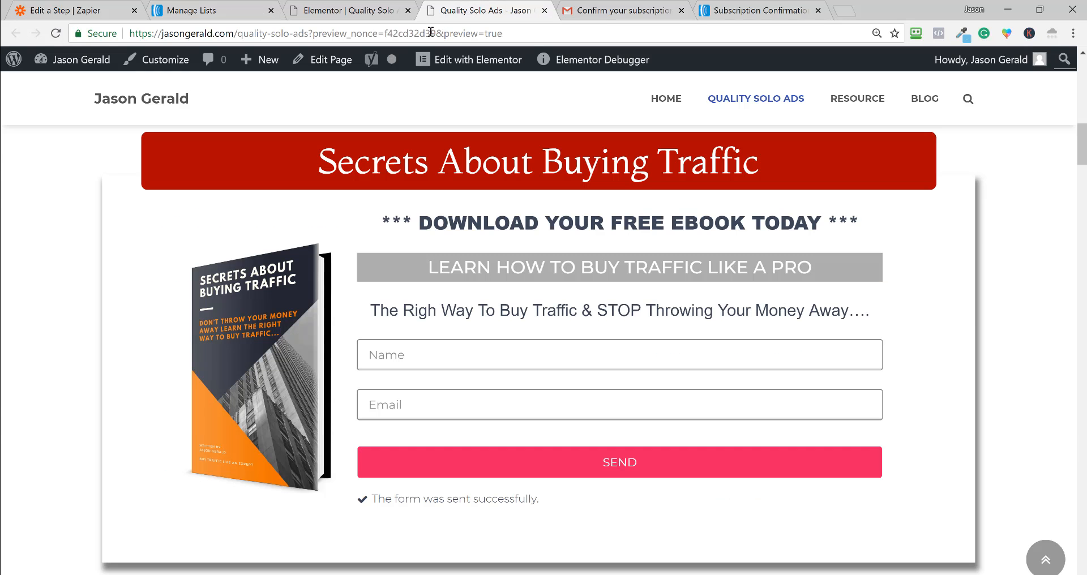
pyautogui.moveTo(140, 98)
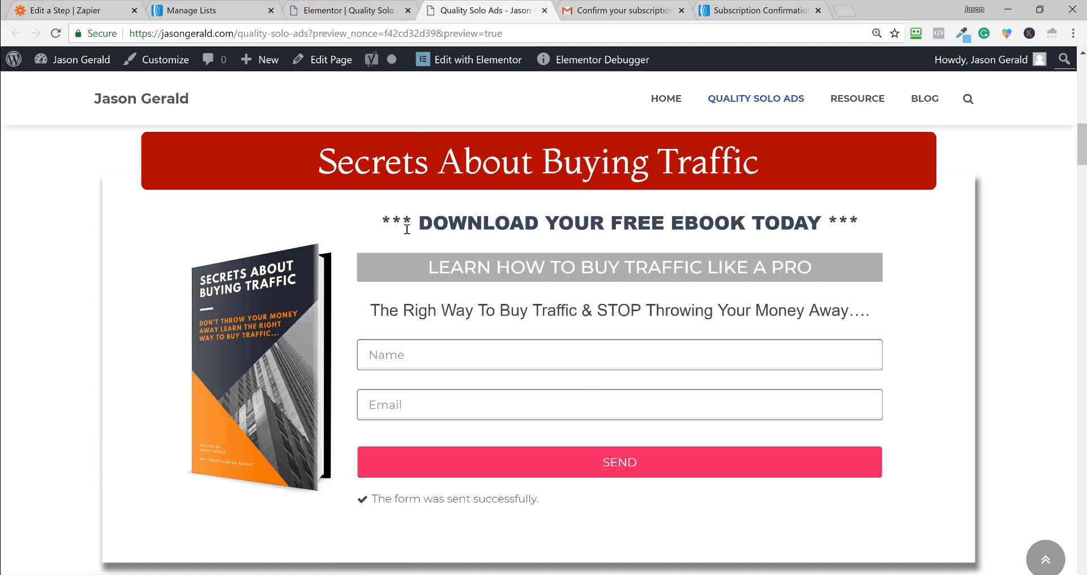
pyautogui.moveTo(424, 362)
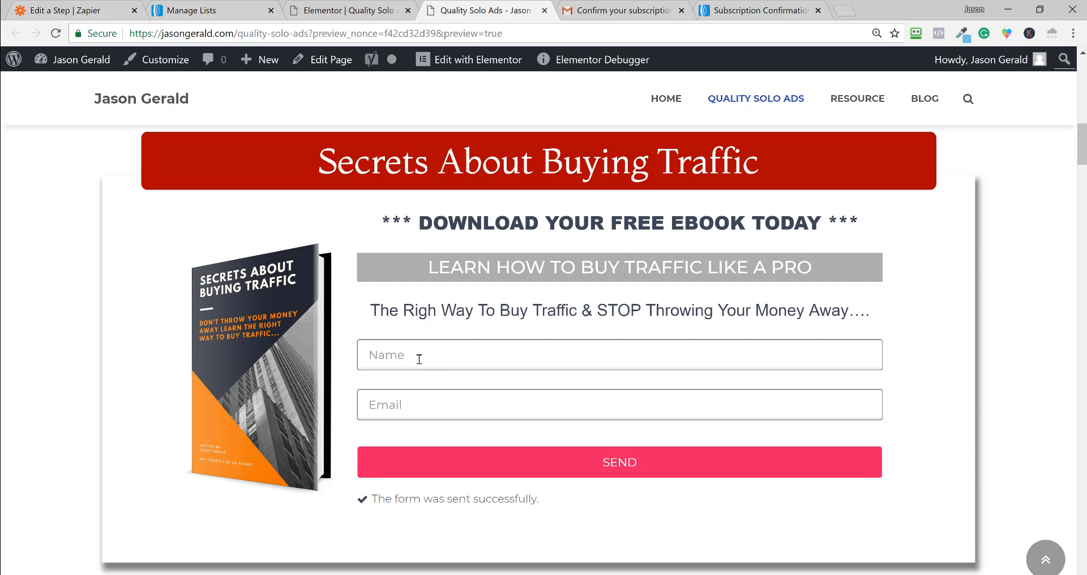
pyautogui.moveTo(386, 158)
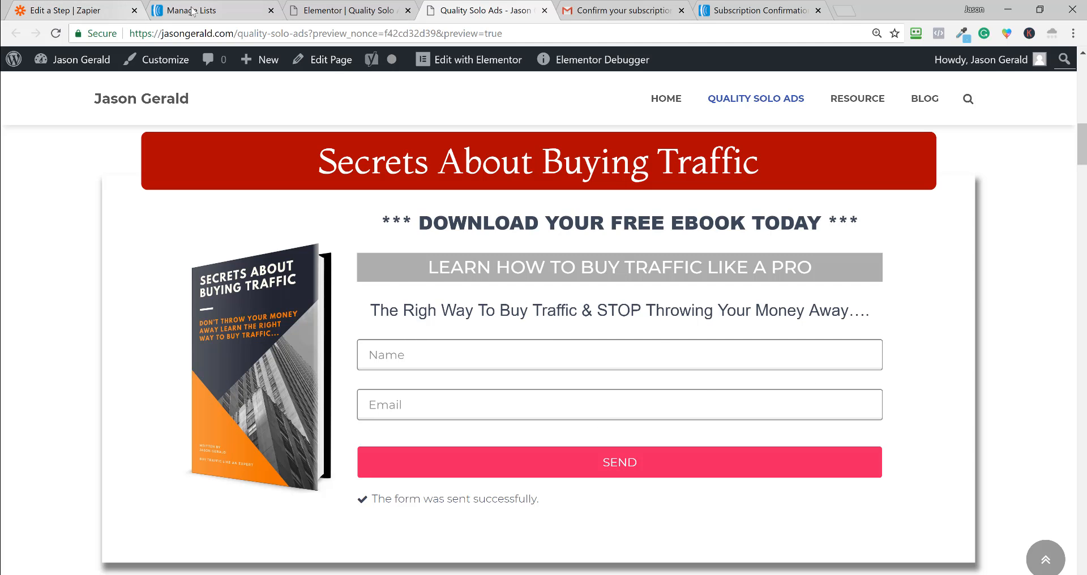
pyautogui.moveTo(201, 10)
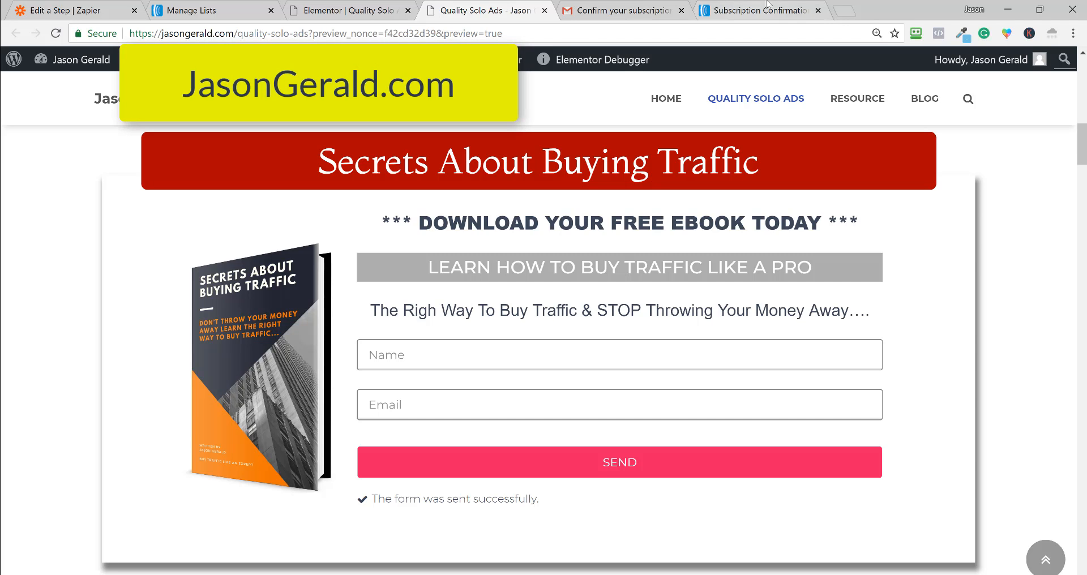
pyautogui.click(348, 11)
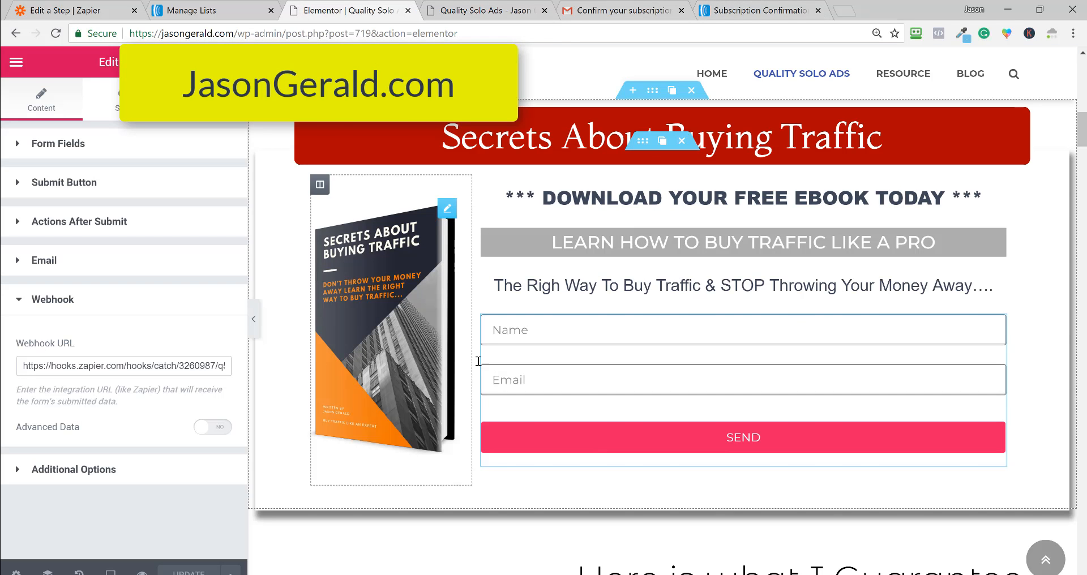